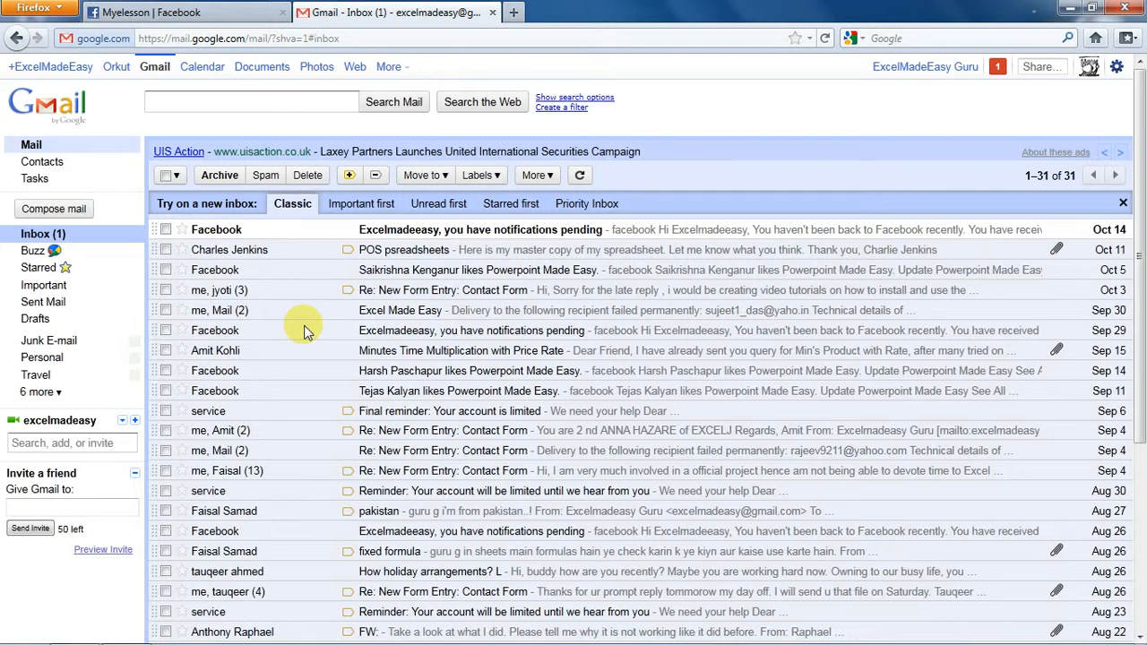
pyautogui.moveTo(178, 152)
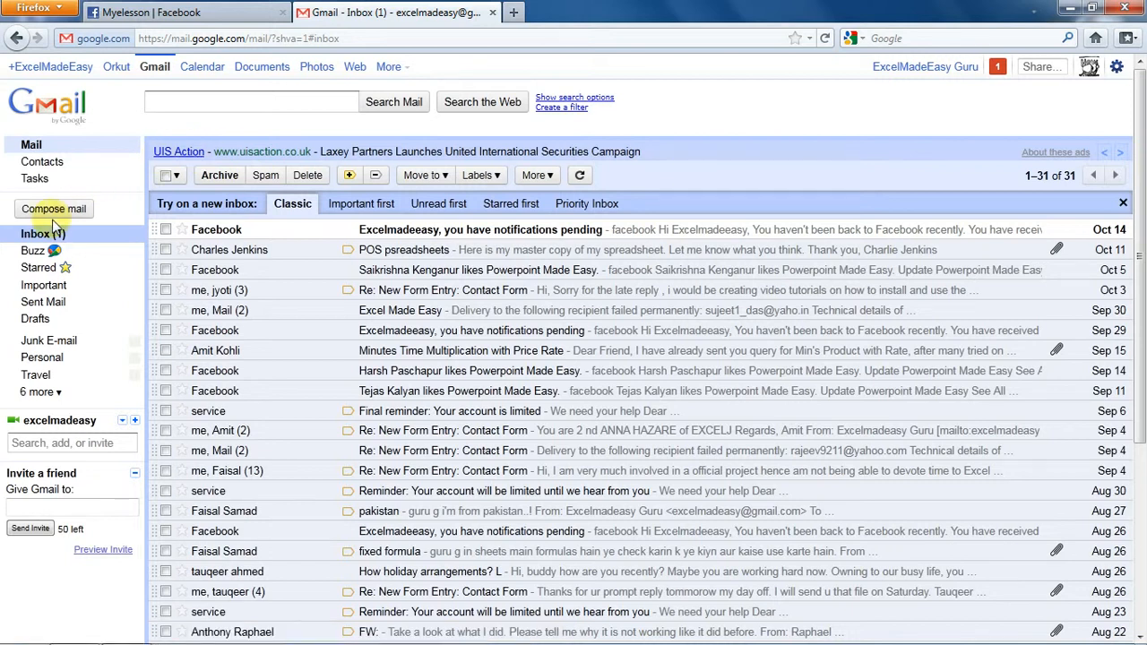
pyautogui.moveTo(54, 209)
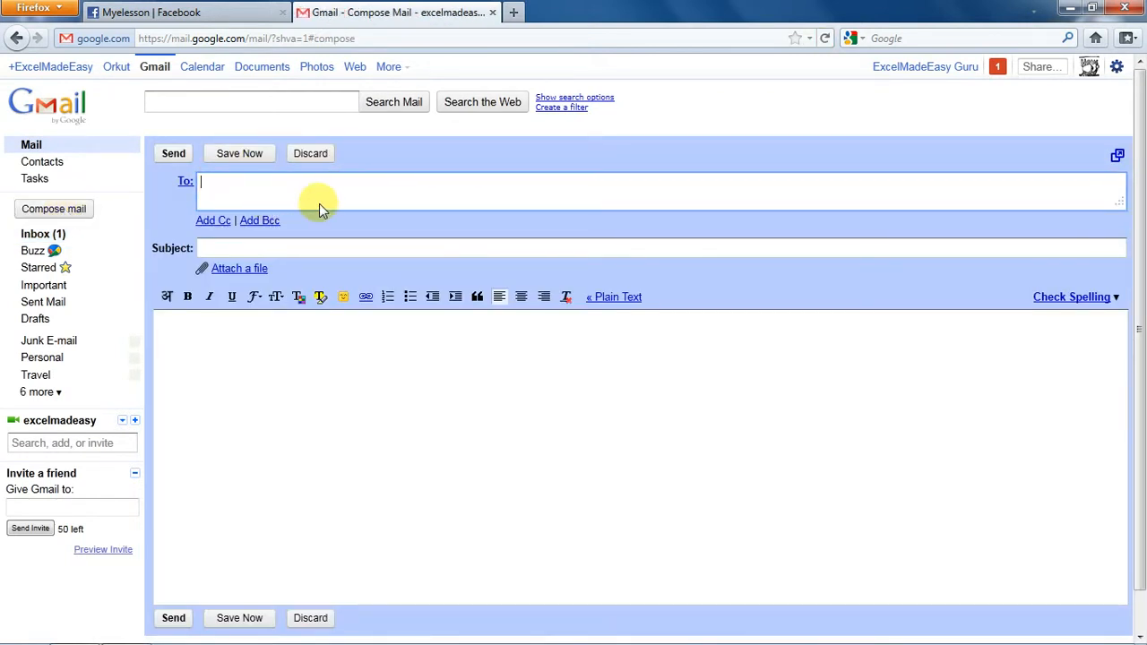
pyautogui.moveTo(337, 154)
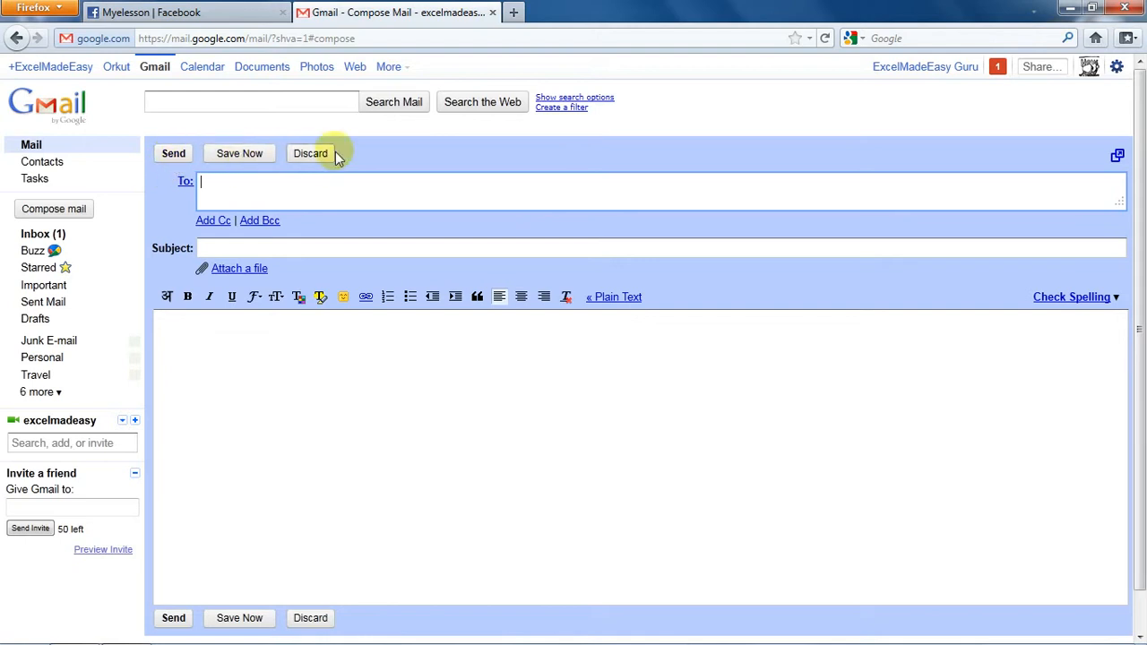
pyautogui.moveTo(414, 345)
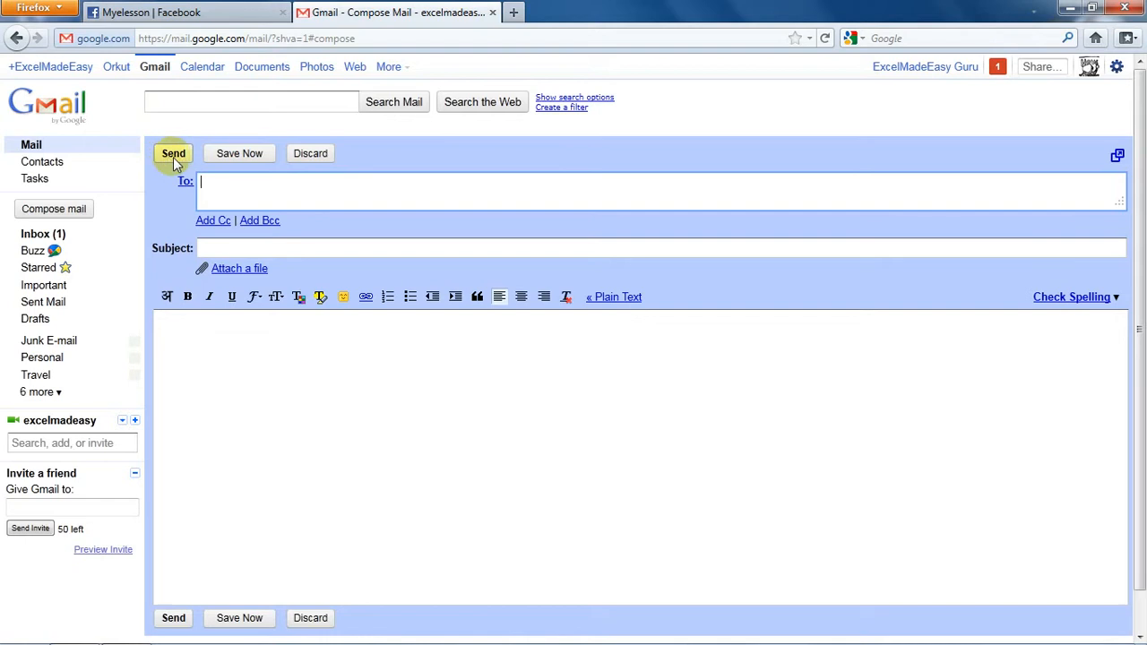
pyautogui.moveTo(254, 148)
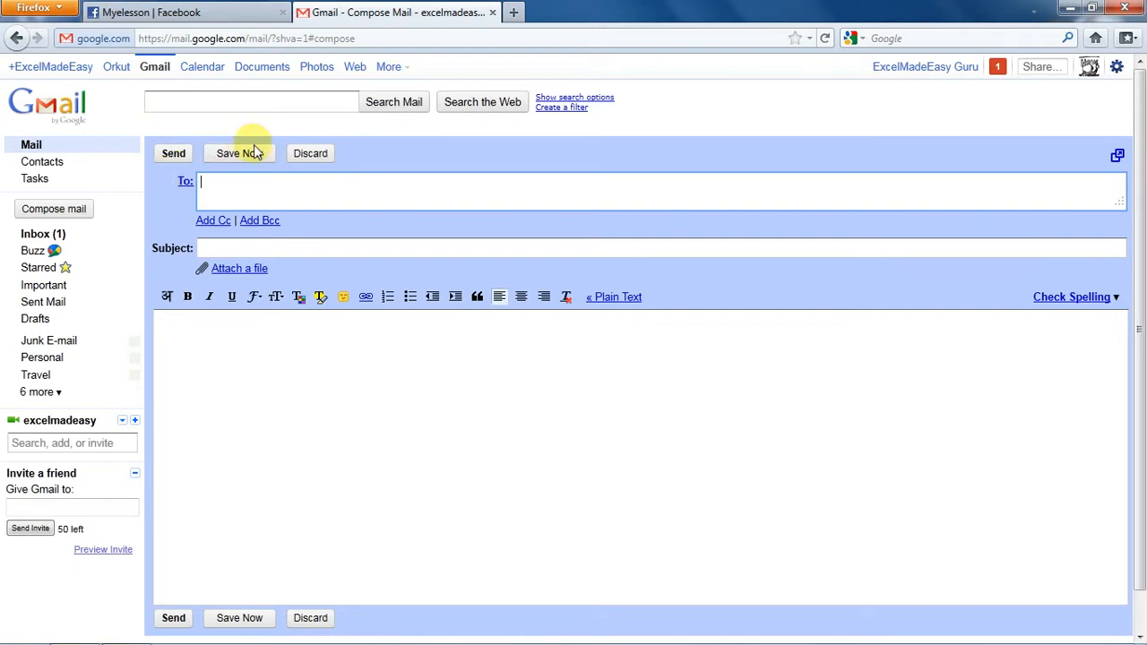
pyautogui.moveTo(336, 421)
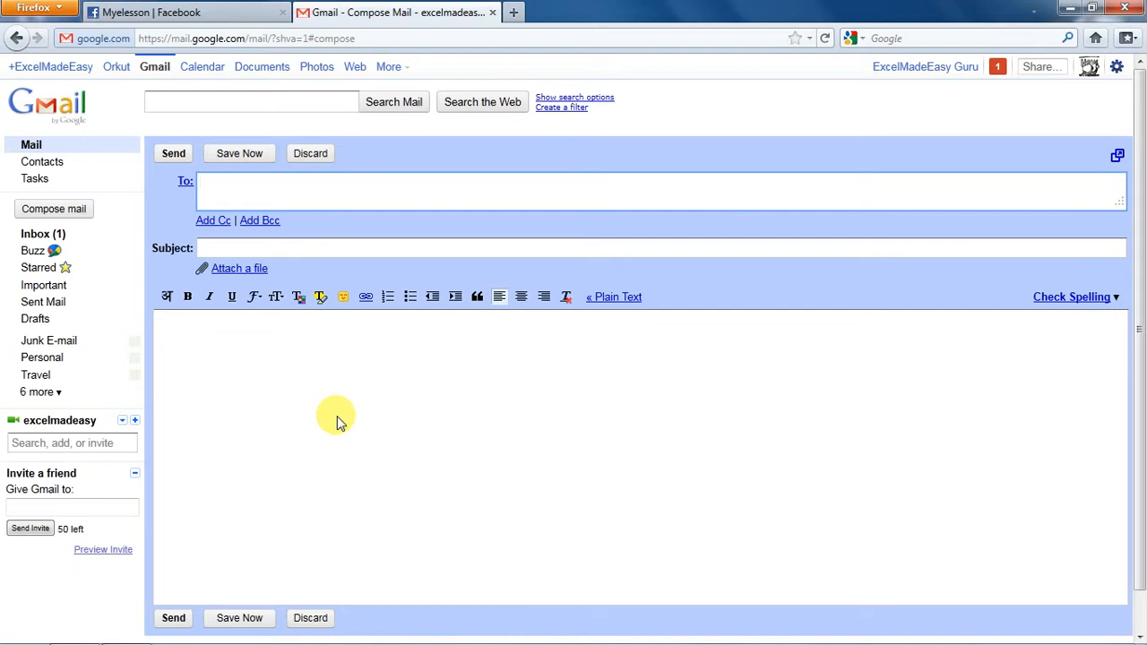
pyautogui.moveTo(188, 181)
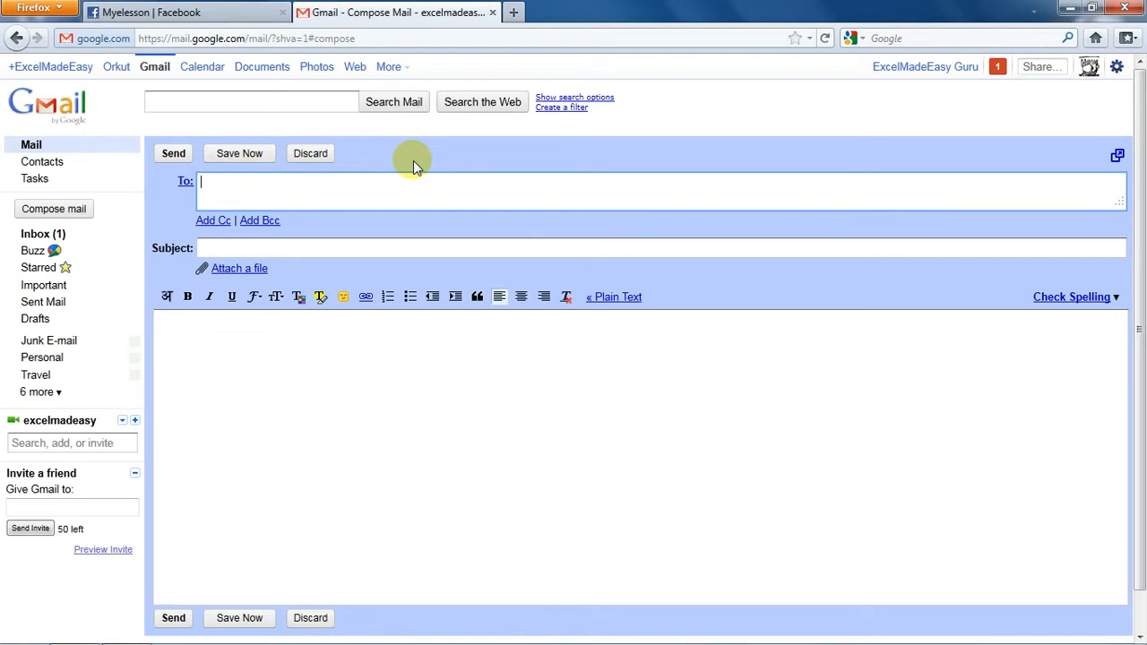
pyautogui.moveTo(310, 153)
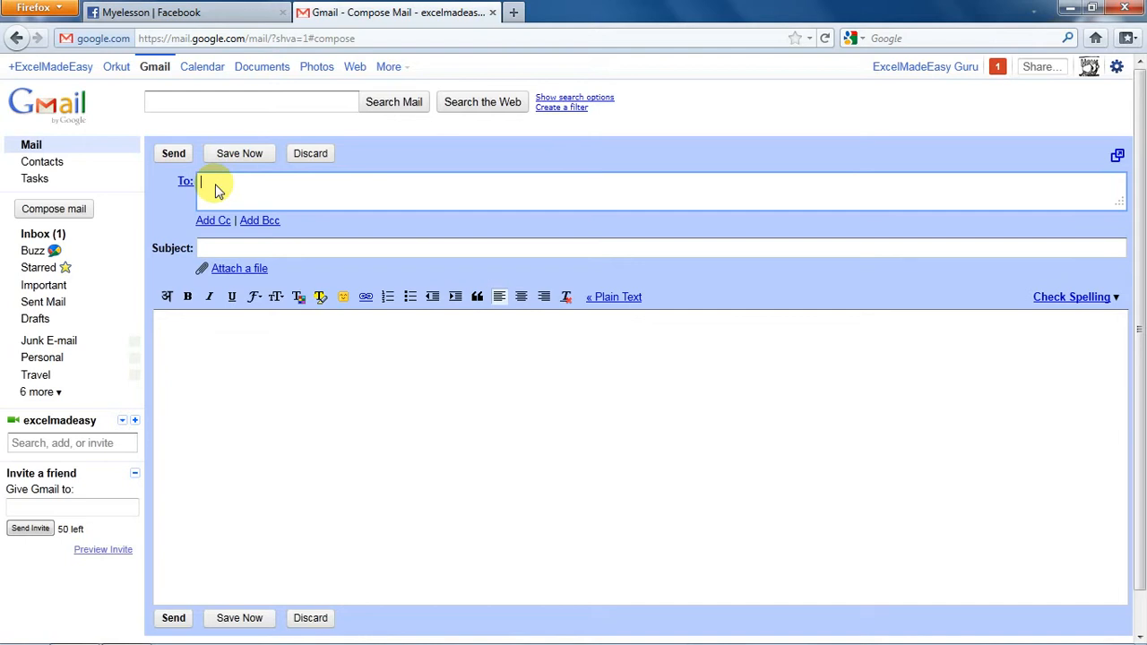
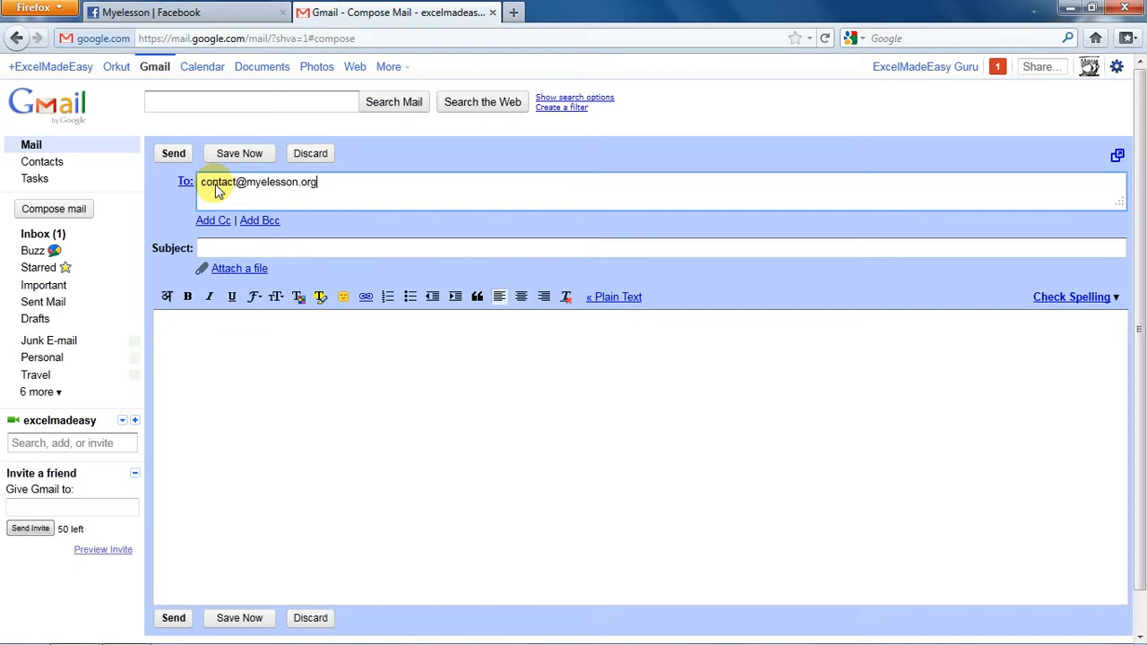
pyautogui.moveTo(336, 224)
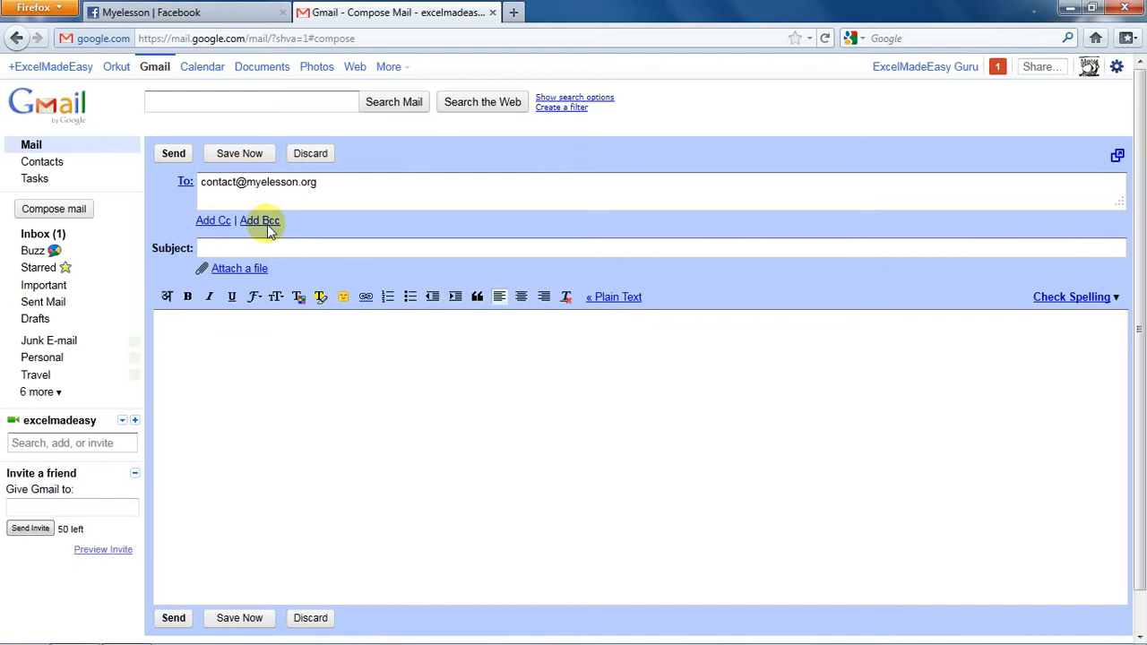
pyautogui.moveTo(213, 221)
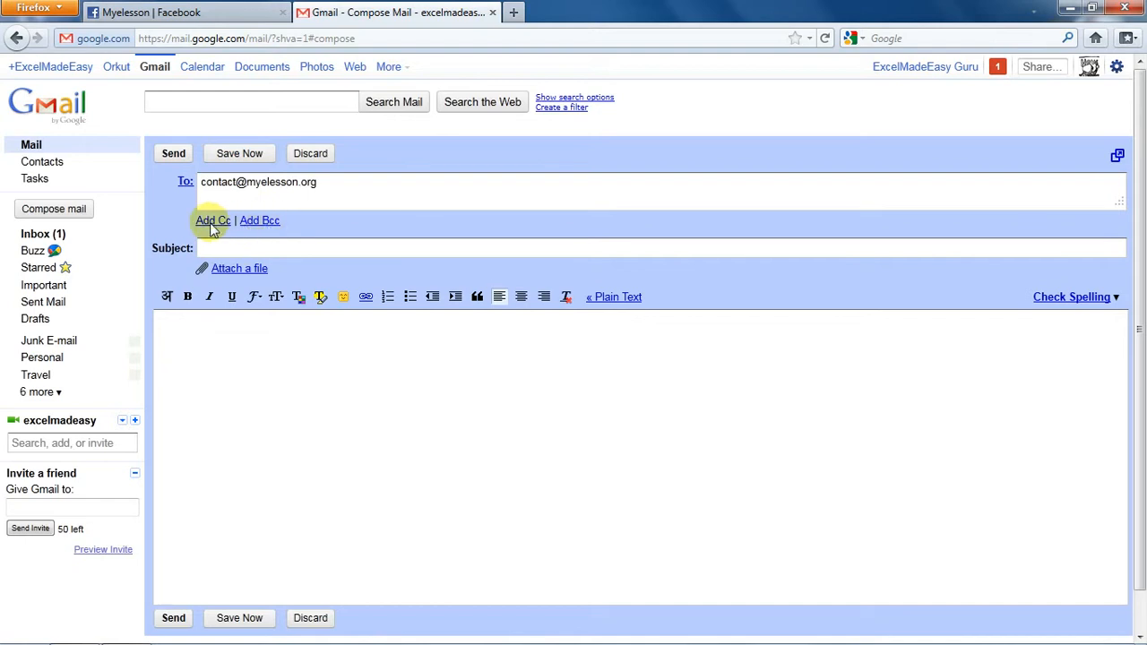
# Add the support address at myelesson.org as Cc, deleting stray typed characters.
pyautogui.click(212, 220)
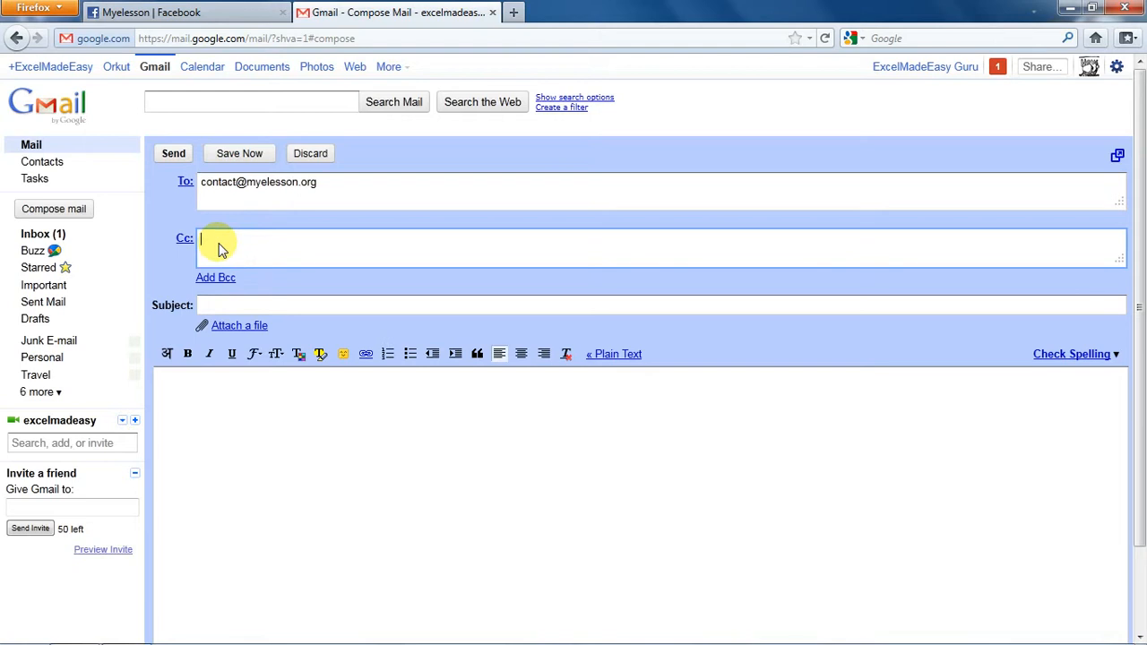
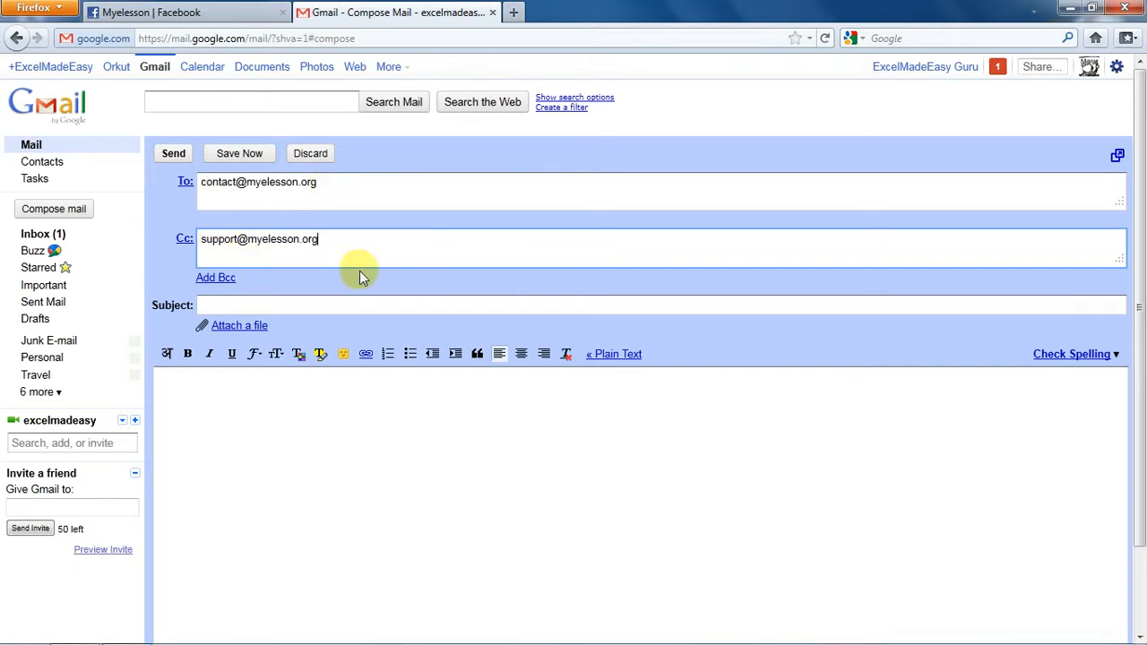
pyautogui.moveTo(348, 275)
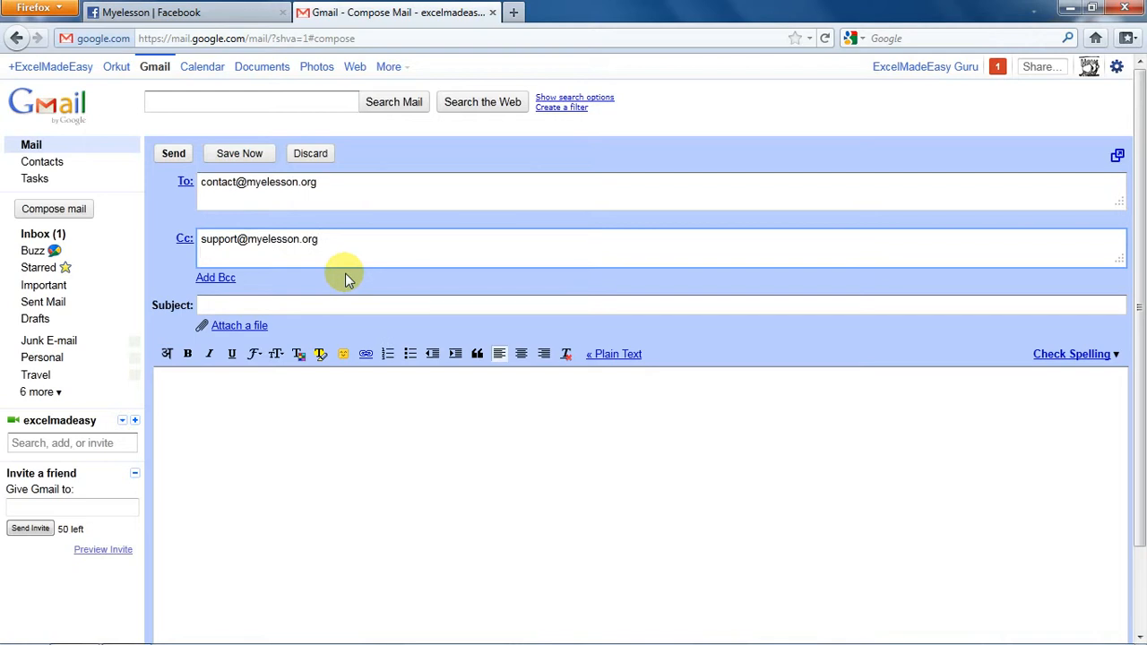
pyautogui.write('sjdhsj')
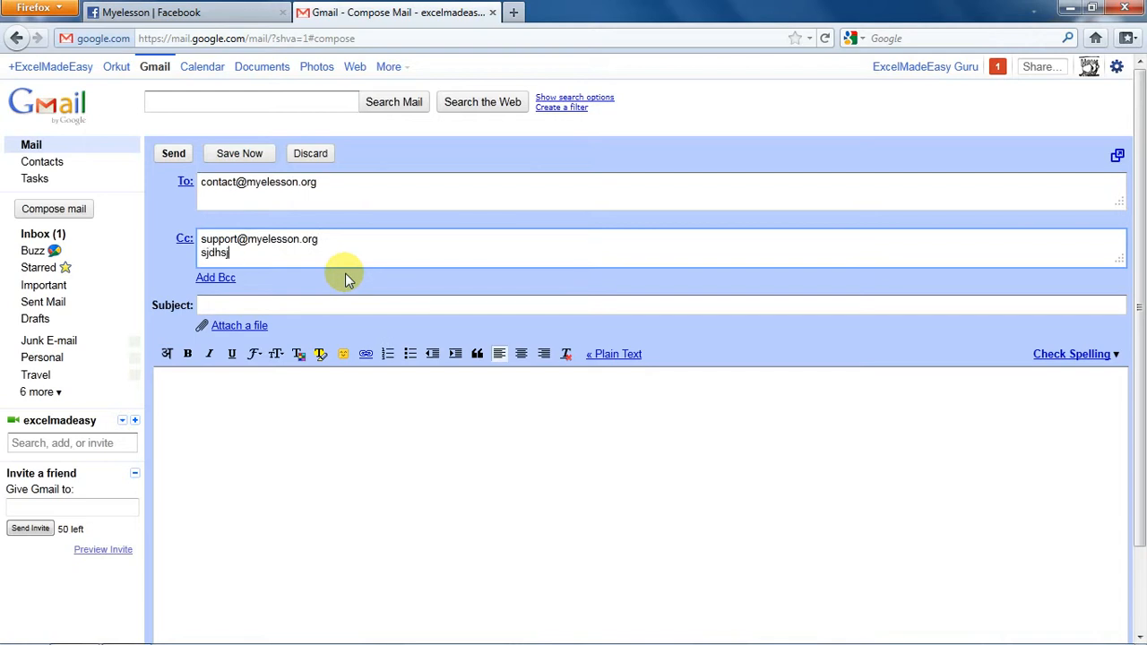
pyautogui.press('BackSpace')
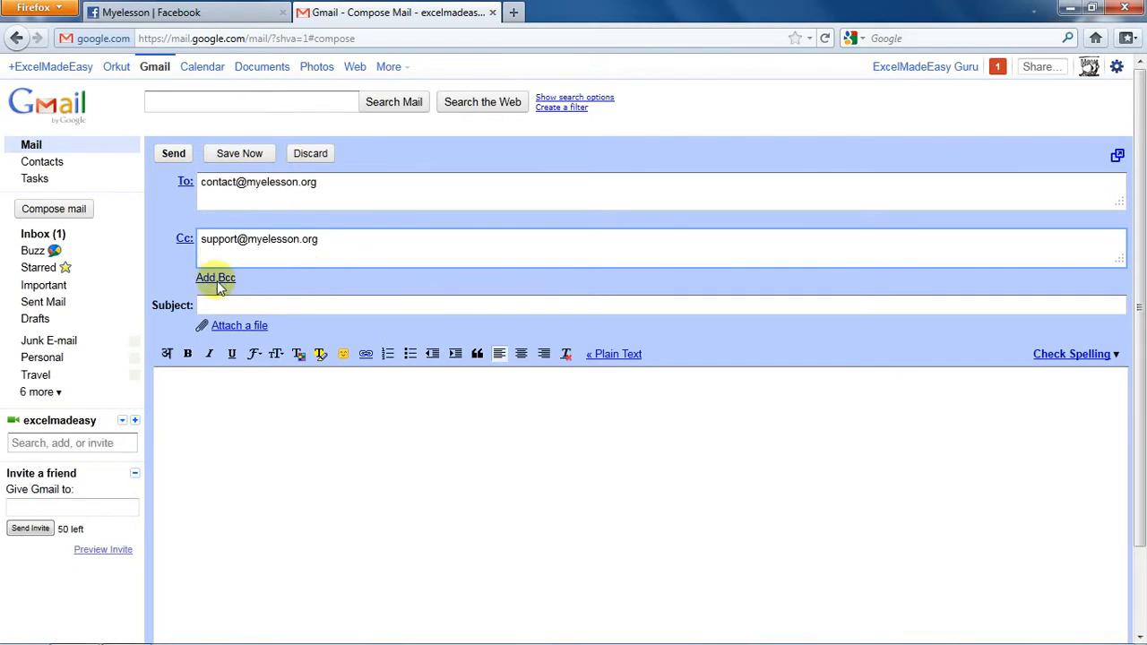
# Set the message subject line to 'test mail'.
pyautogui.click(215, 277)
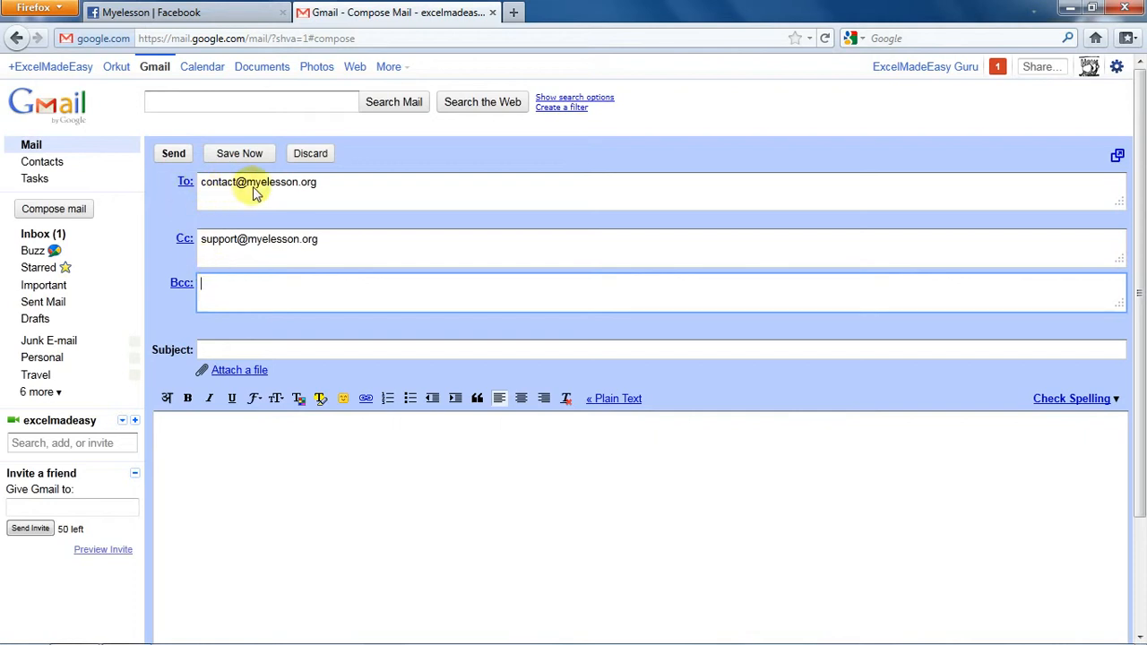
pyautogui.moveTo(331, 197)
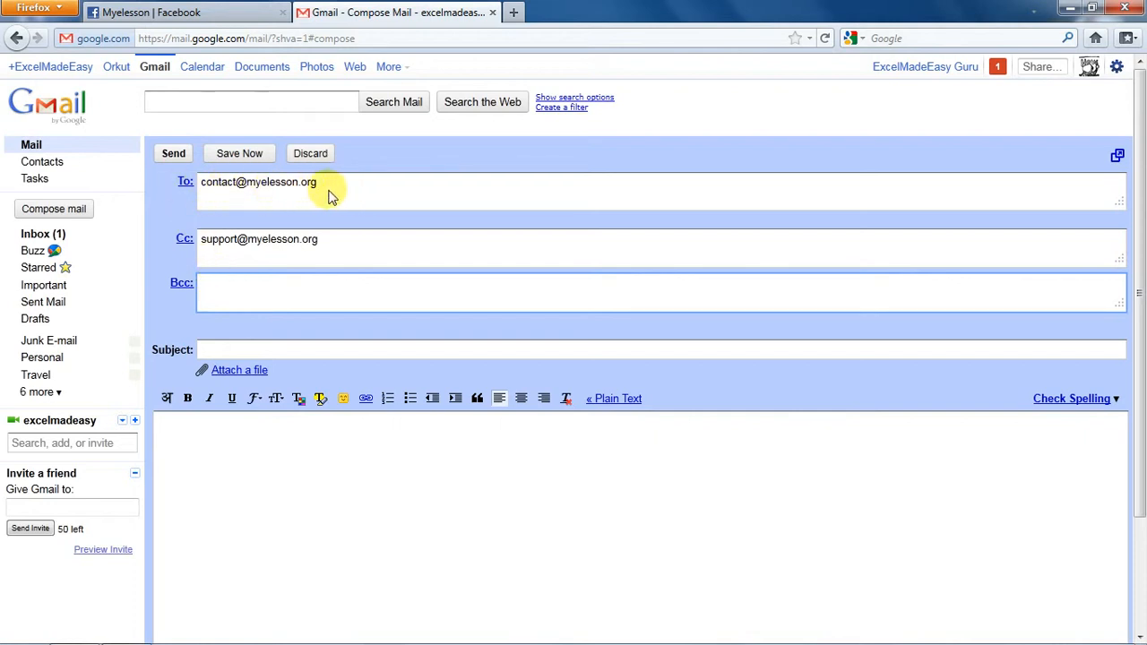
pyautogui.moveTo(275, 263)
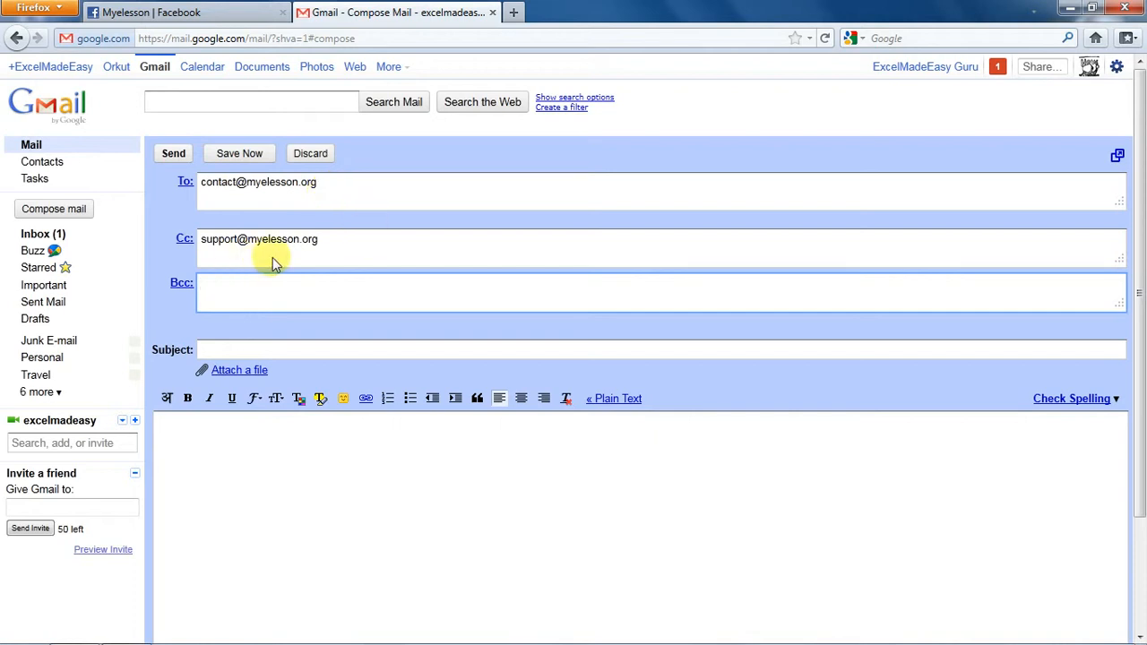
pyautogui.moveTo(338, 251)
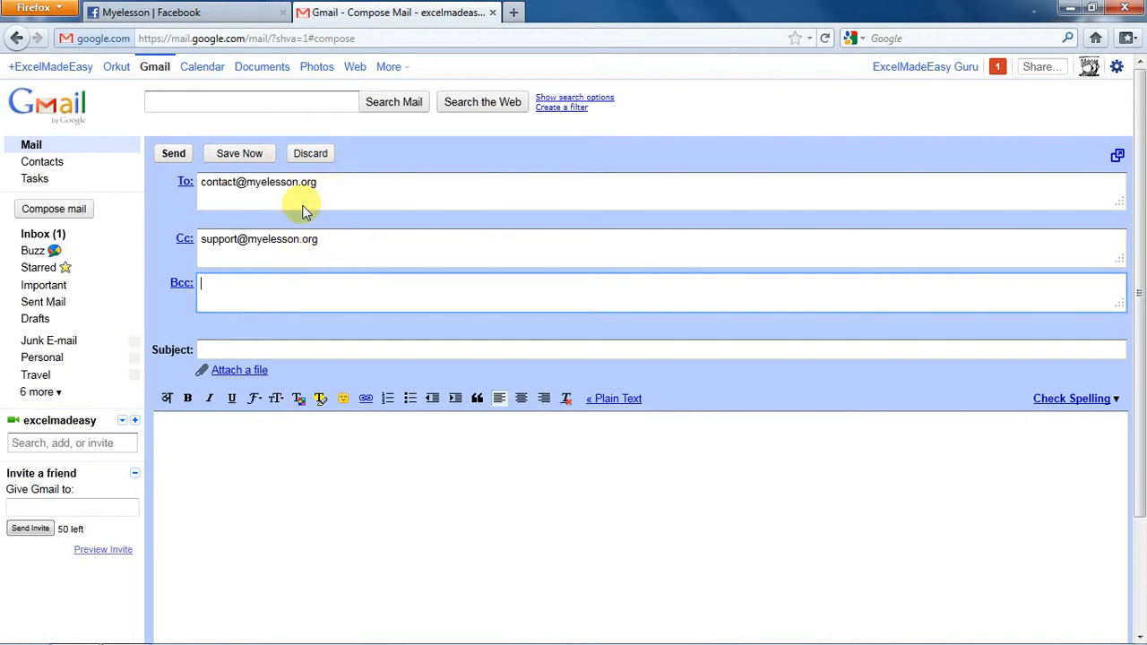
pyautogui.moveTo(253, 300)
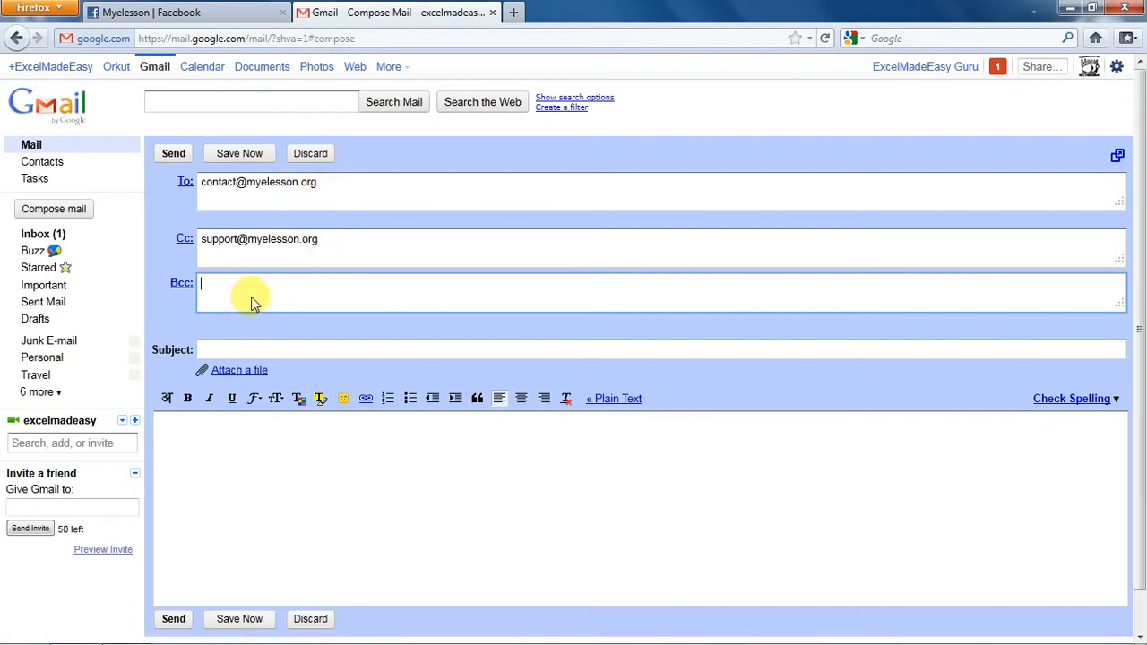
pyautogui.click(239, 153)
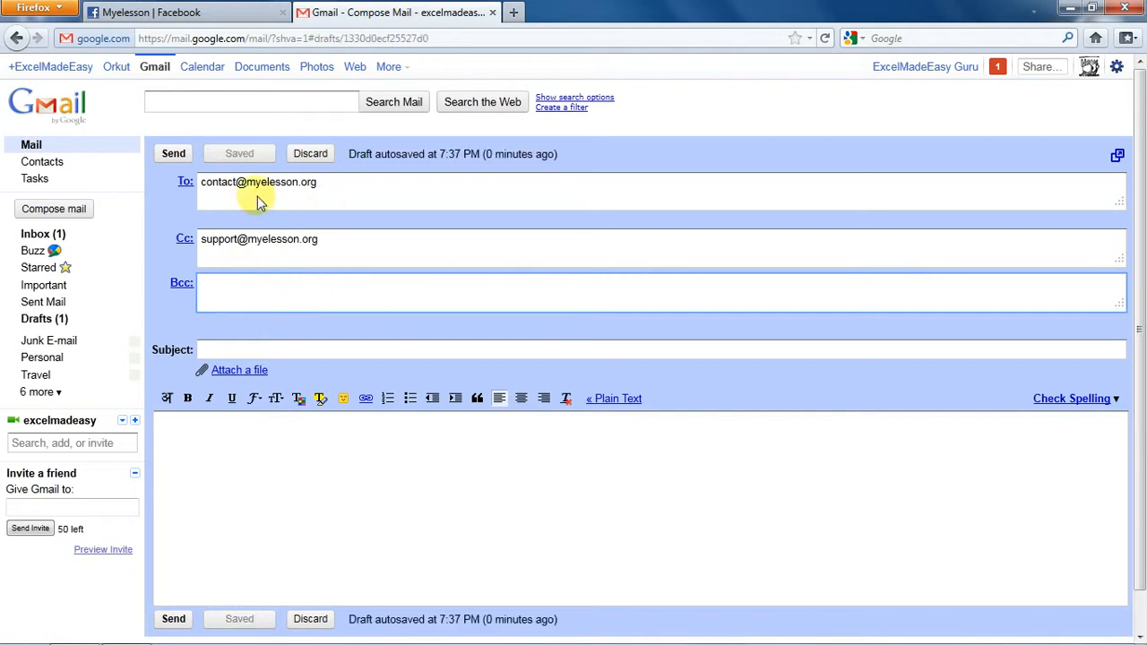
pyautogui.moveTo(314, 269)
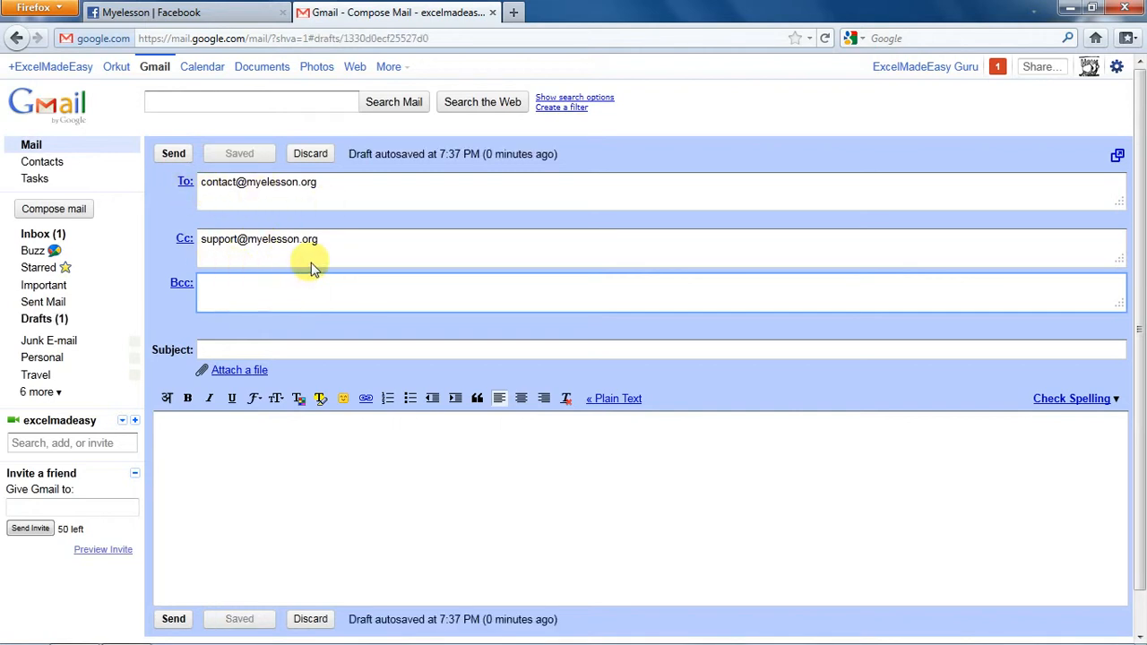
pyautogui.moveTo(242, 296)
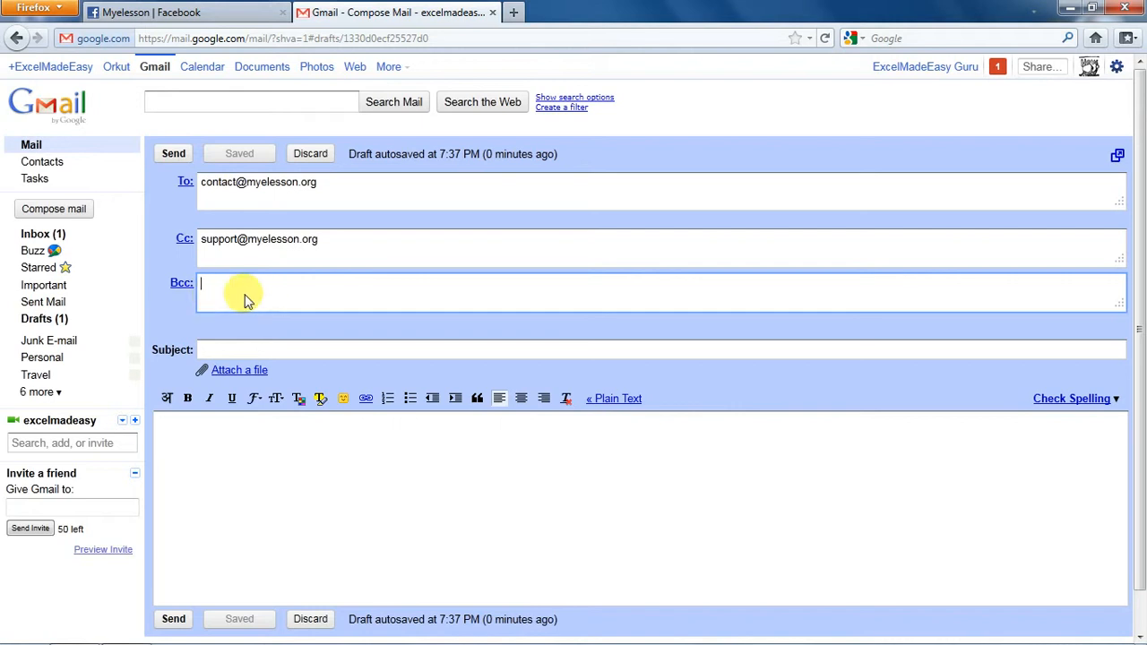
pyautogui.moveTo(216, 189)
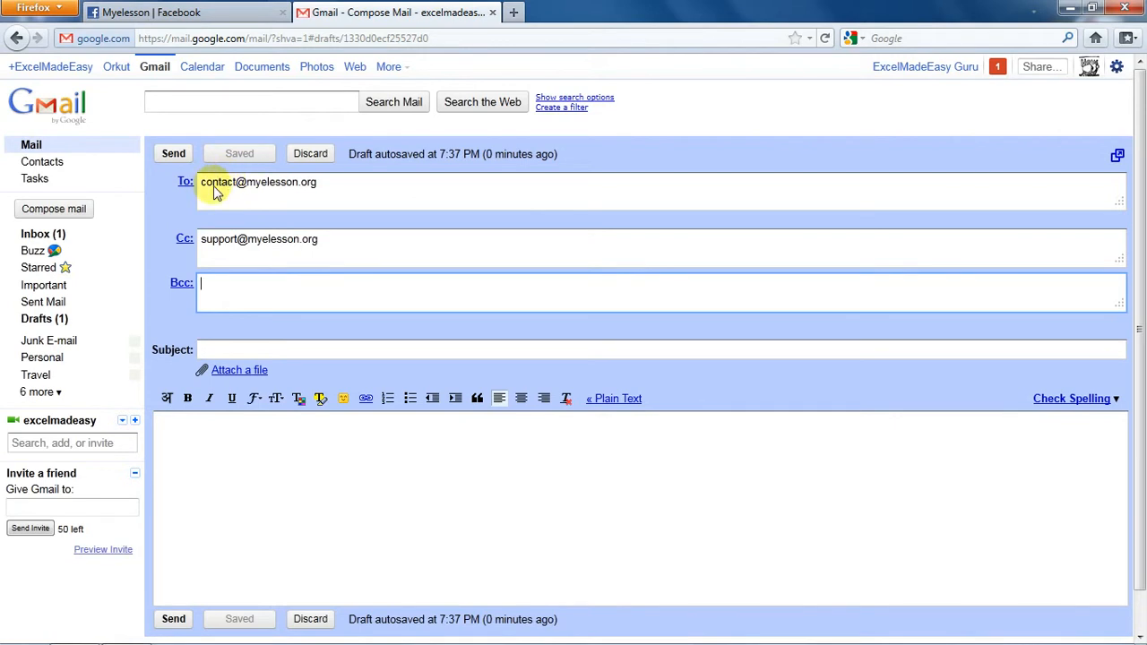
pyautogui.moveTo(251, 315)
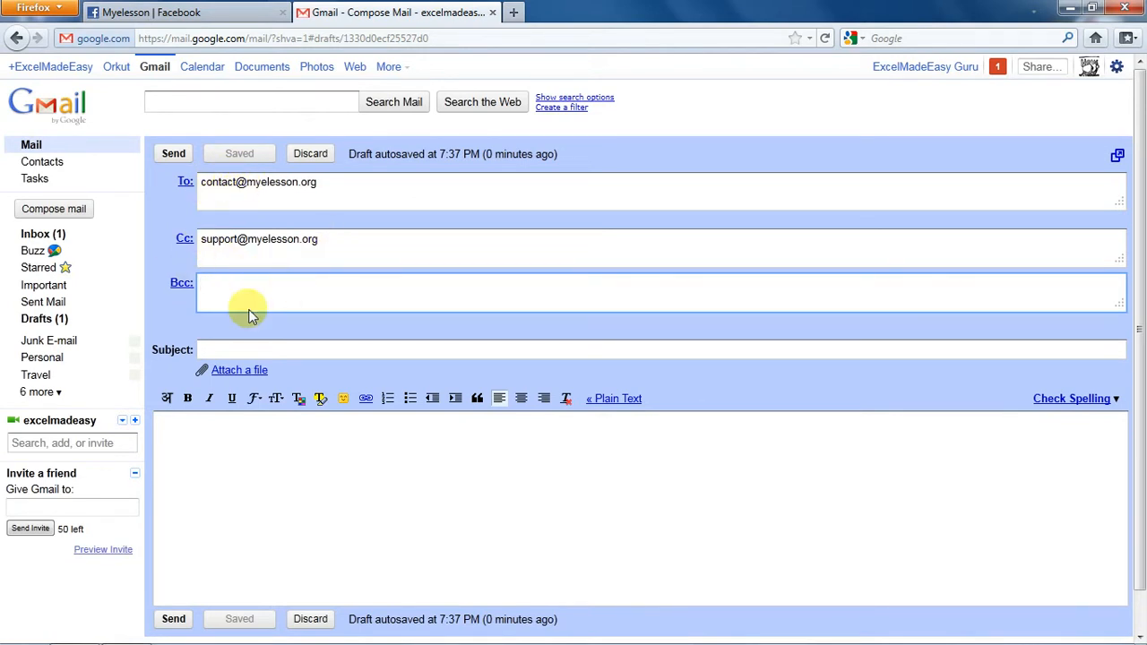
pyautogui.moveTo(223, 357)
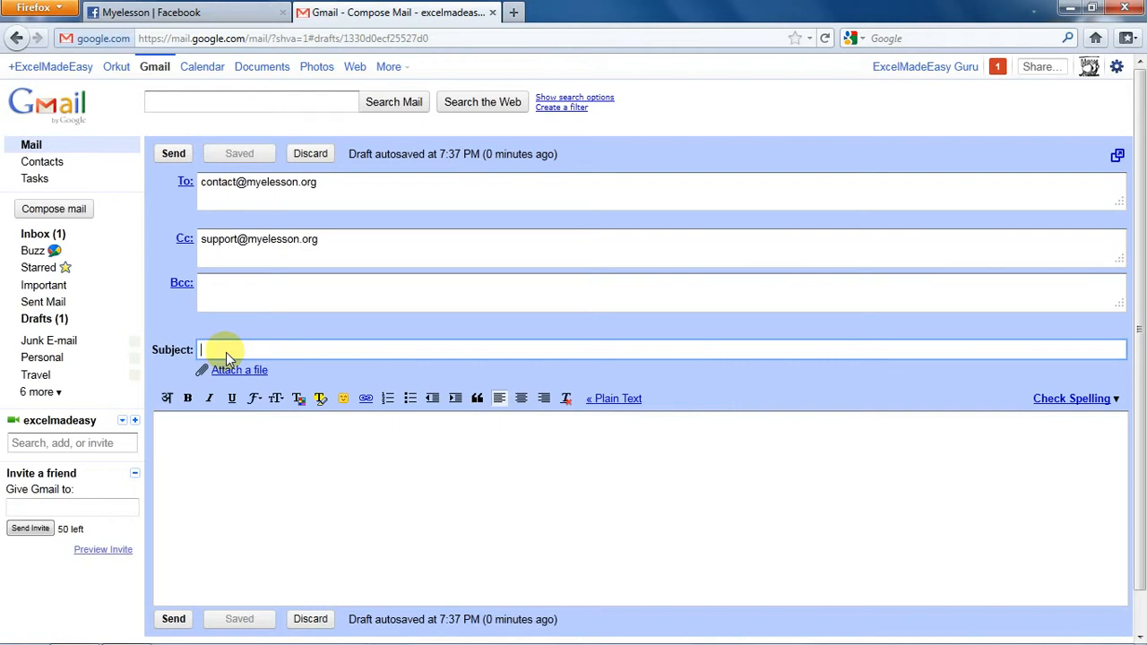
pyautogui.write('test')
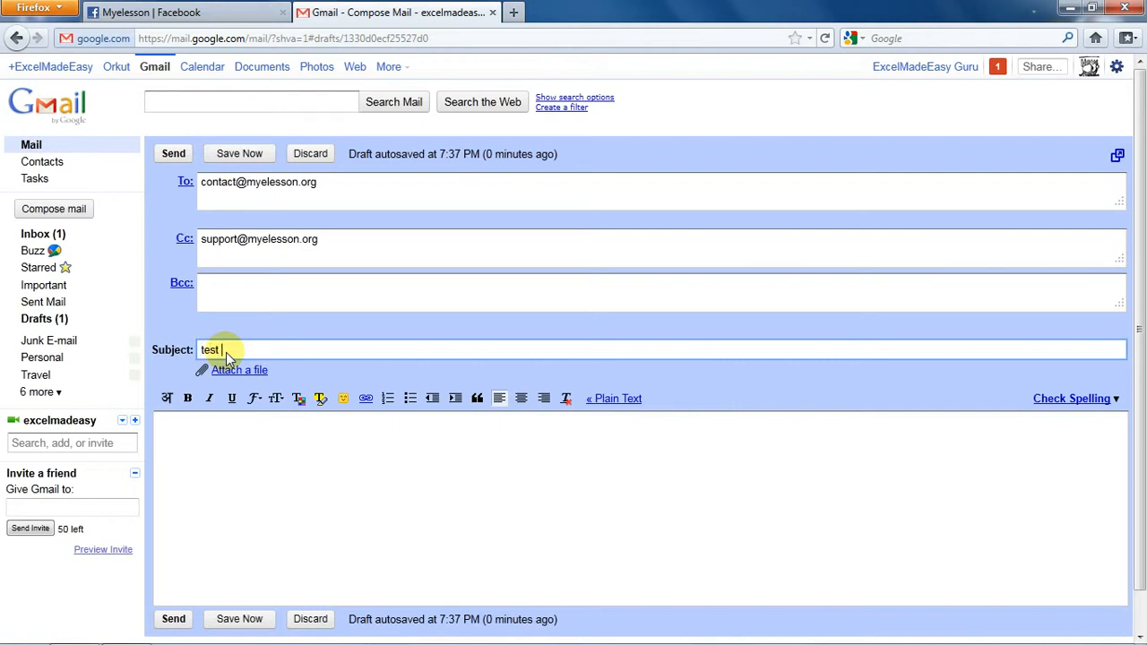
pyautogui.write('mail')
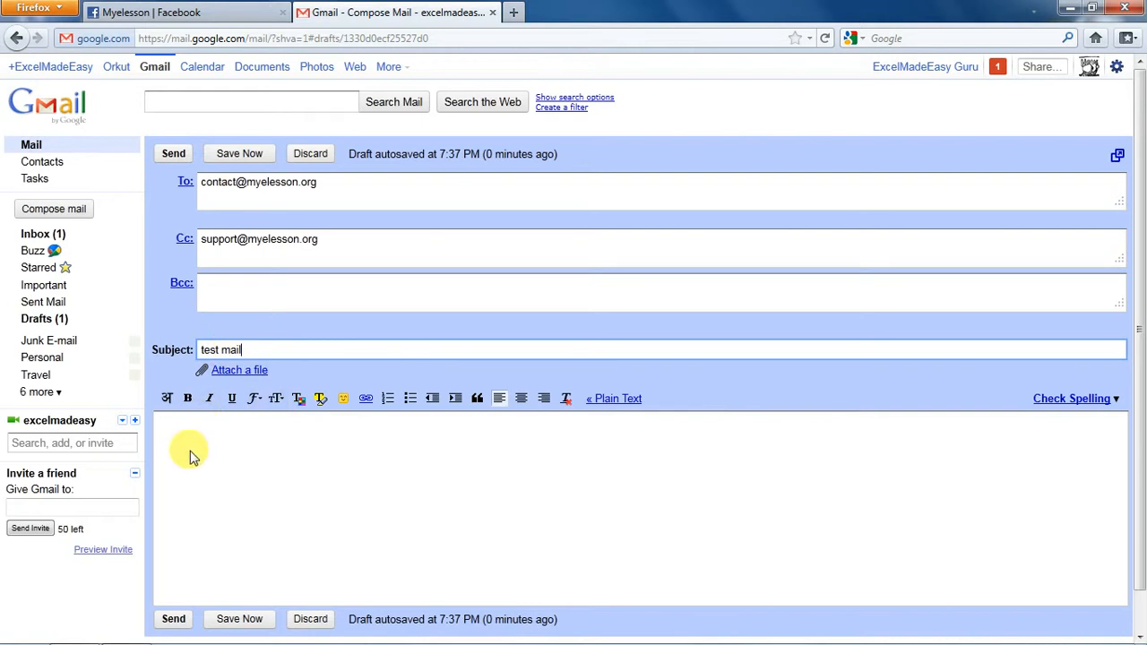
# Write 'Hi,' and 'we are writing a test mail' in the message body.
pyautogui.click(184, 435)
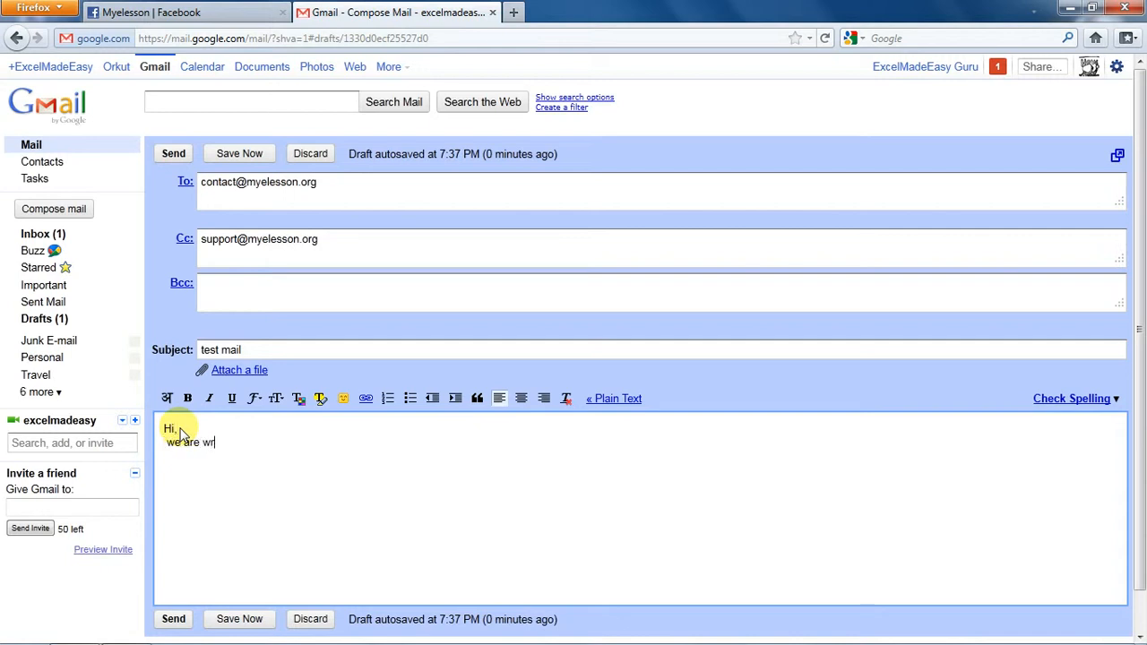
pyautogui.write('iting a te')
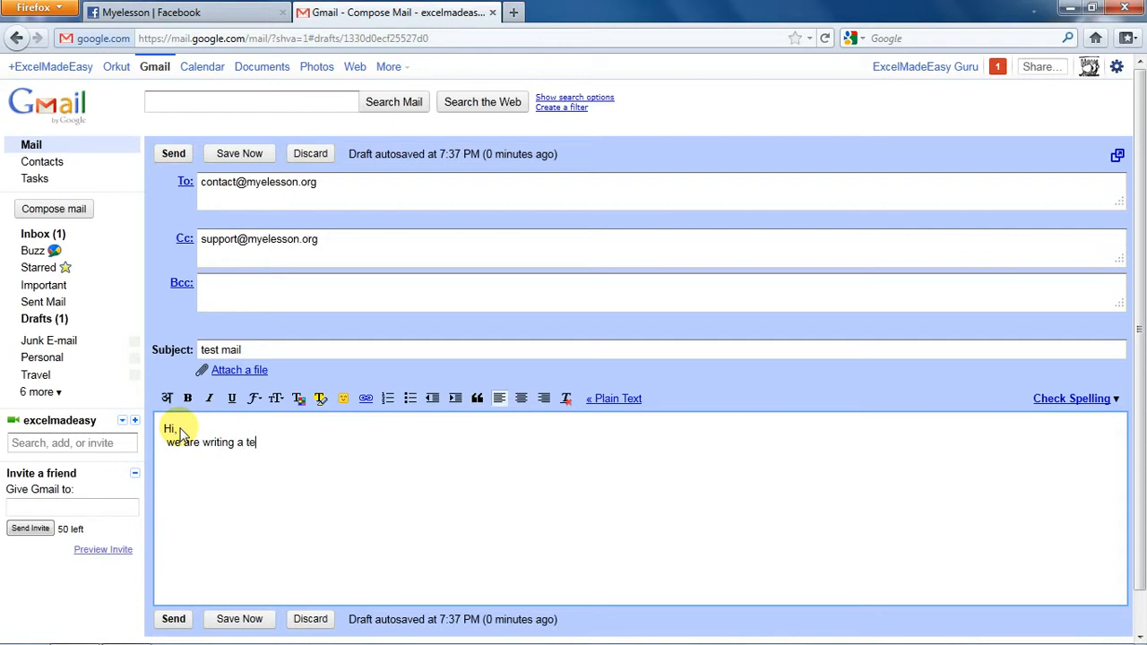
pyautogui.write('st')
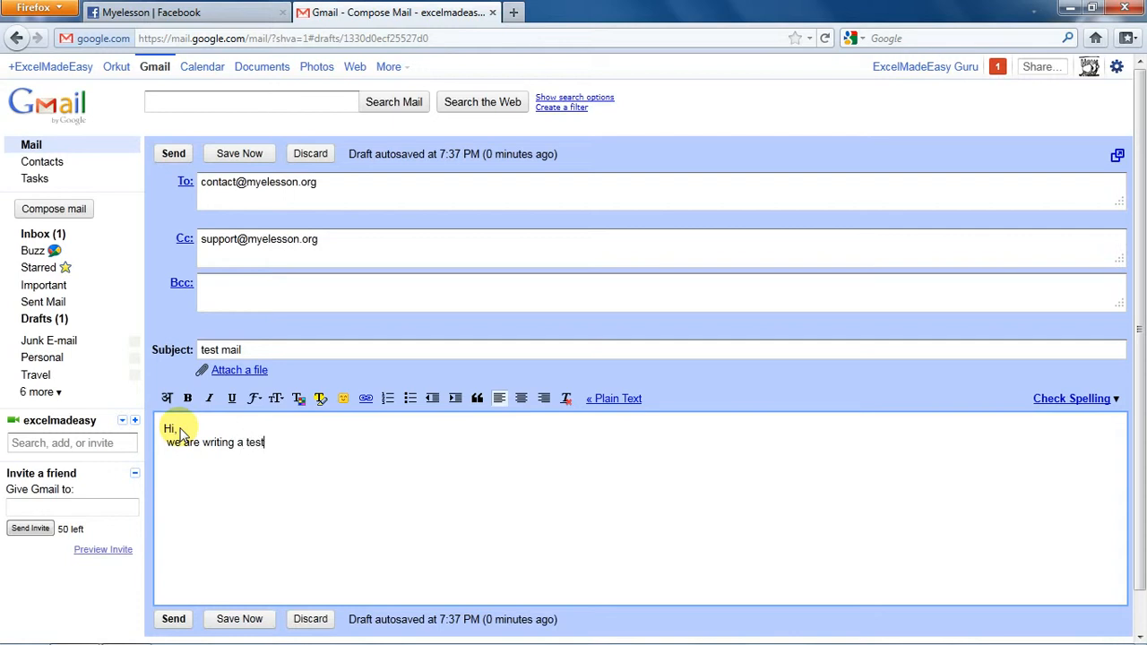
pyautogui.write('m')
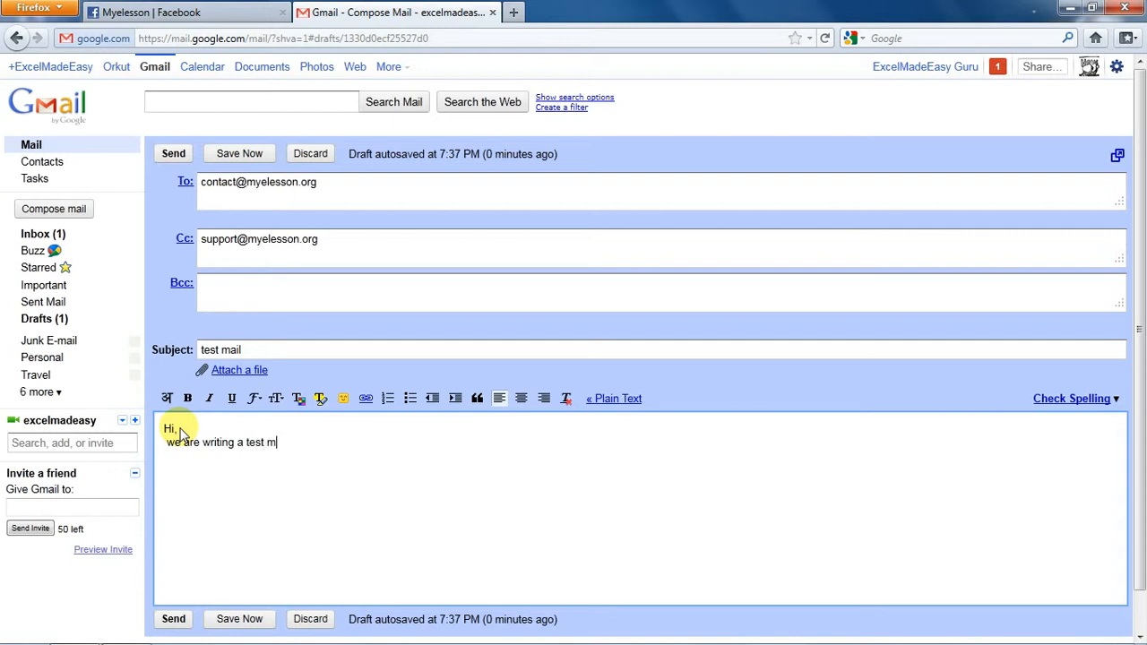
pyautogui.write('ail')
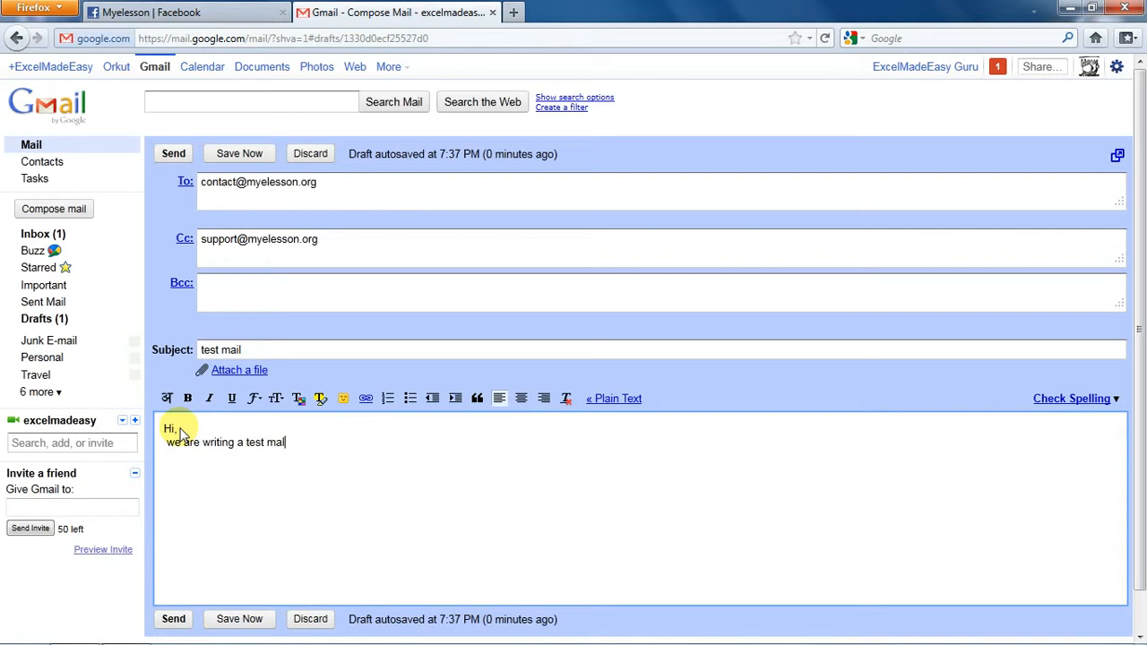
pyautogui.moveTo(410, 455)
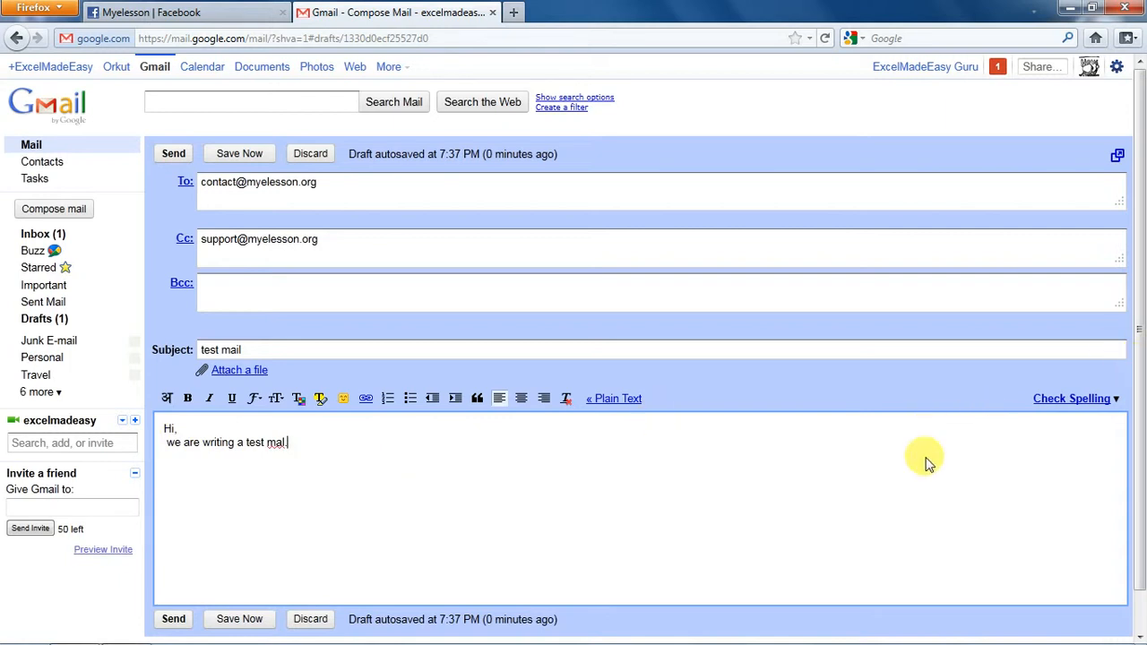
pyautogui.moveTo(598, 475)
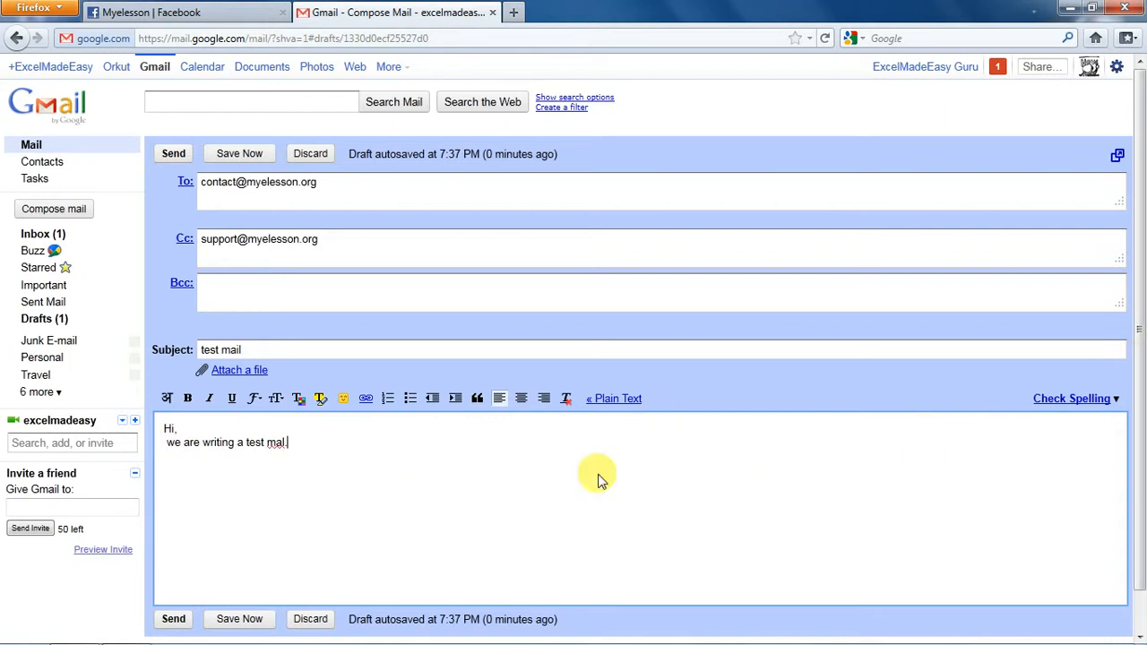
pyautogui.moveTo(278, 459)
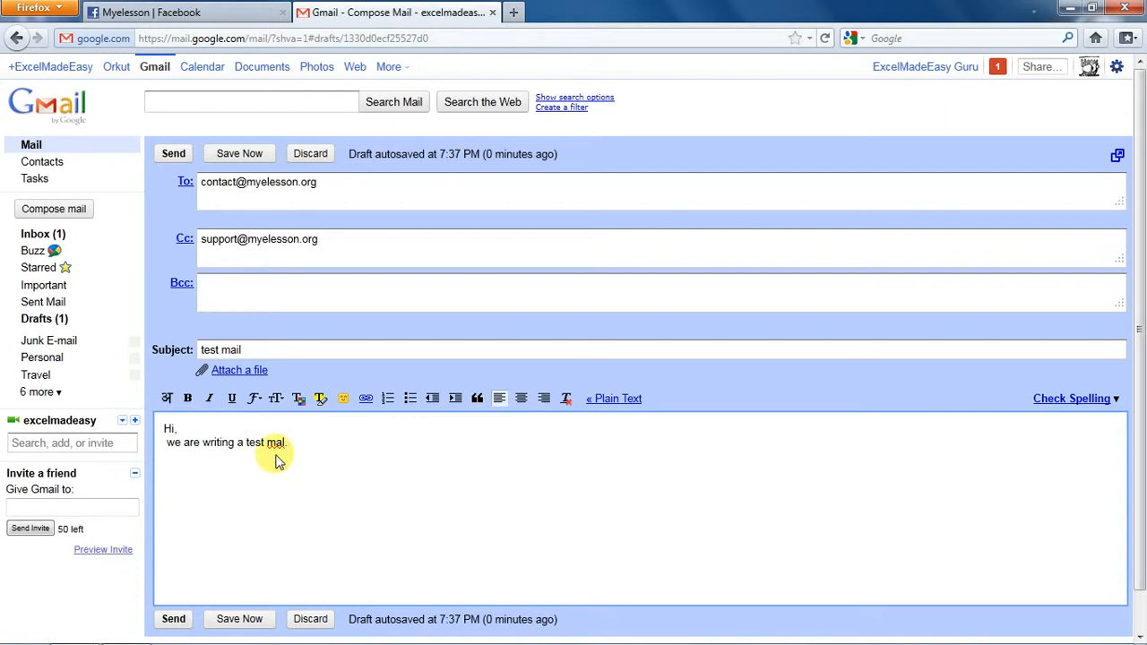
pyautogui.moveTo(302, 446)
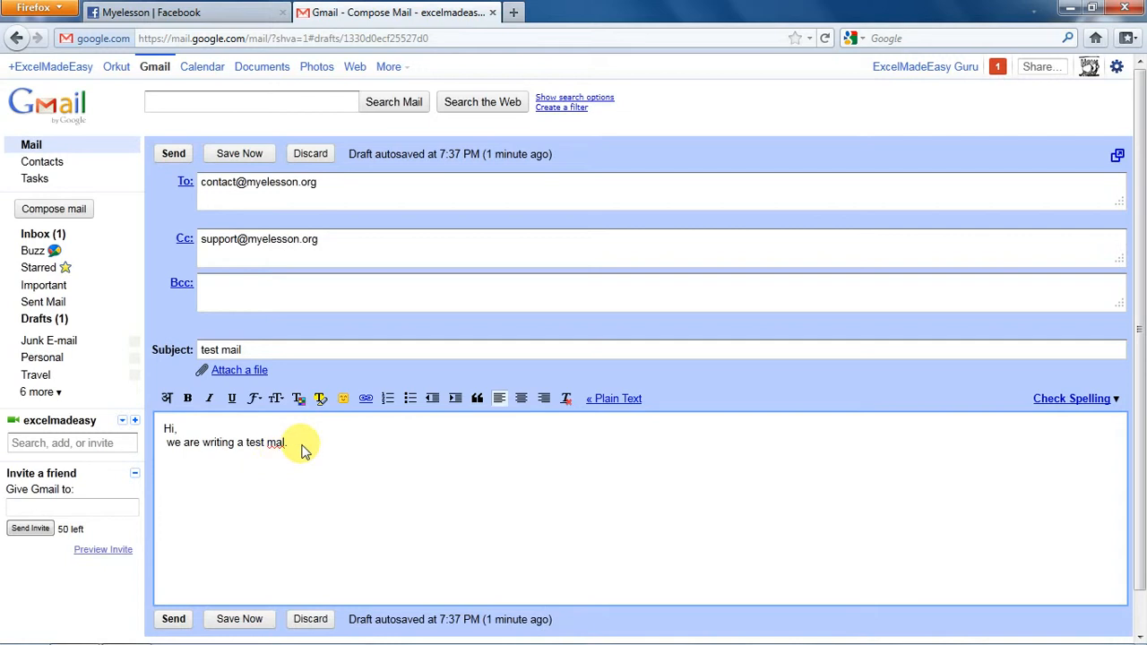
pyautogui.moveTo(614, 447)
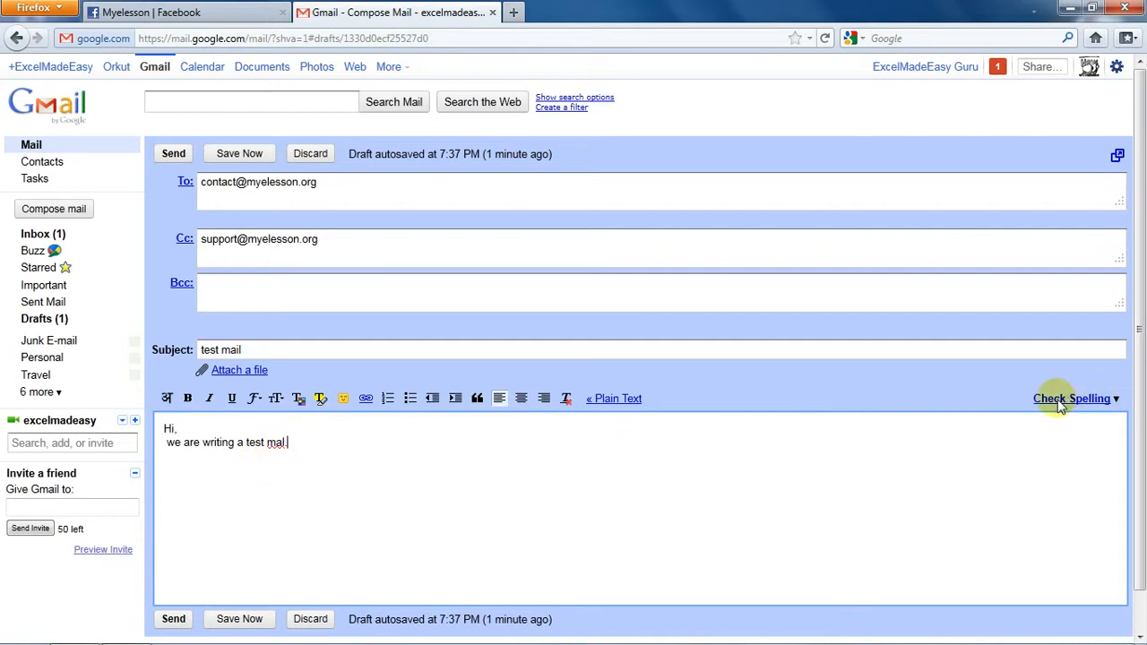
# Use spell check to correct 'mal' to 'mail' and add a closing period.
pyautogui.click(1072, 398)
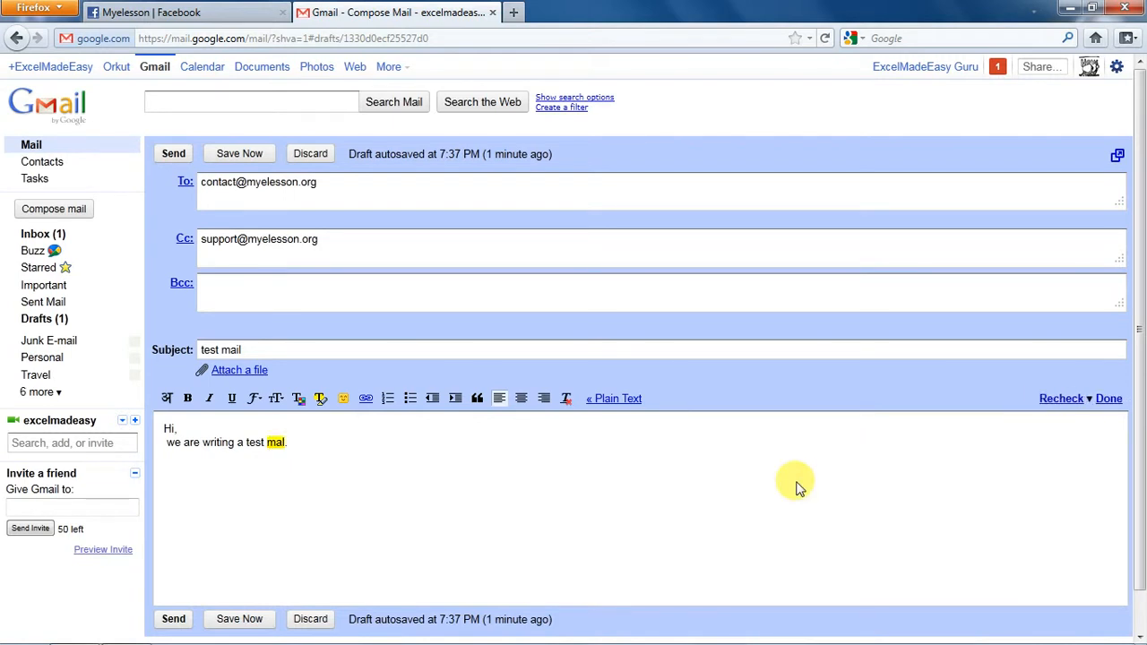
pyautogui.moveTo(283, 448)
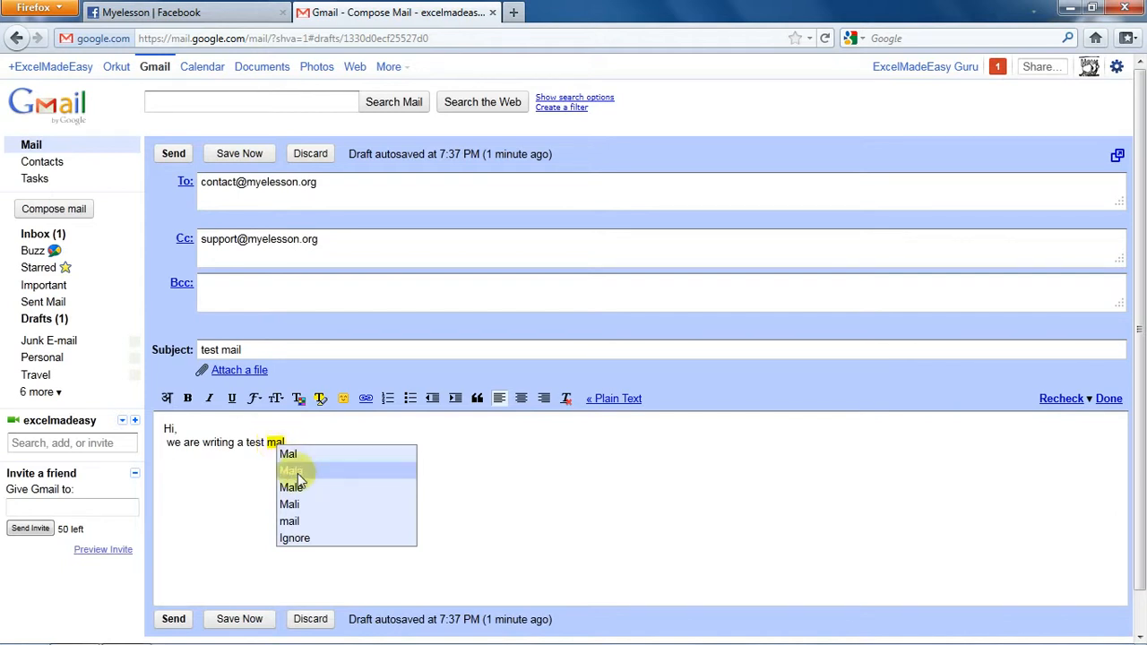
pyautogui.moveTo(305, 515)
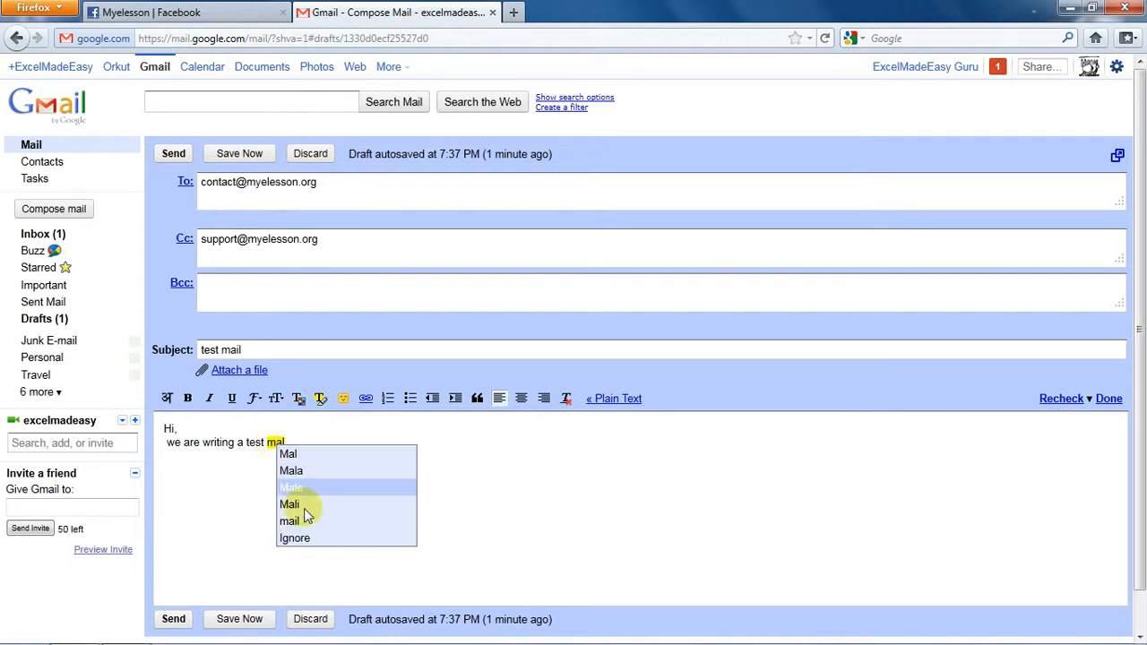
pyautogui.click(290, 519)
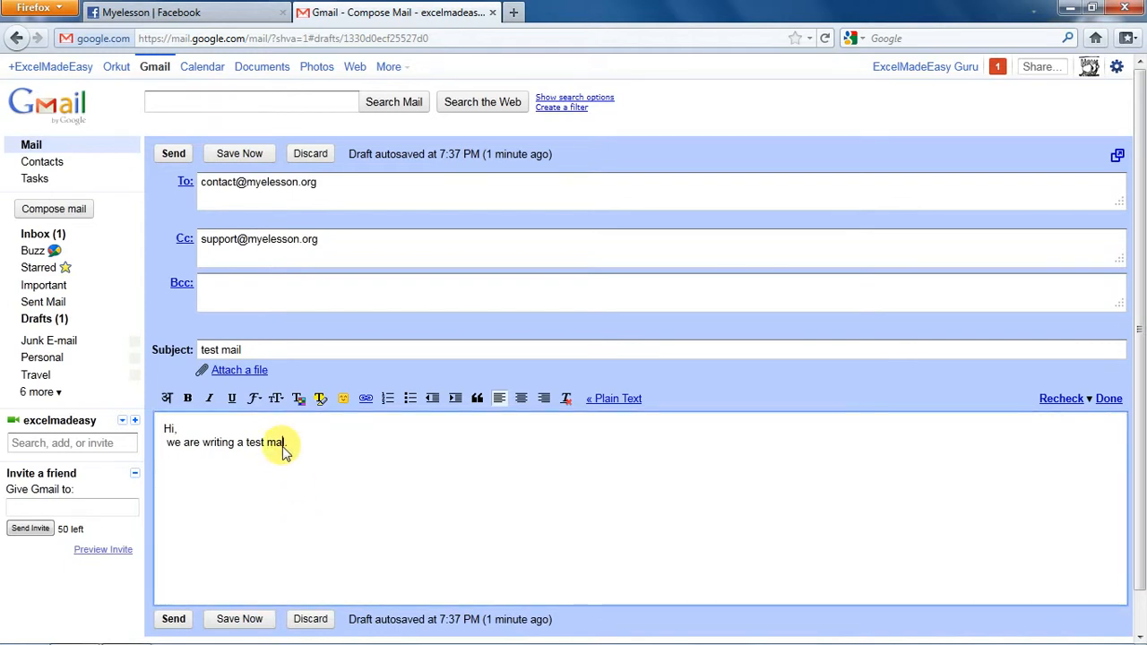
pyautogui.write('.')
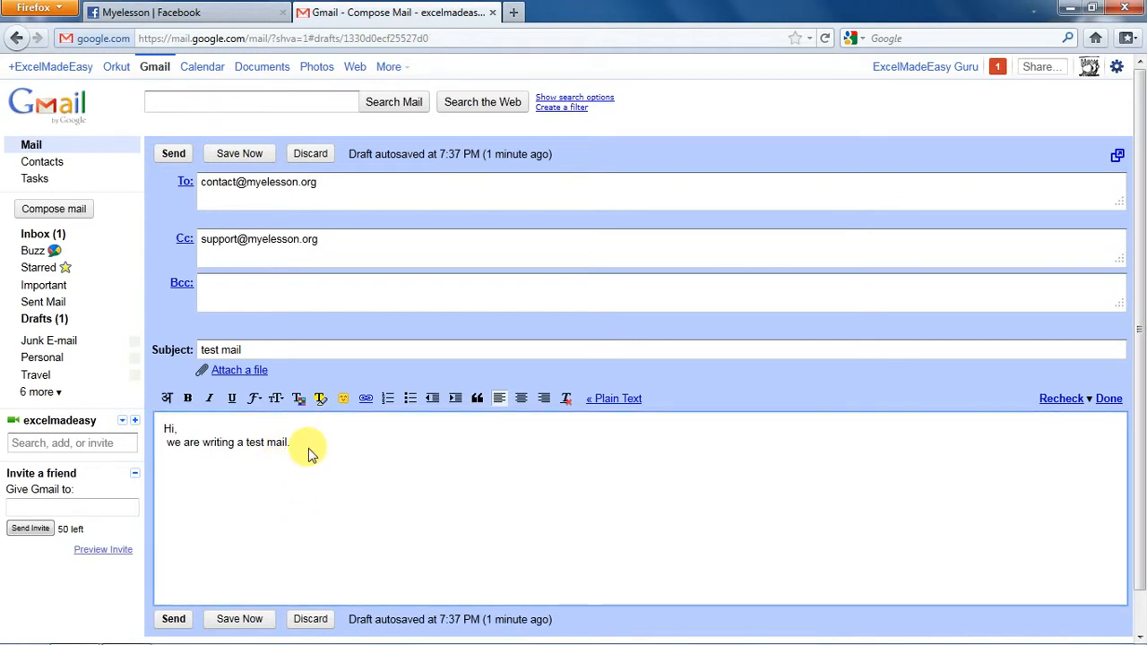
pyautogui.moveTo(339, 464)
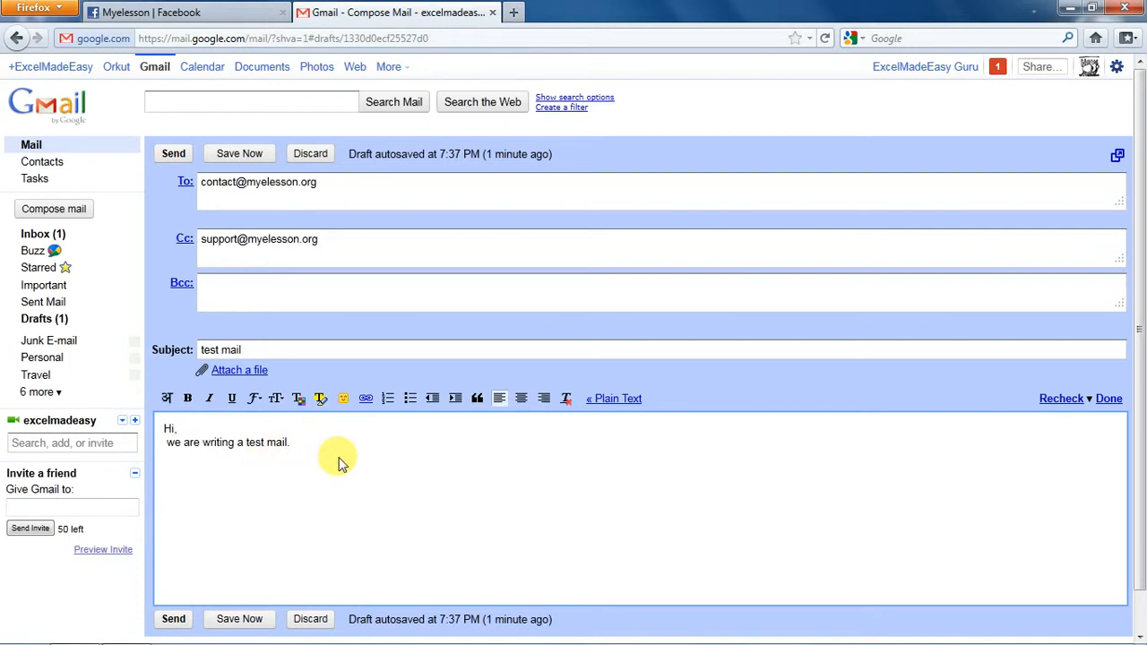
pyautogui.moveTo(187, 399)
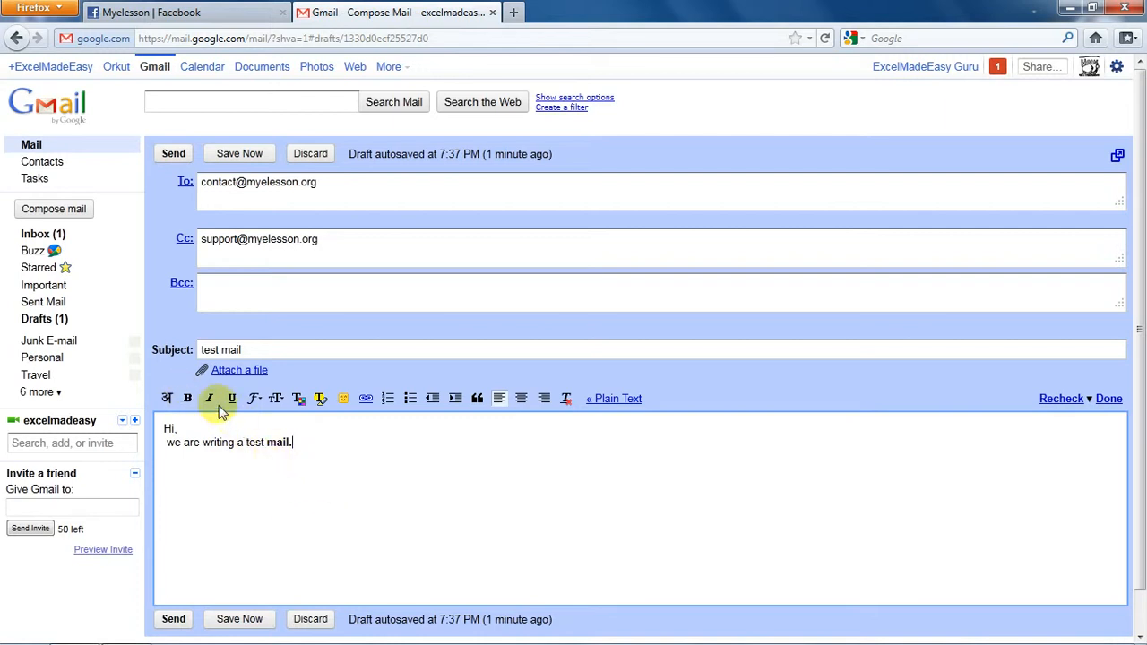
# Italicize 'test' and underline 'test mail.' in the body.
pyautogui.doubleClick(255, 442)
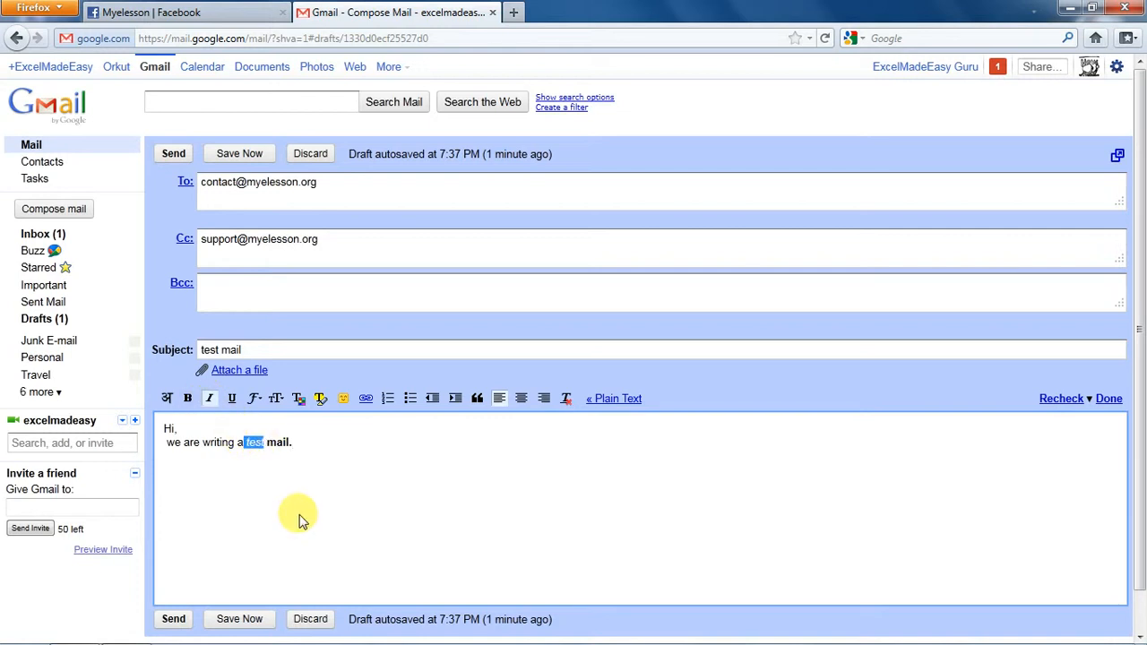
pyautogui.click(209, 398)
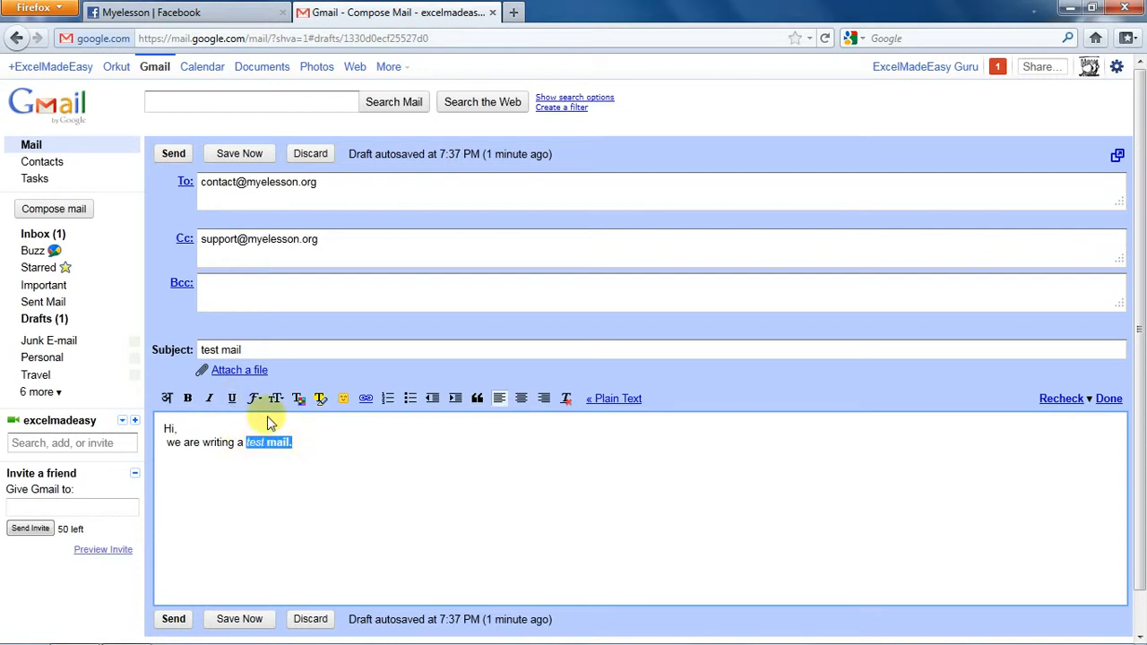
pyautogui.click(231, 398)
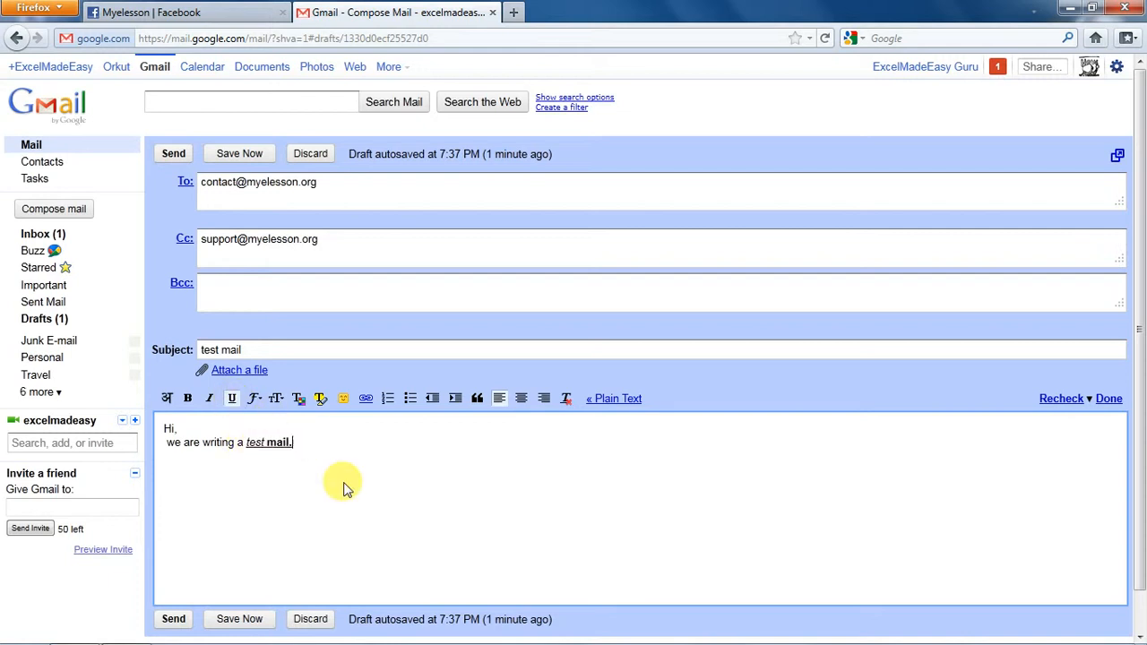
pyautogui.moveTo(246, 425)
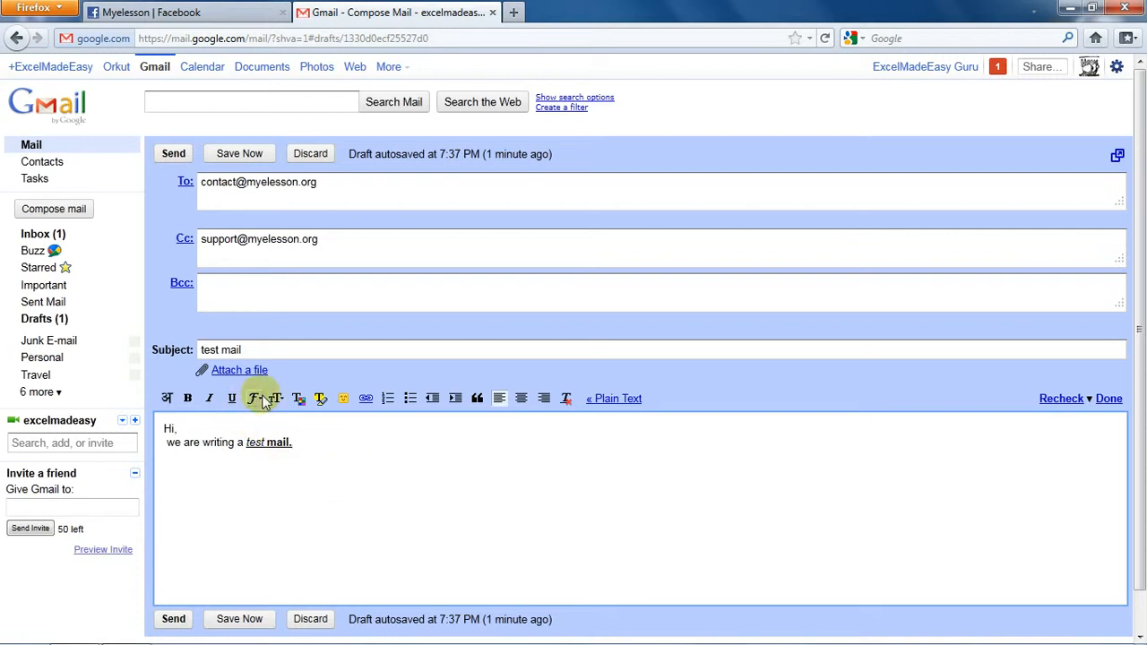
pyautogui.click(254, 398)
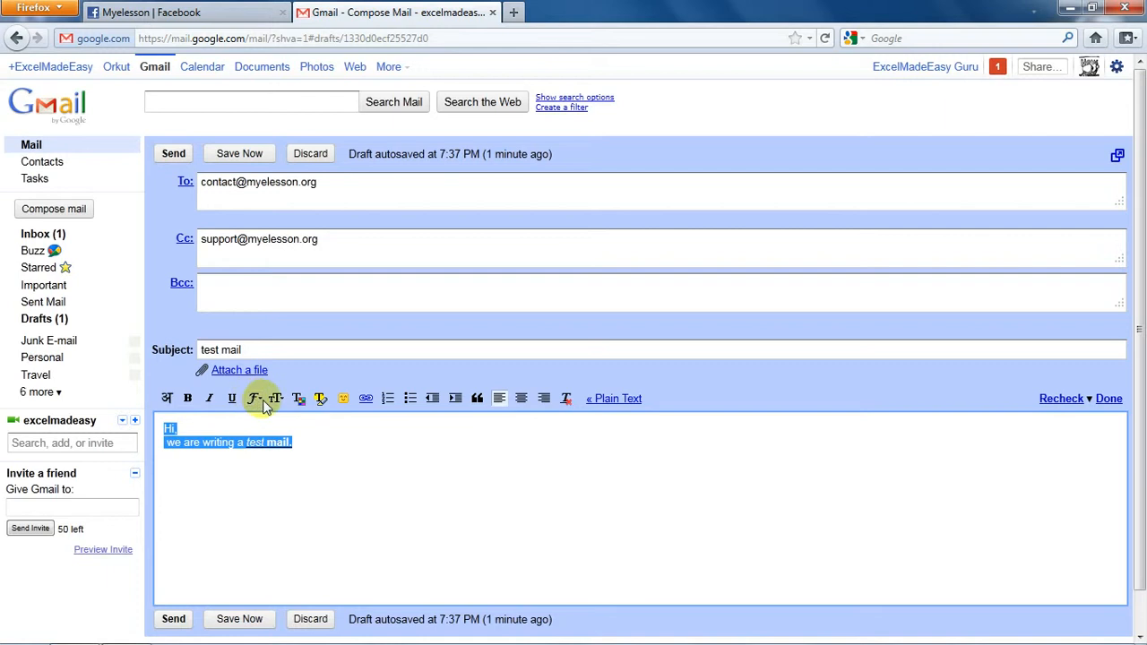
# Change the body font and set the text size to Huge.
pyautogui.click(255, 398)
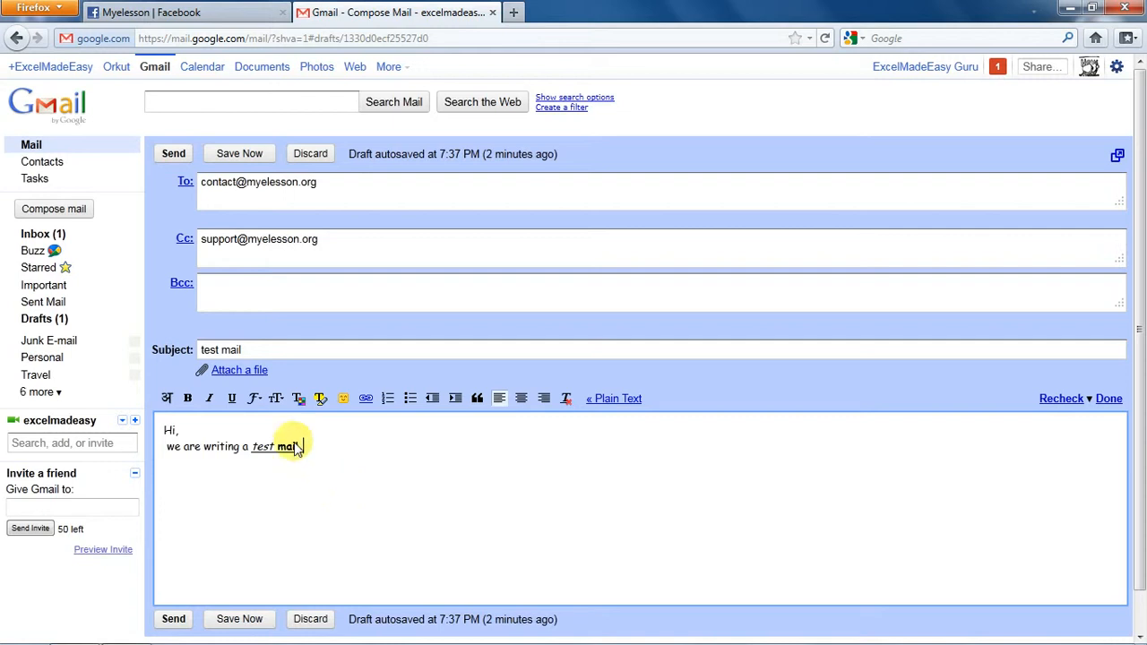
pyautogui.click(298, 398)
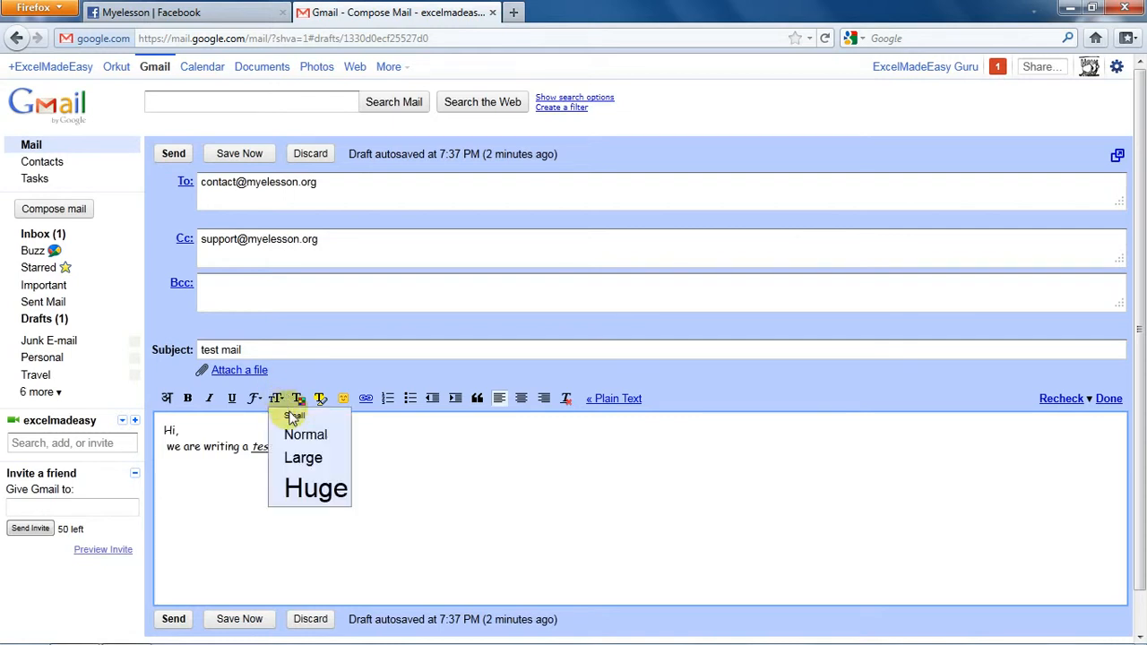
pyautogui.moveTo(316, 488)
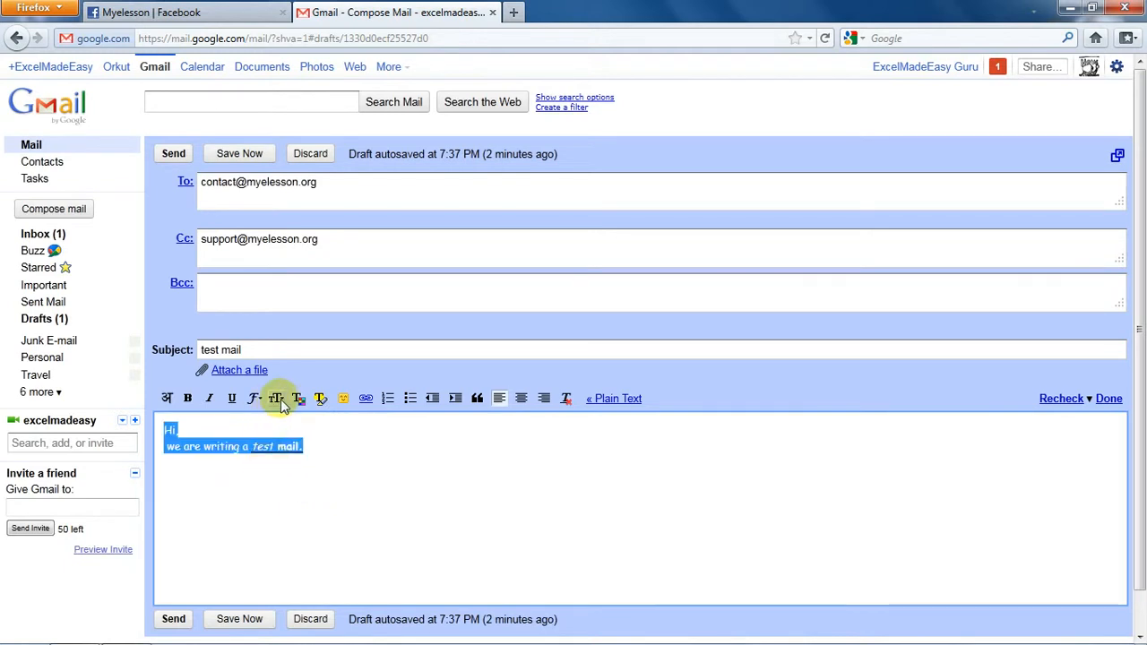
pyautogui.click(277, 397)
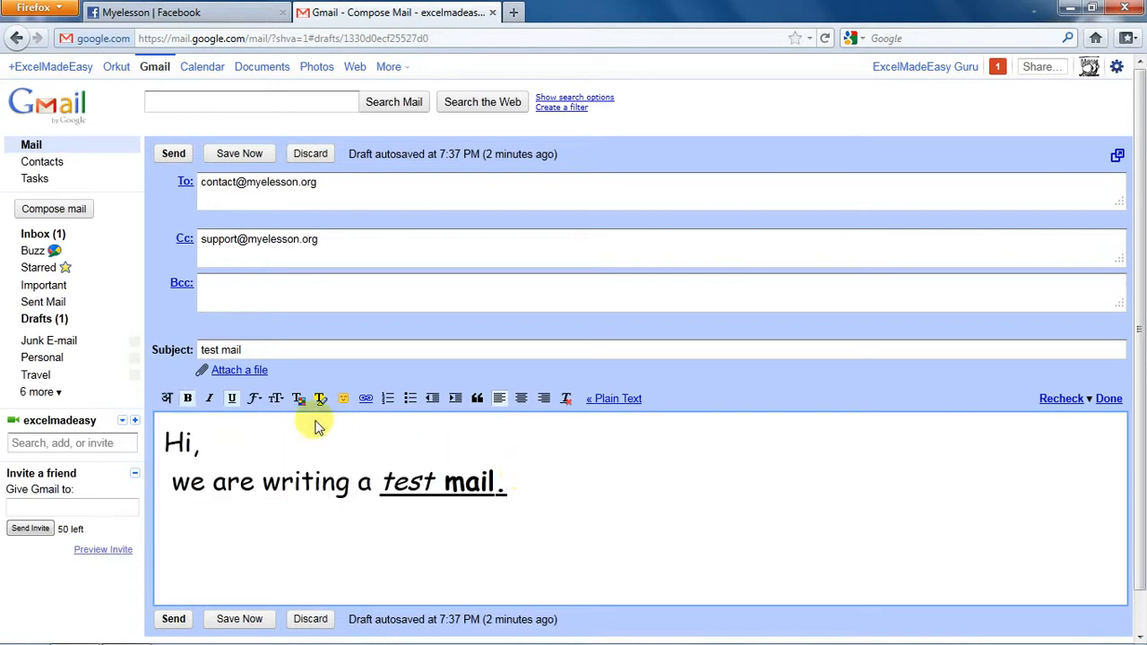
pyautogui.moveTo(298, 398)
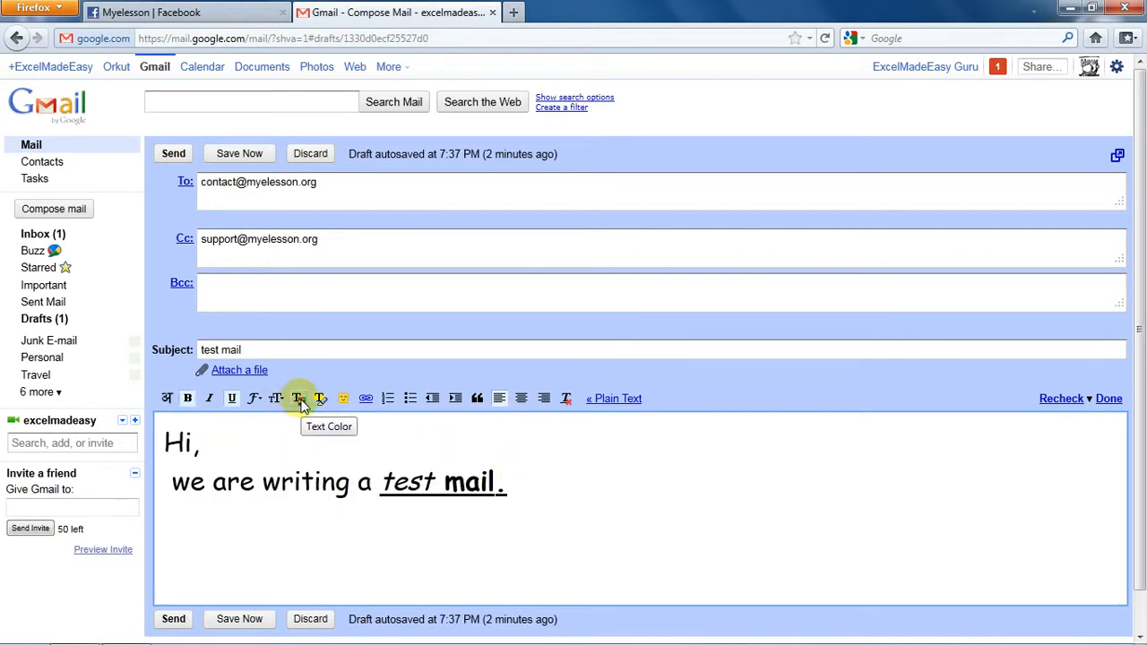
pyautogui.moveTo(320, 398)
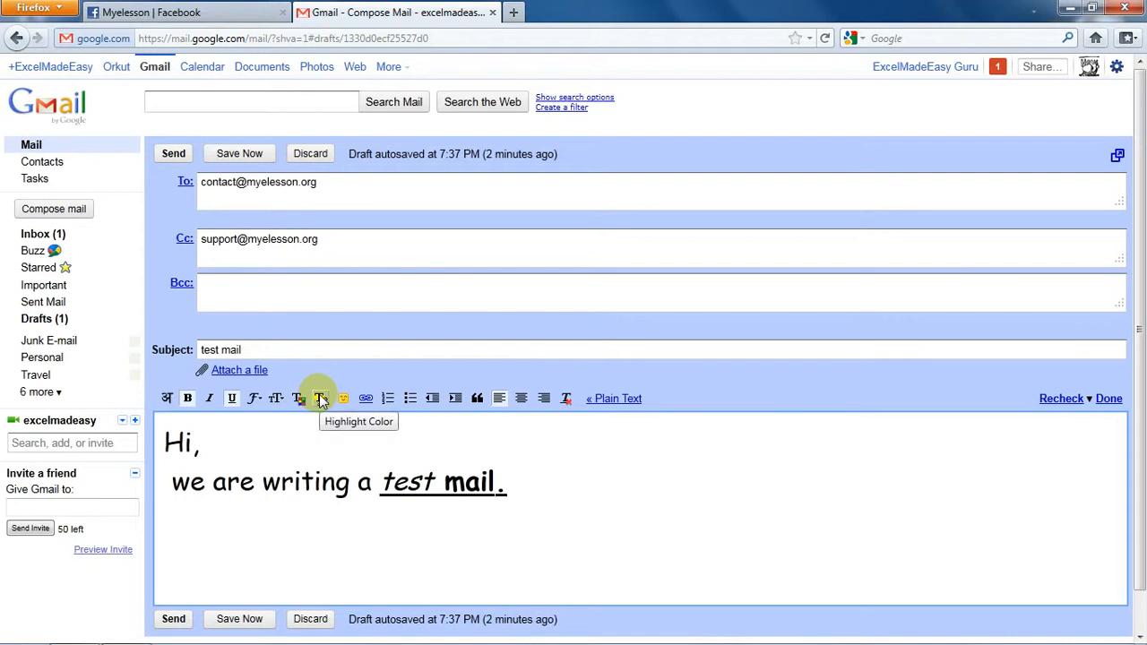
# Highlight 'test mail.' in yellow and insert a smiley emoticon after it.
pyautogui.click(319, 398)
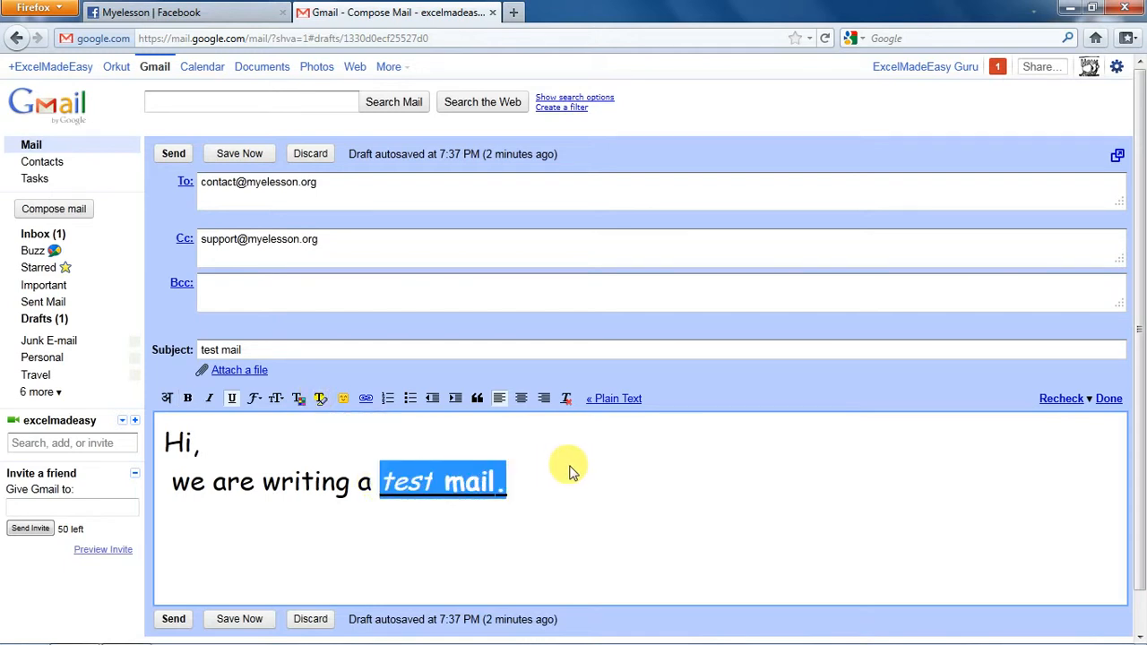
pyautogui.click(320, 398)
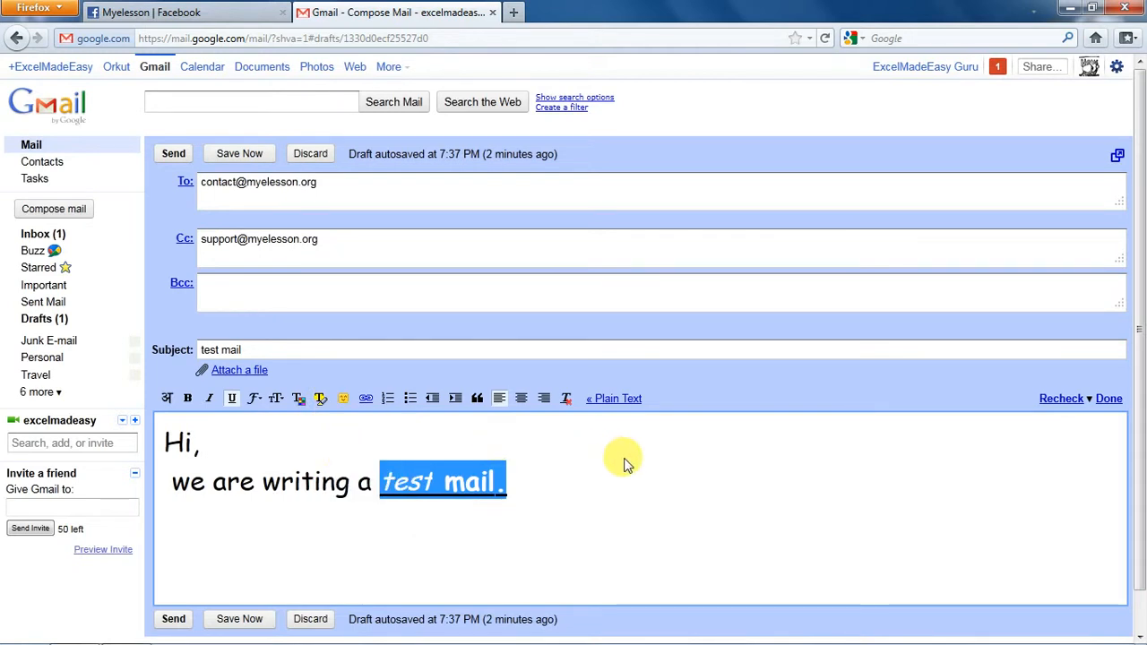
pyautogui.click(345, 399)
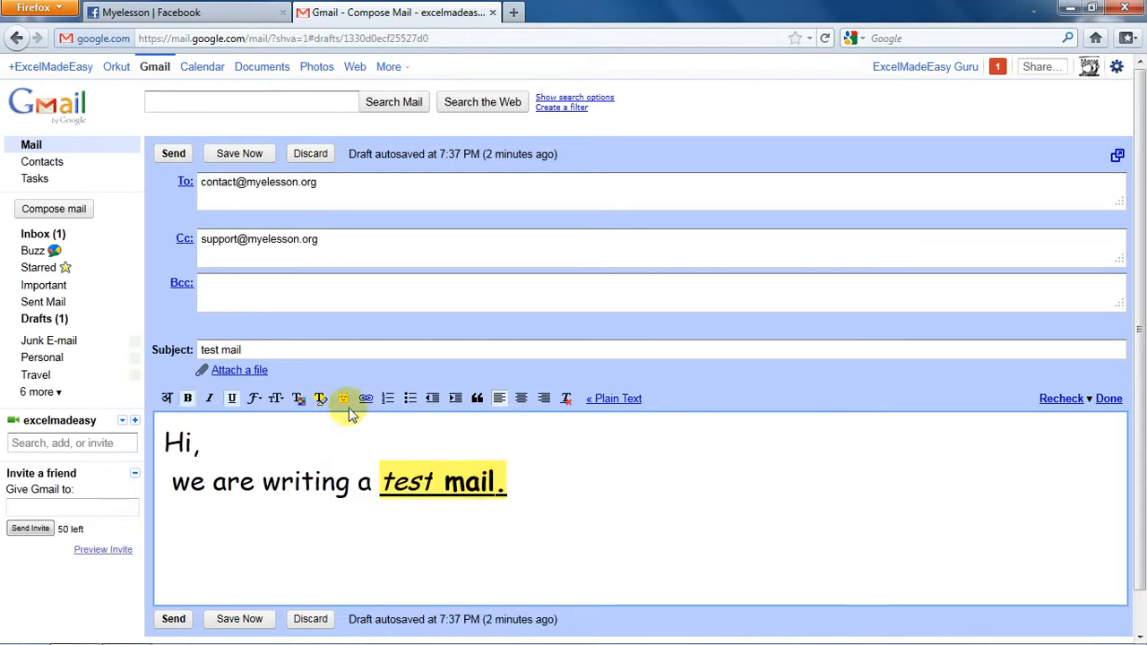
pyautogui.moveTo(344, 398)
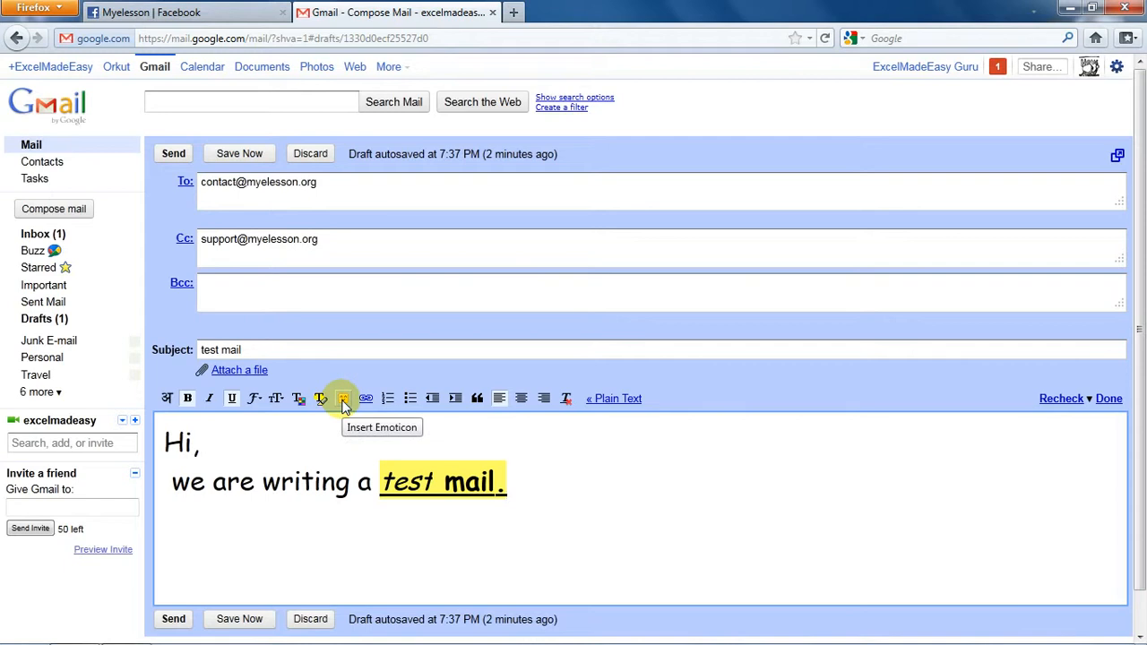
pyautogui.click(343, 399)
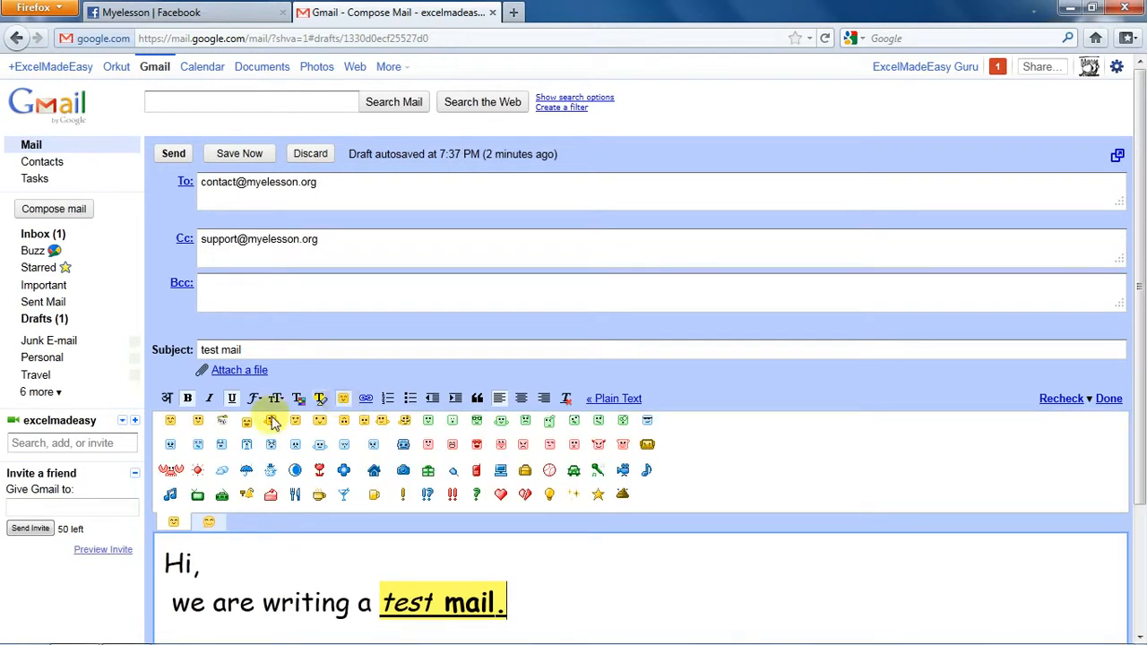
pyautogui.moveTo(173, 426)
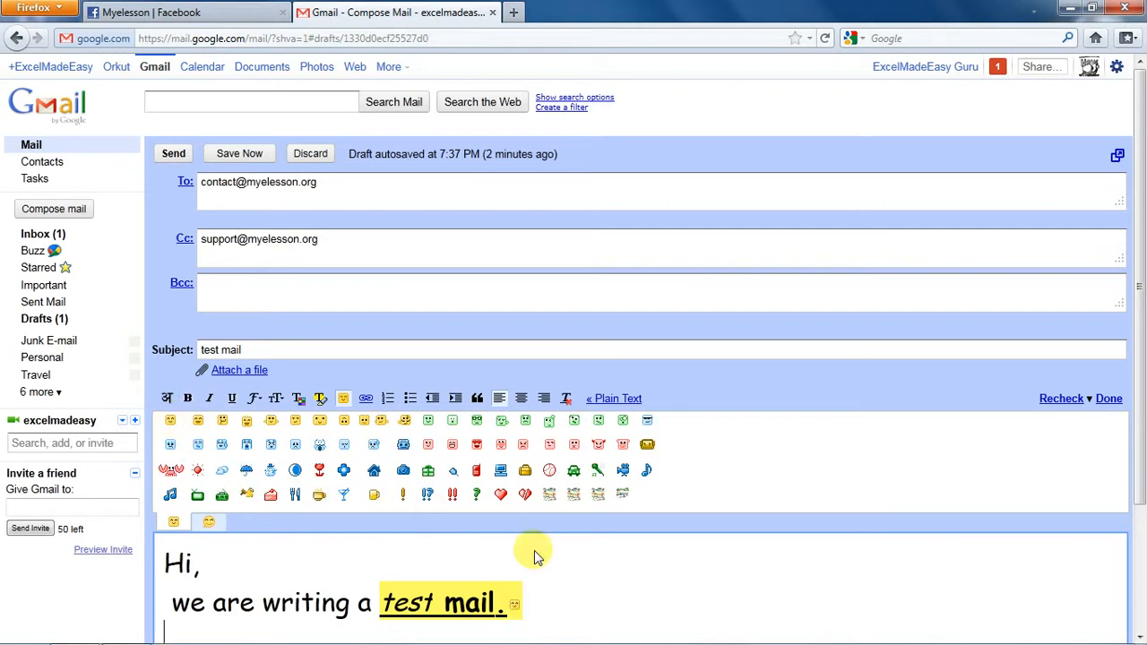
pyautogui.scroll(3)
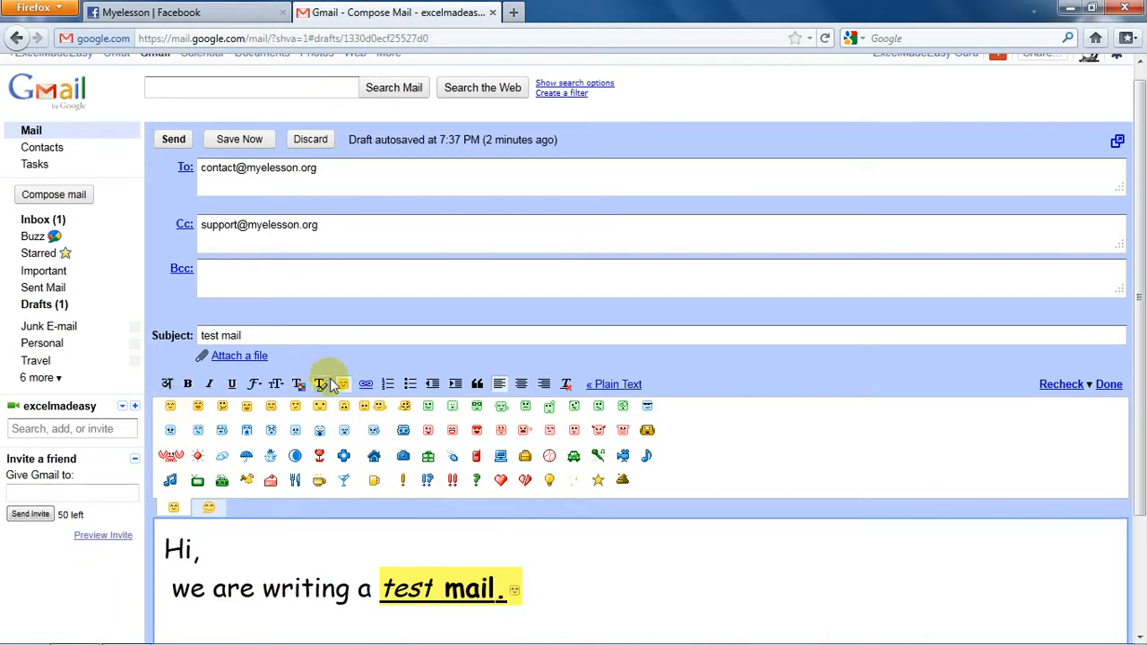
pyautogui.click(320, 384)
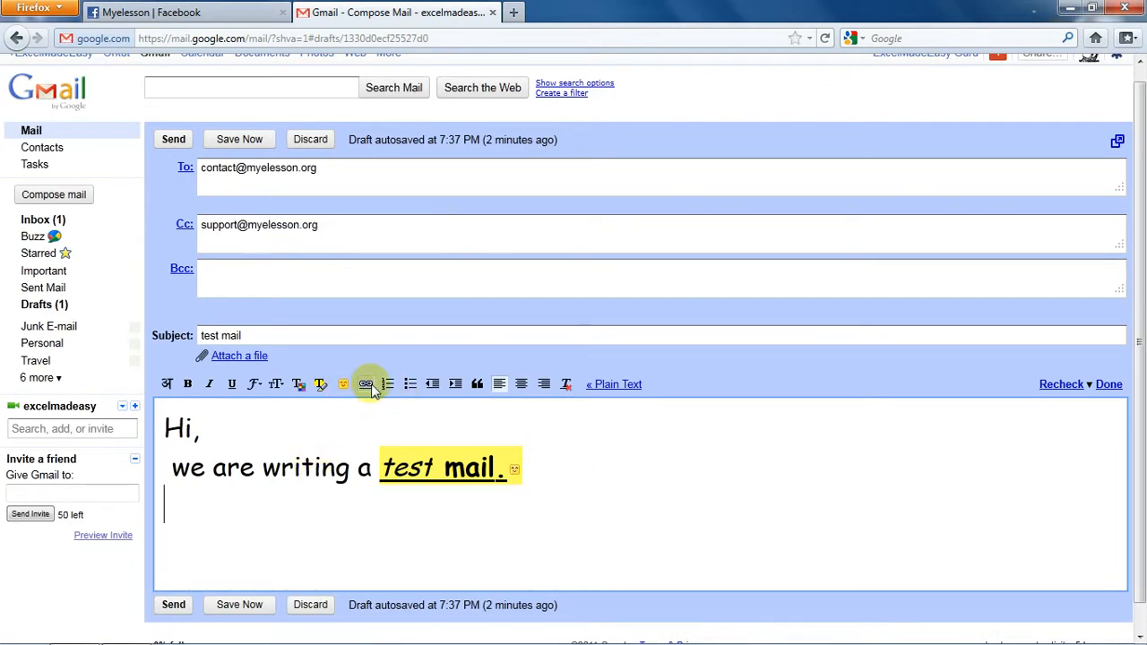
pyautogui.click(366, 384)
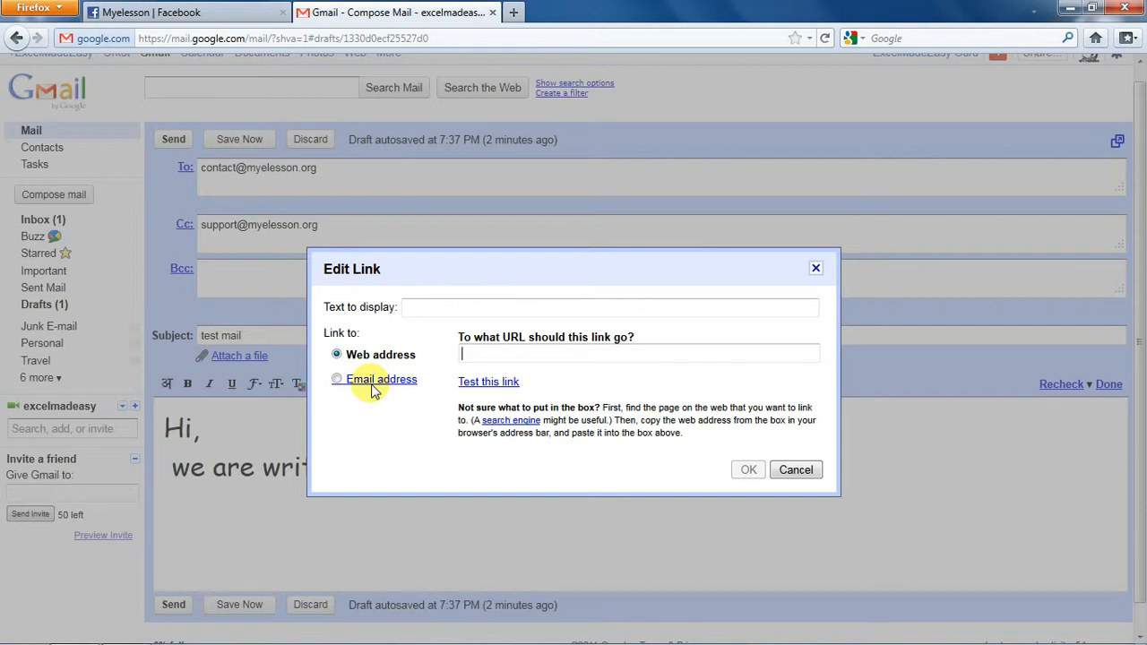
pyautogui.write('www')
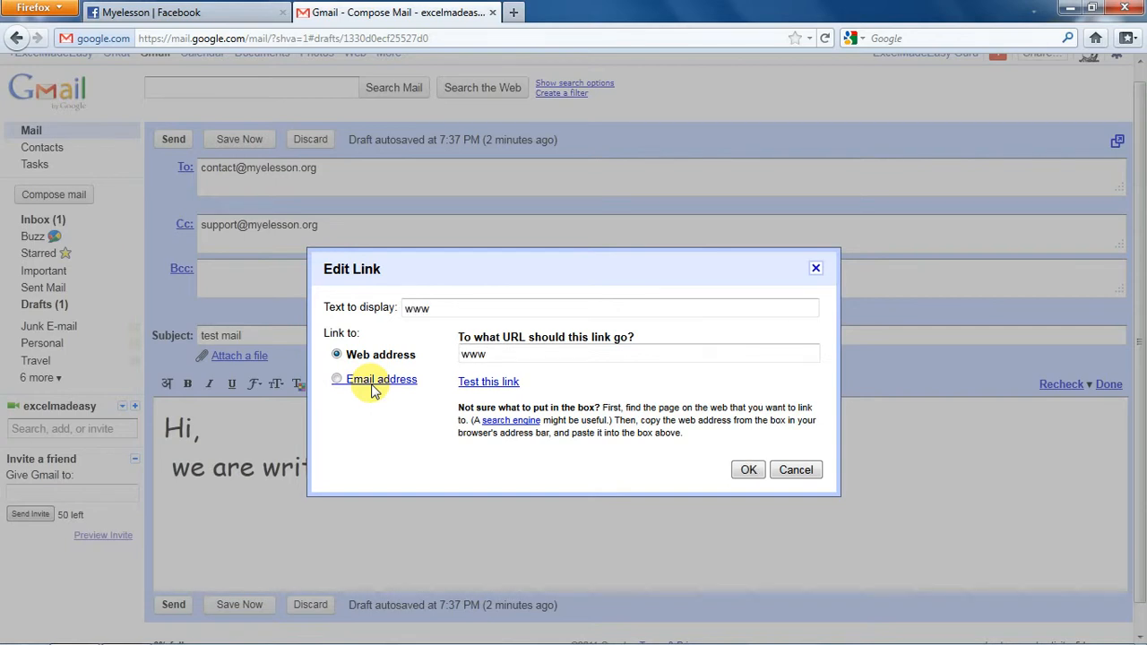
pyautogui.write('fa')
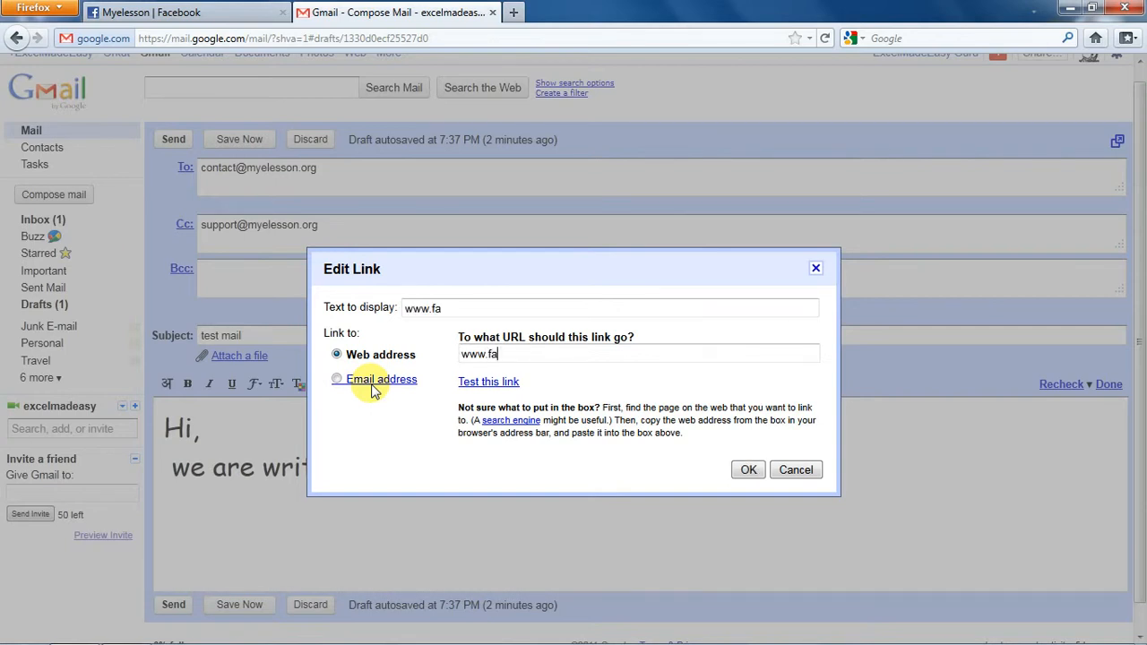
pyautogui.write('cebook')
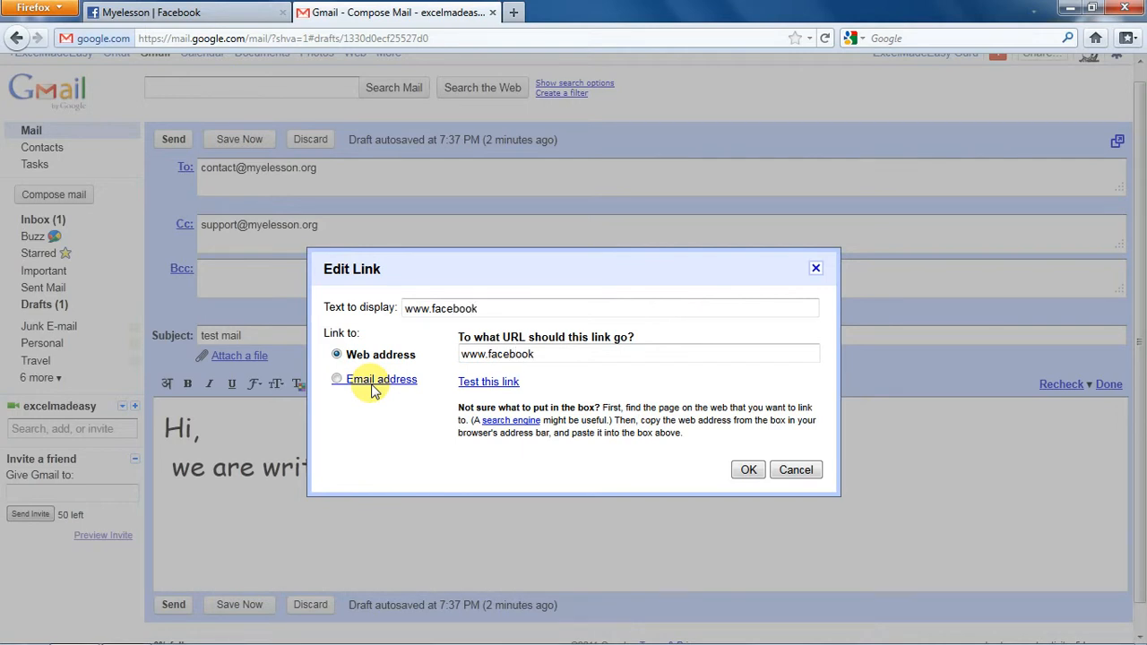
pyautogui.write('.com')
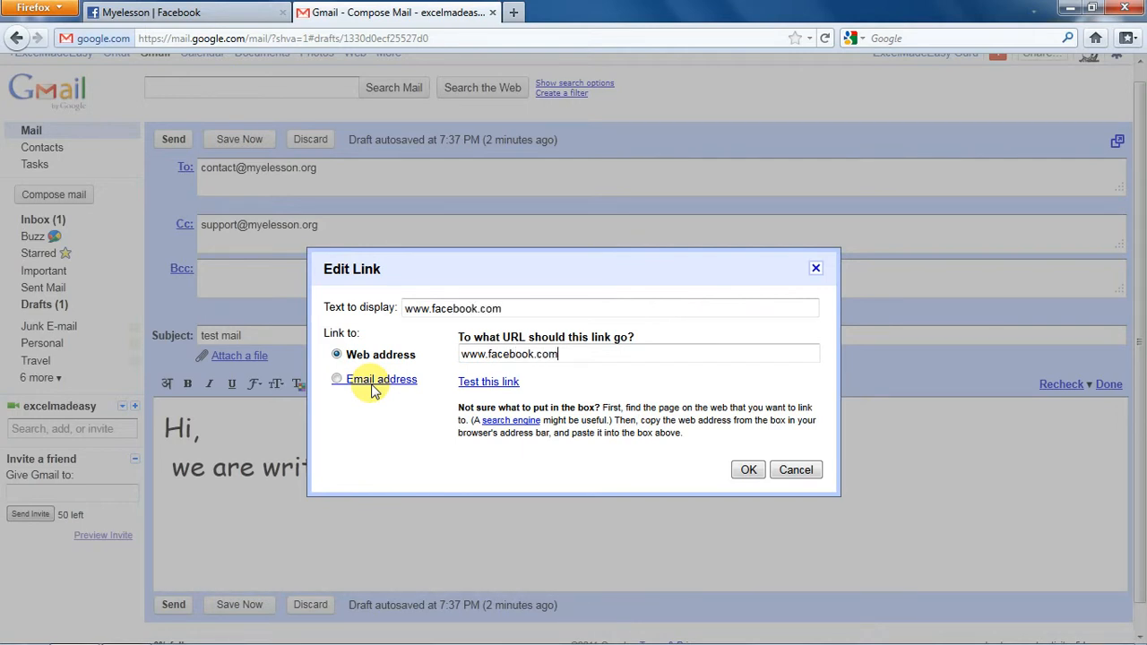
pyautogui.write('/m')
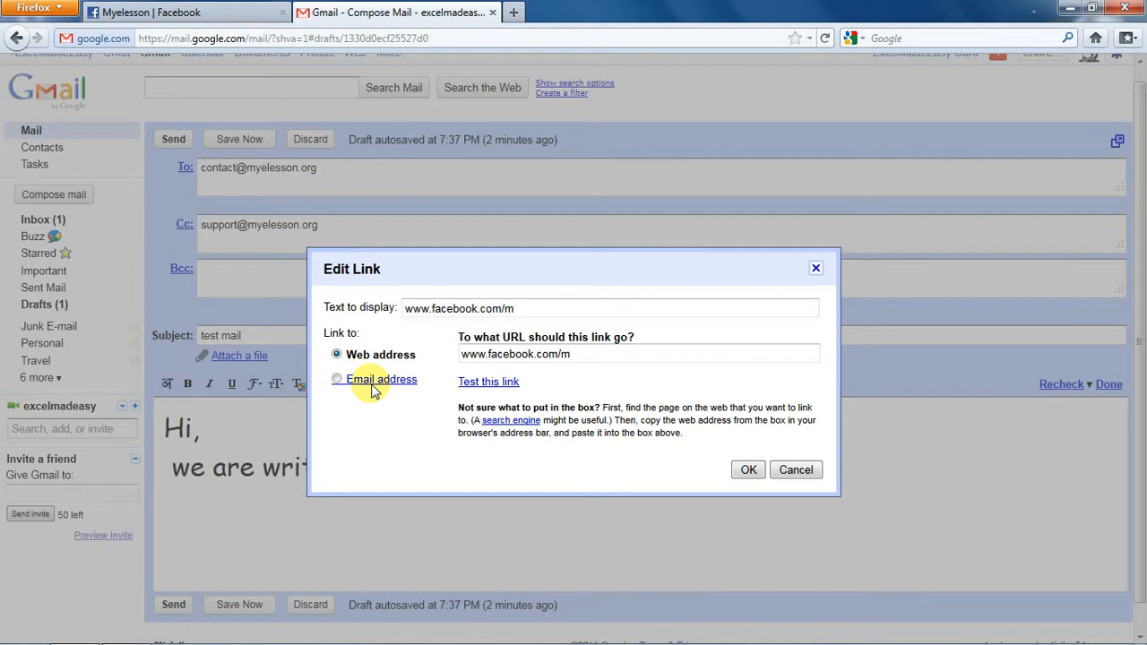
pyautogui.write('yelesson')
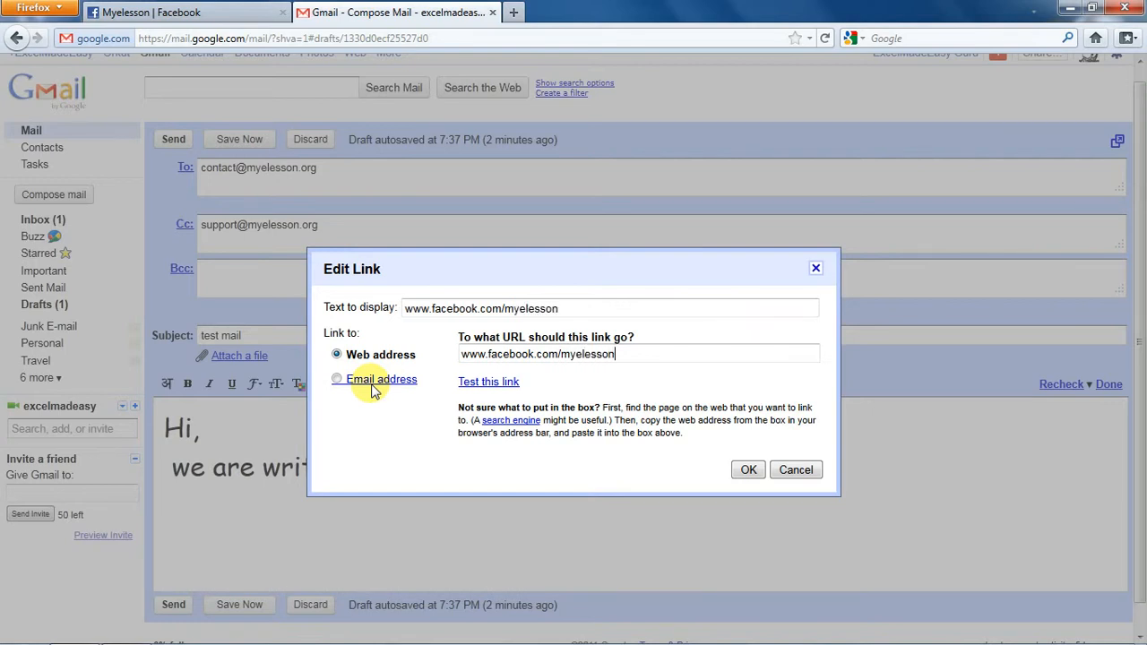
pyautogui.moveTo(749, 470)
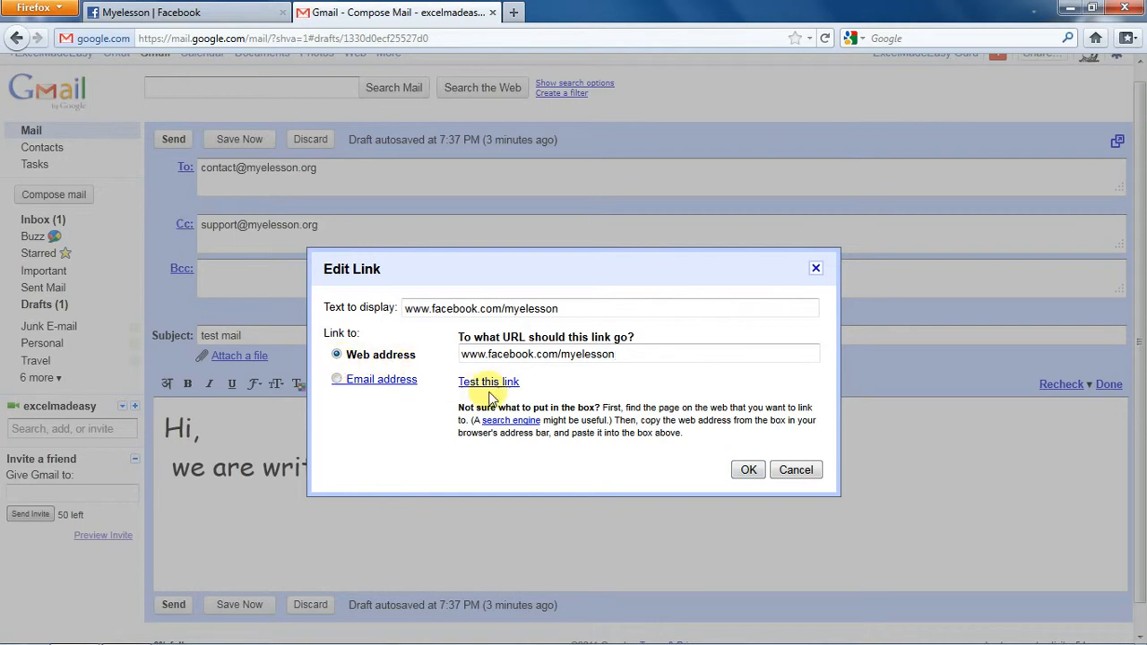
pyautogui.moveTo(554, 452)
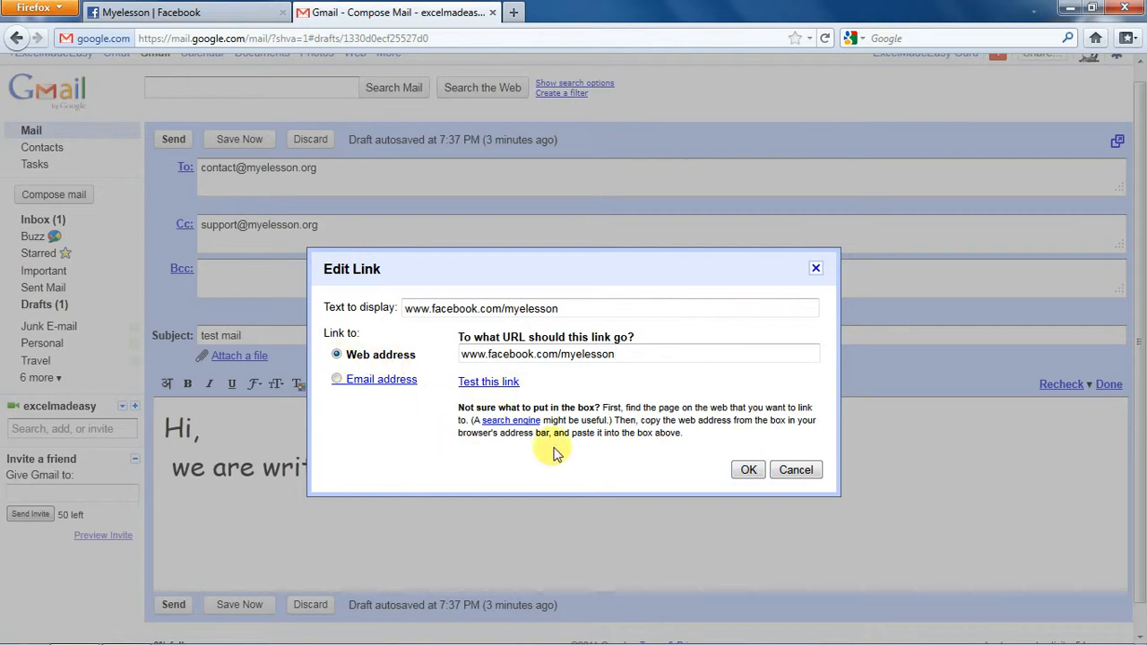
pyautogui.click(749, 470)
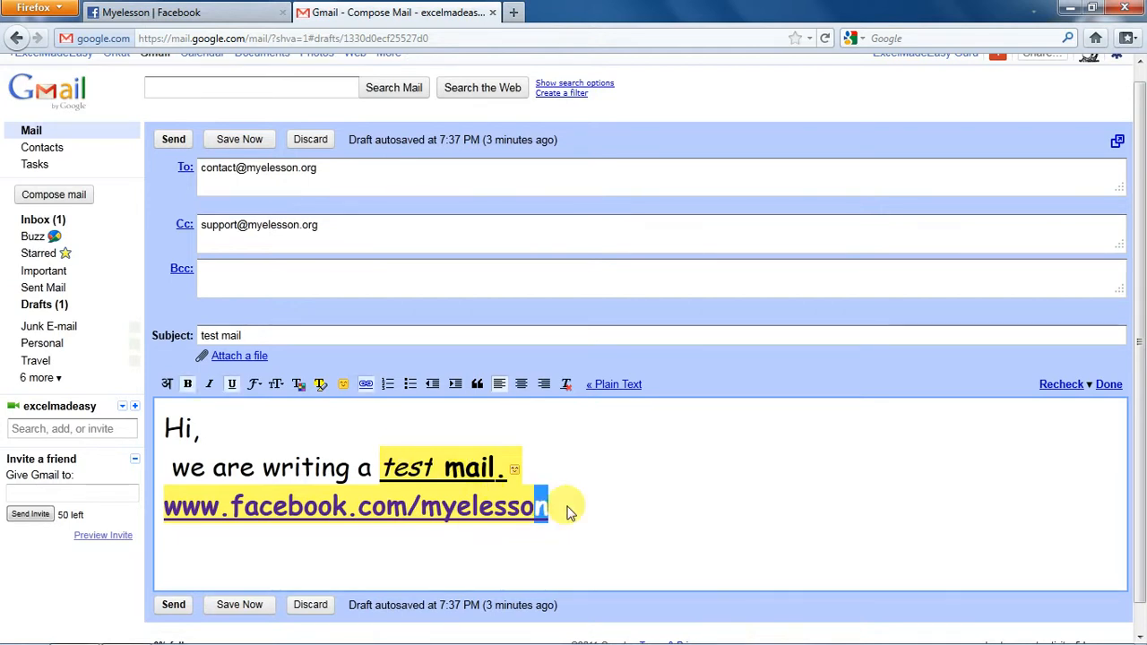
pyautogui.click(354, 506)
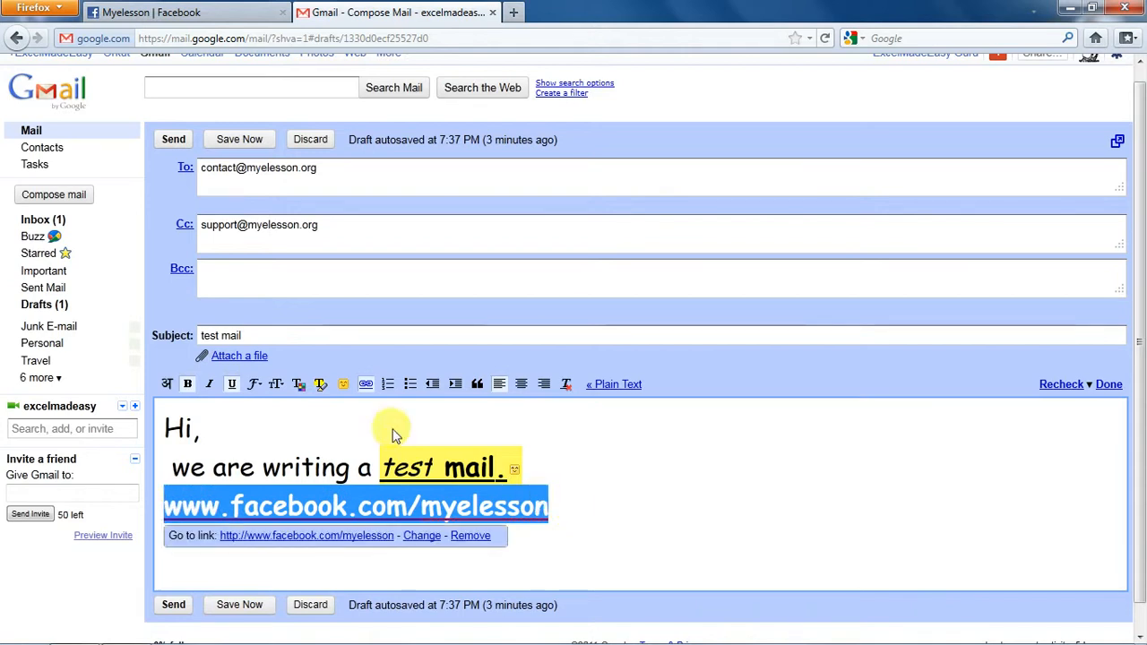
pyautogui.click(320, 384)
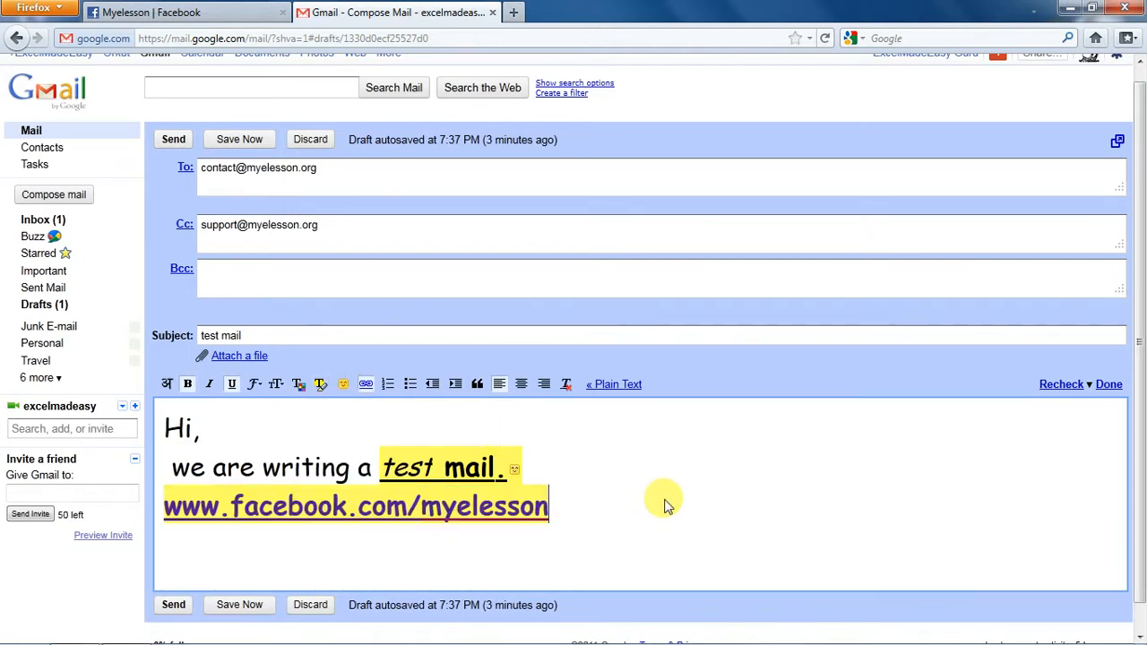
pyautogui.rightClick(664, 502)
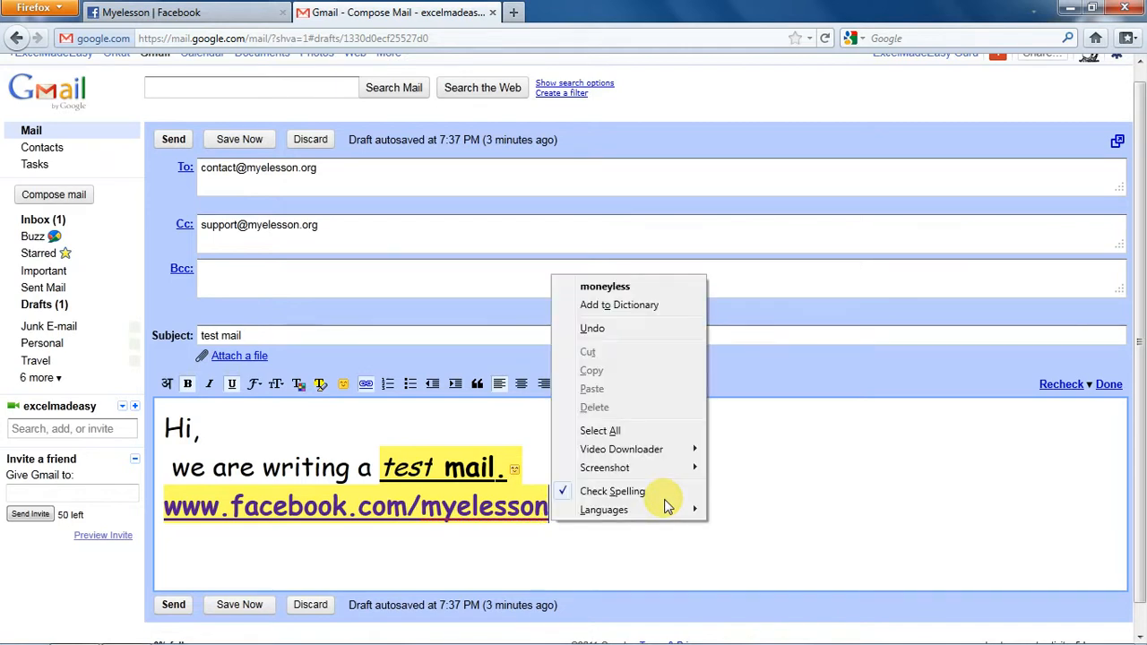
pyautogui.click(547, 520)
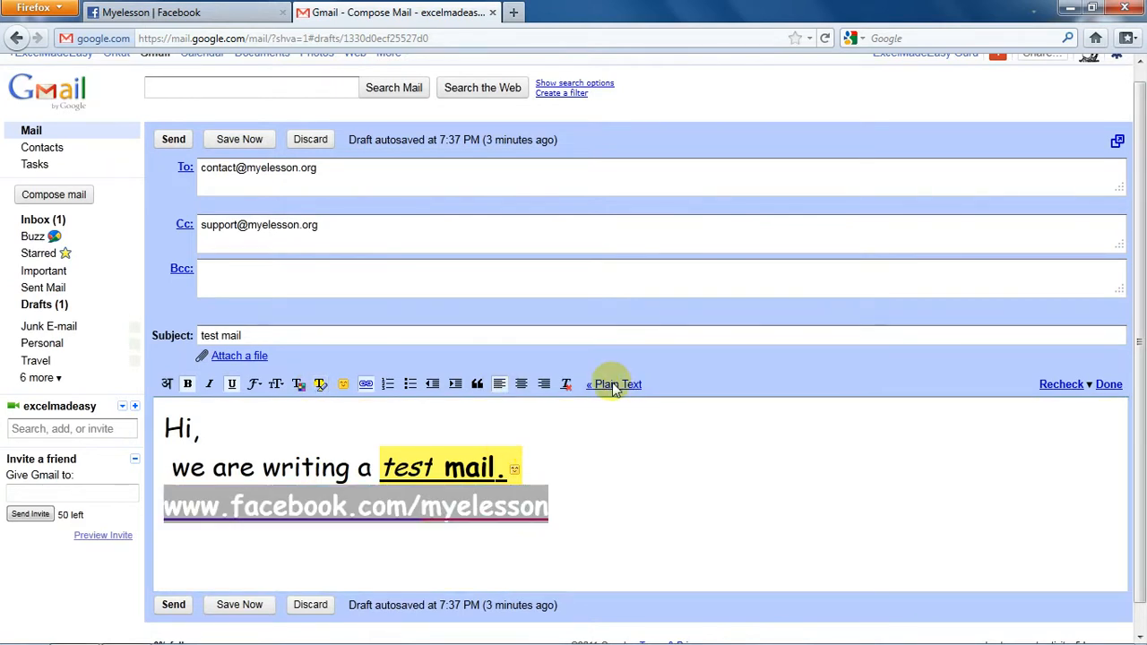
pyautogui.click(613, 383)
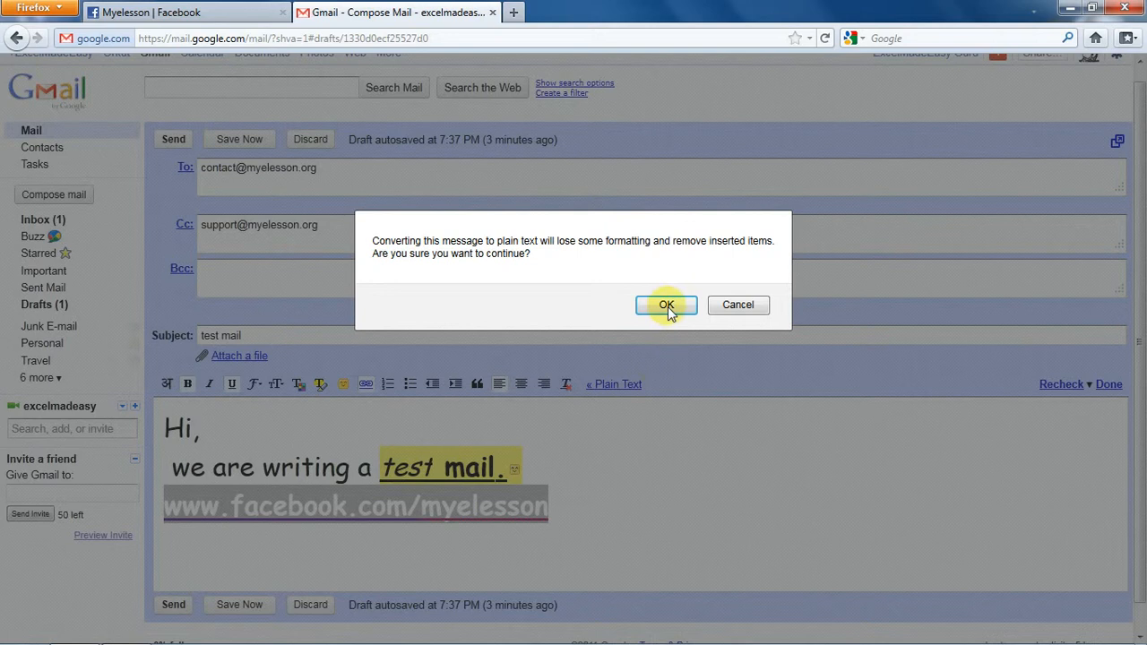
pyautogui.click(666, 305)
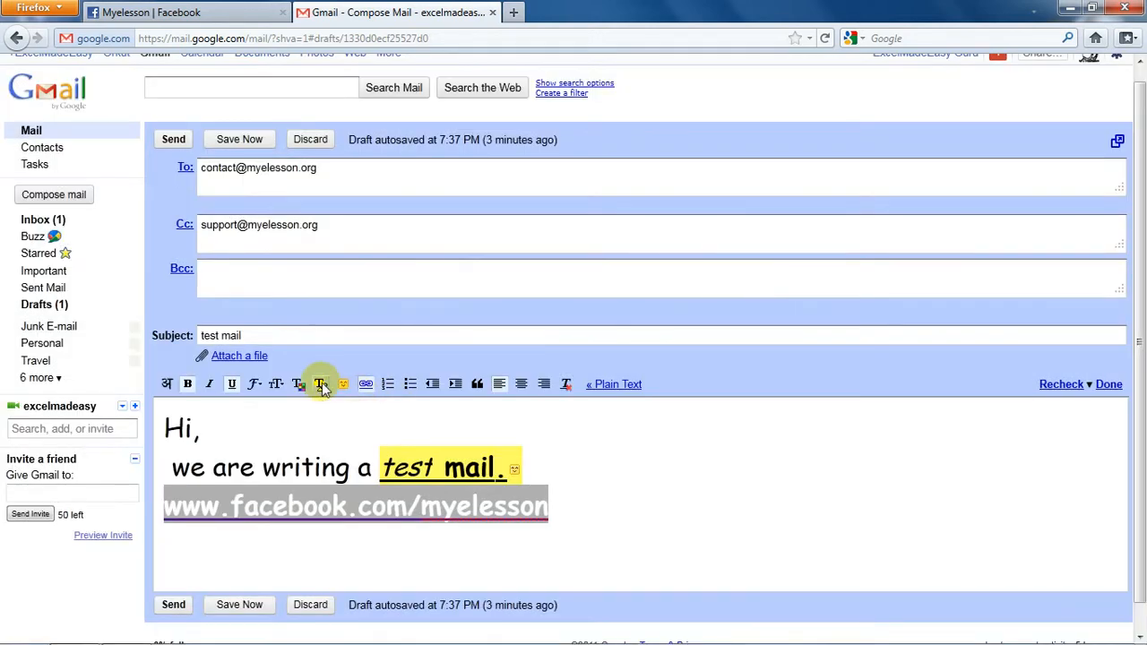
pyautogui.click(320, 384)
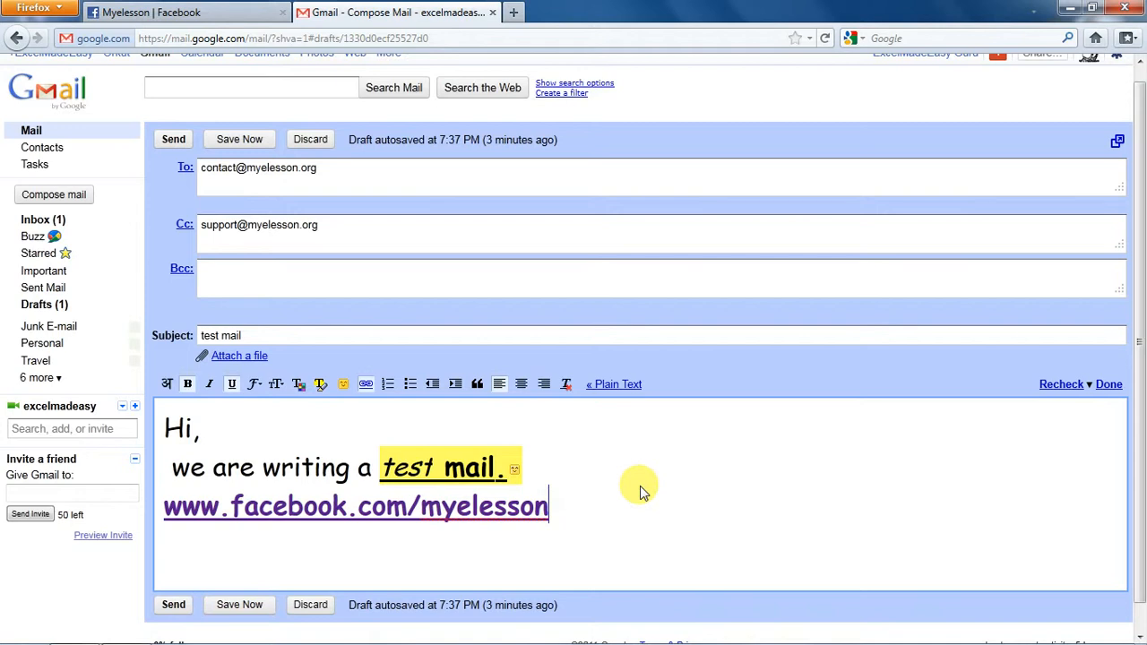
pyautogui.moveTo(603, 512)
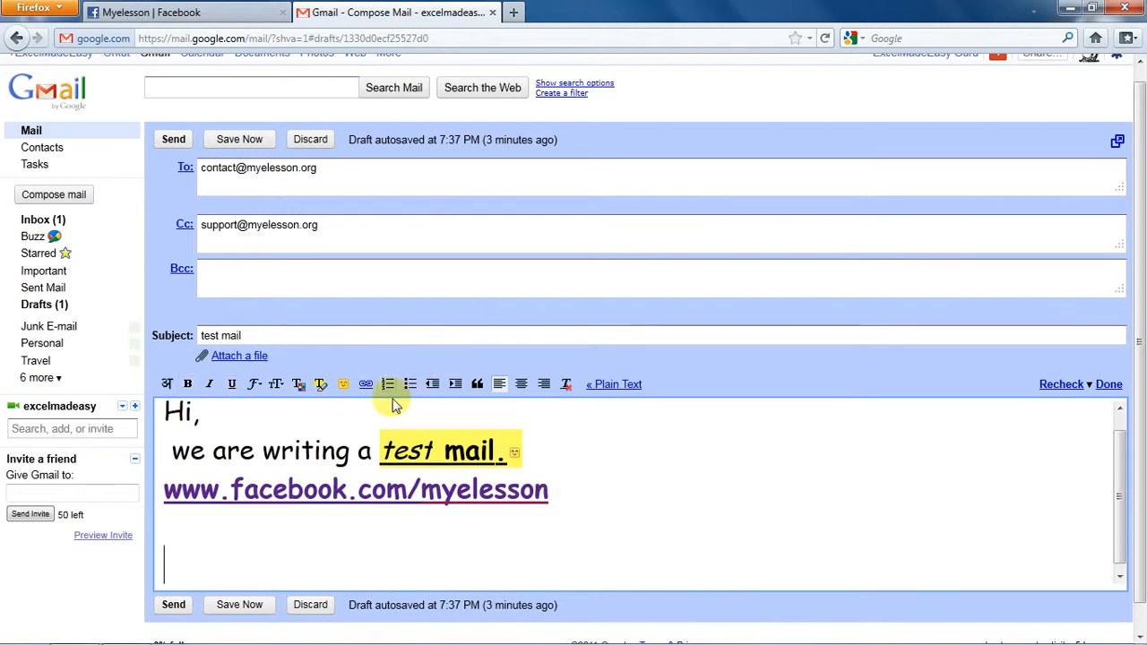
# Start a numbered list with 'test', then type and select 'write' as a second item.
pyautogui.click(409, 384)
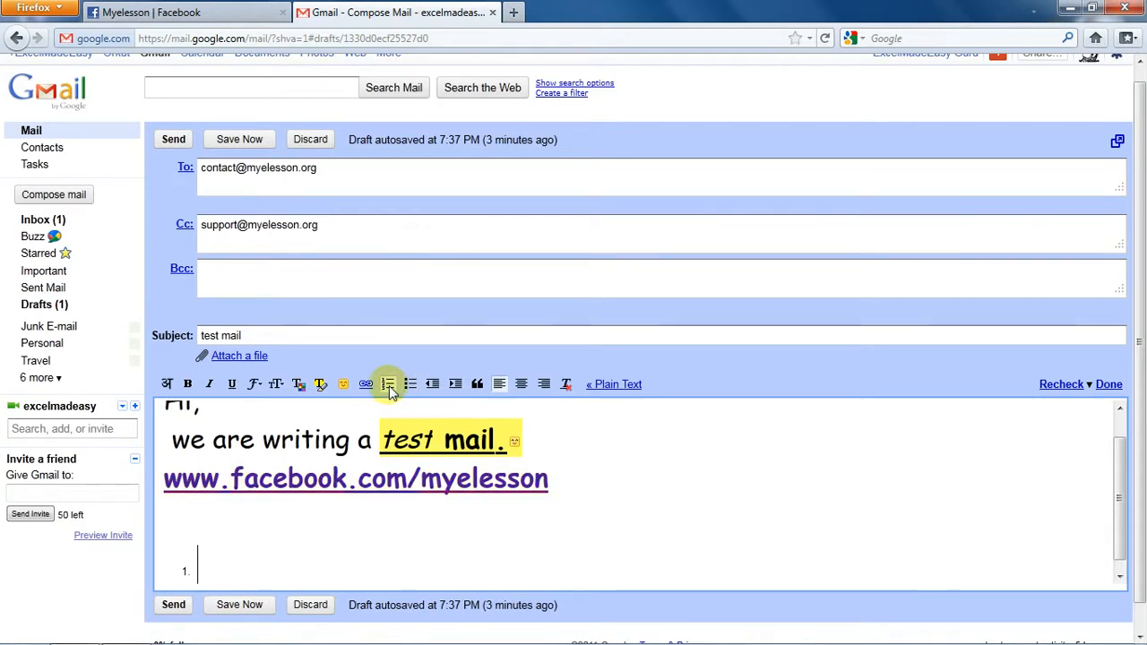
pyautogui.write('test')
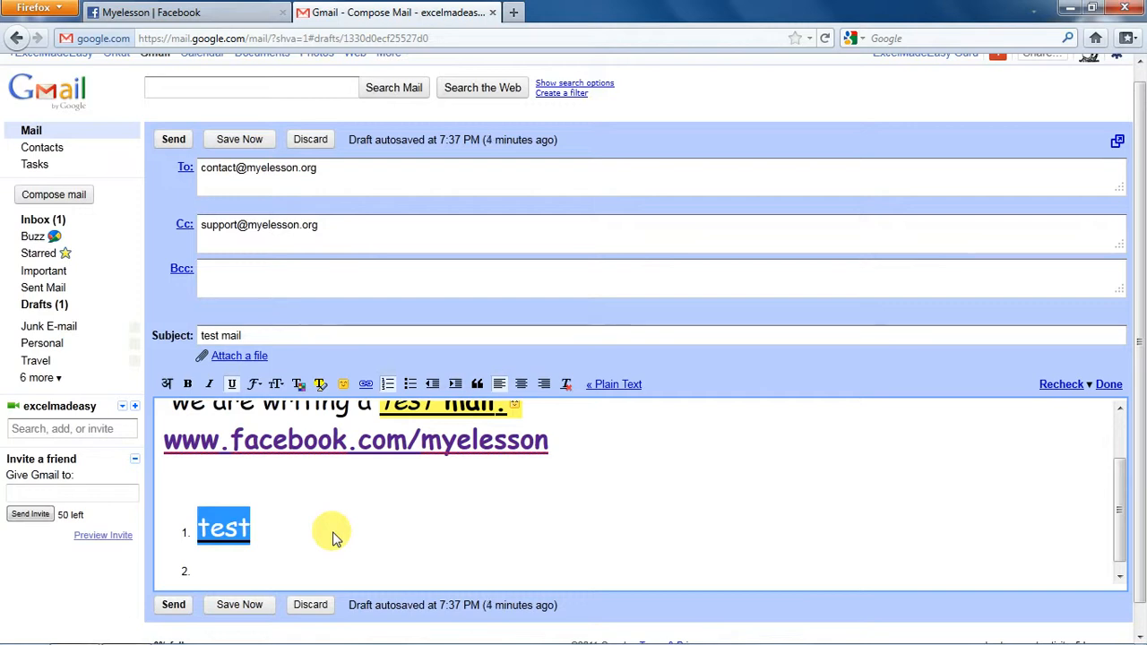
pyautogui.moveTo(255, 383)
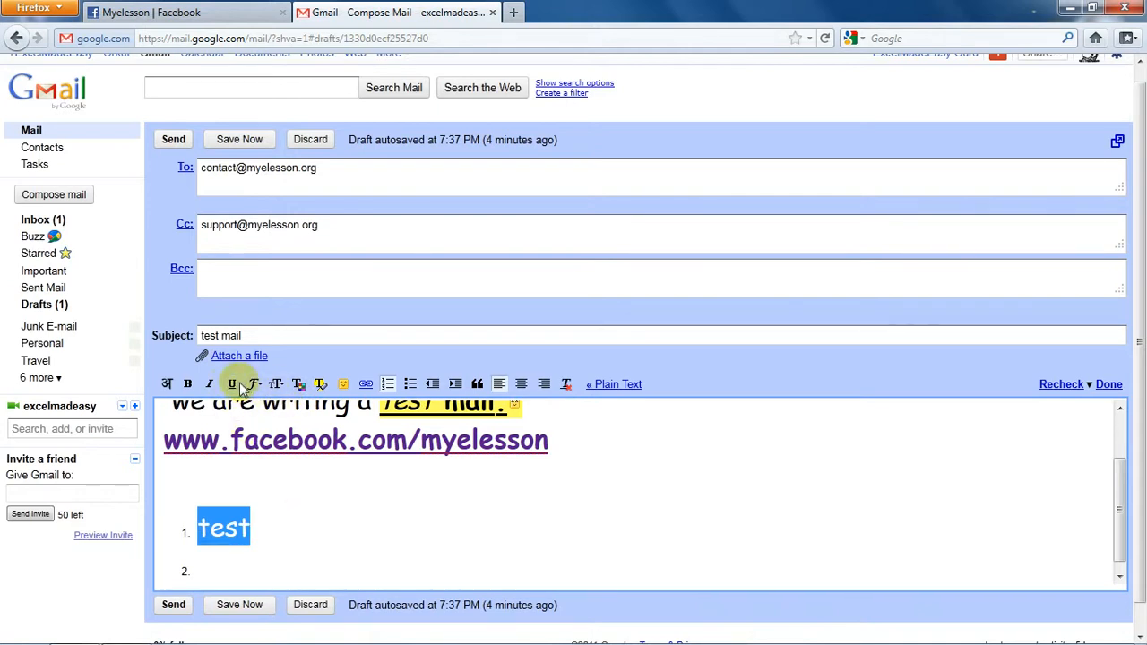
pyautogui.moveTo(320, 383)
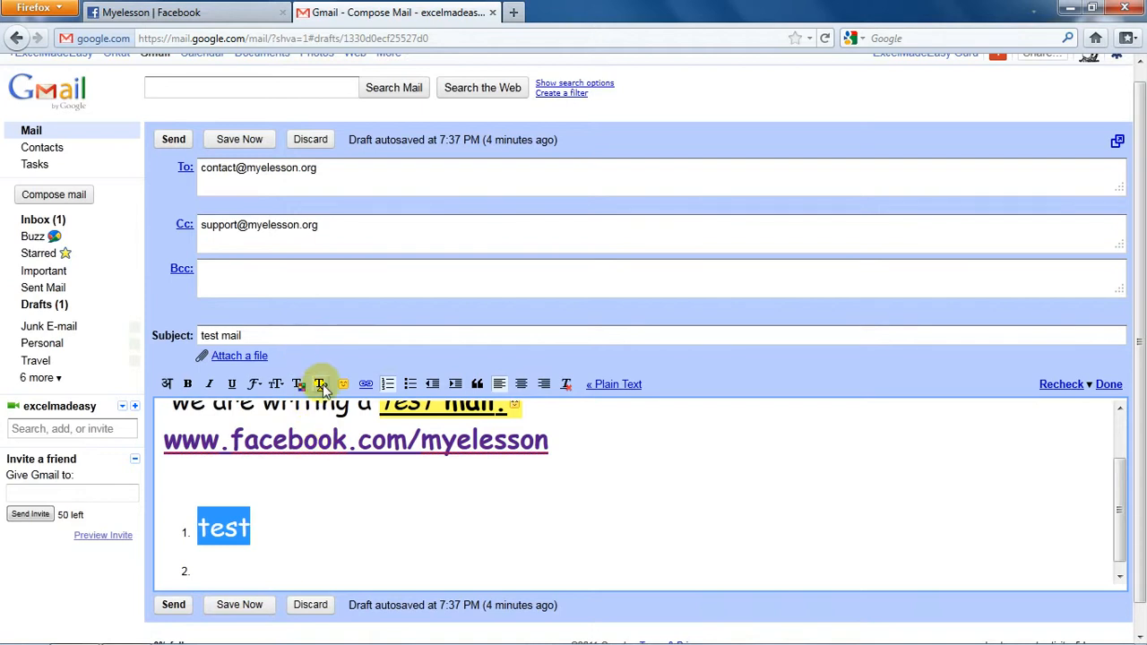
pyautogui.moveTo(322, 406)
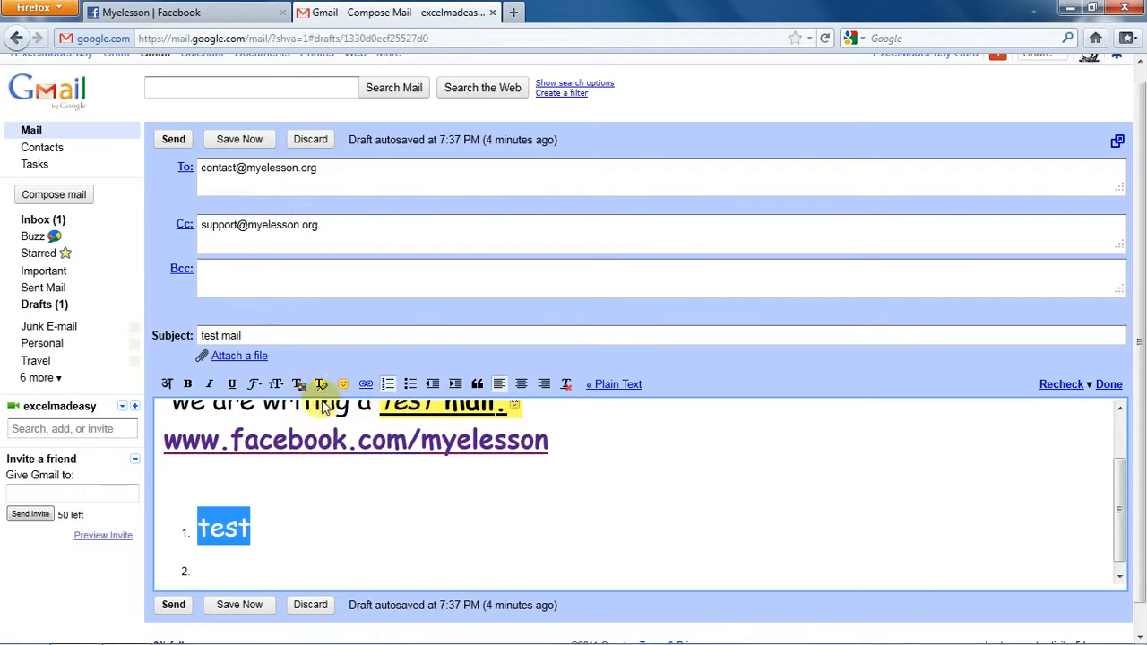
pyautogui.click(276, 527)
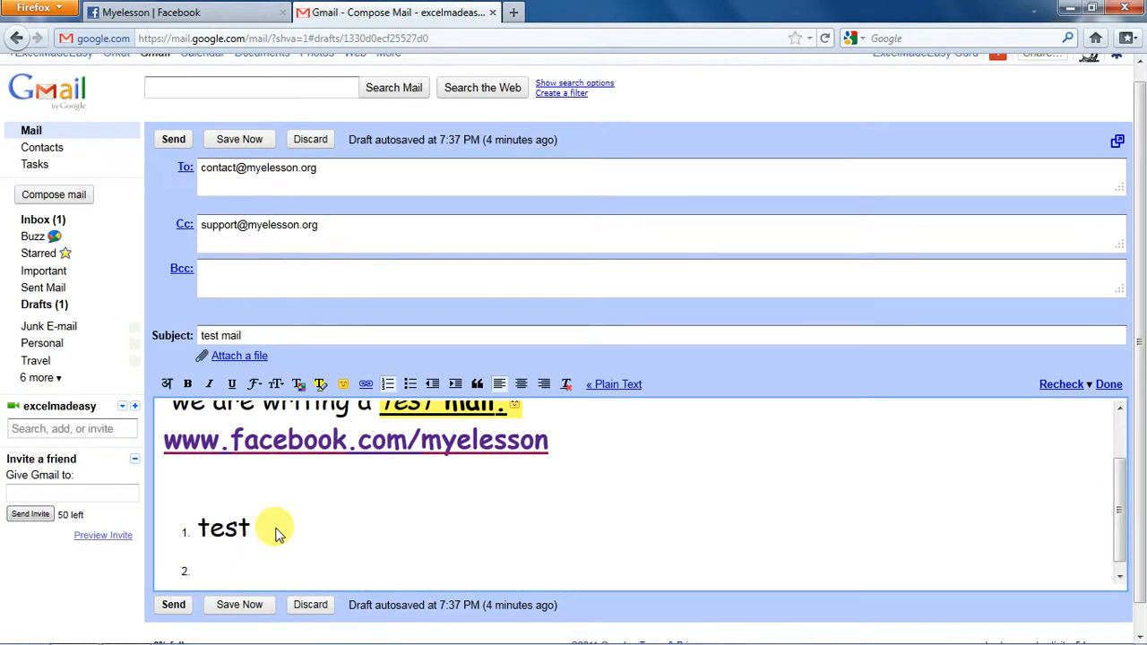
pyautogui.click(202, 571)
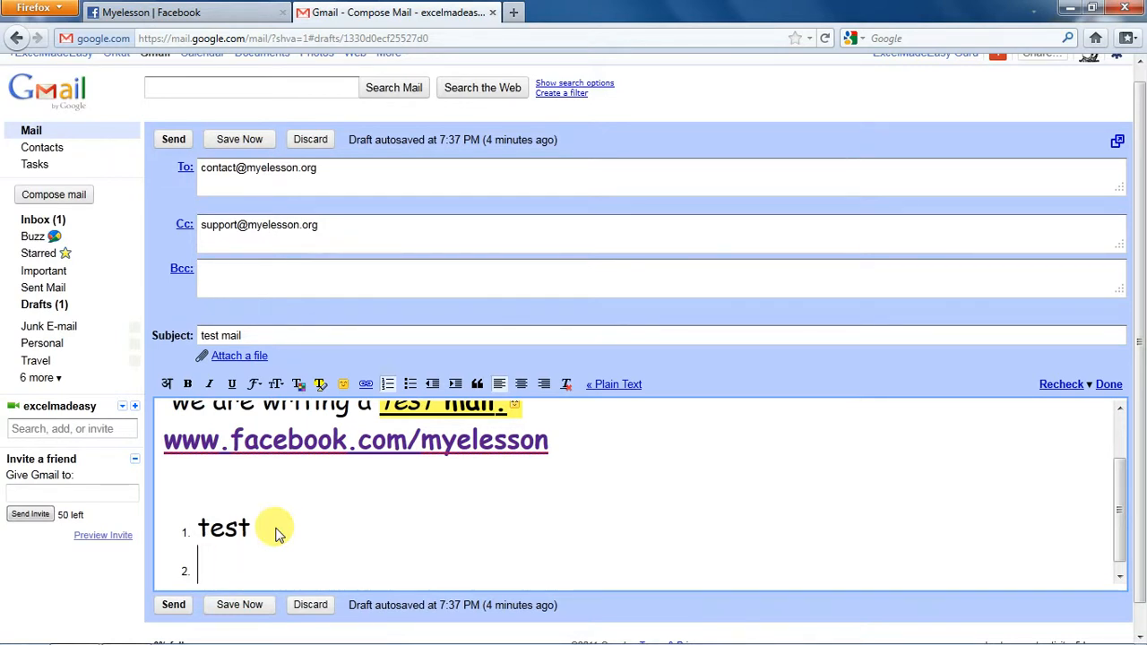
pyautogui.write('write')
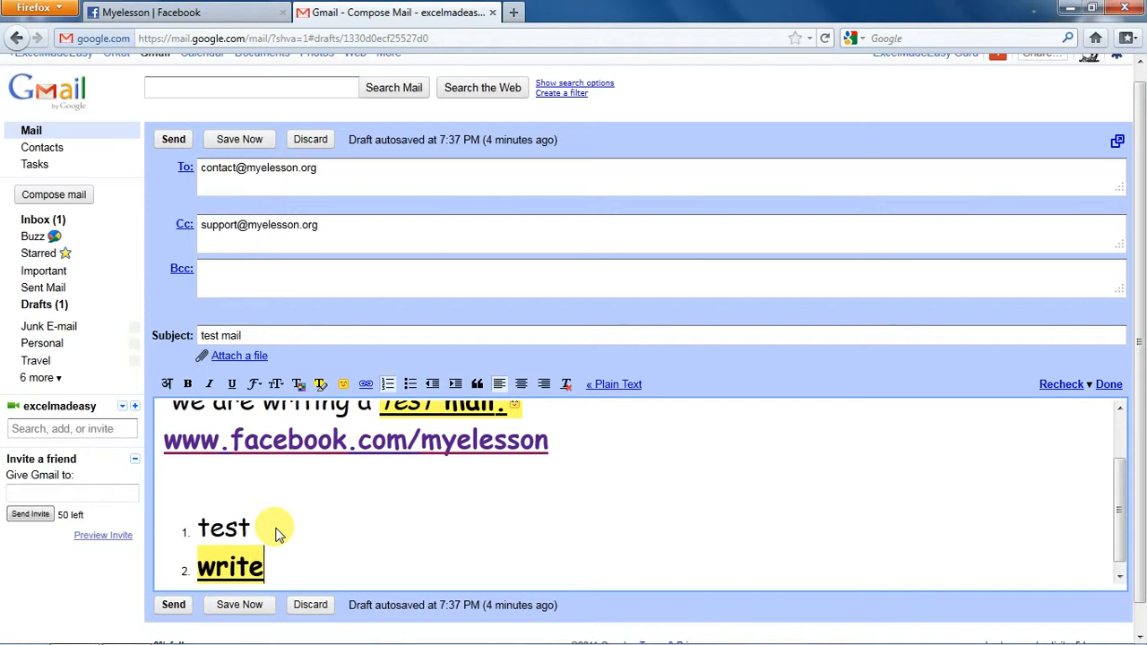
pyautogui.doubleClick(230, 566)
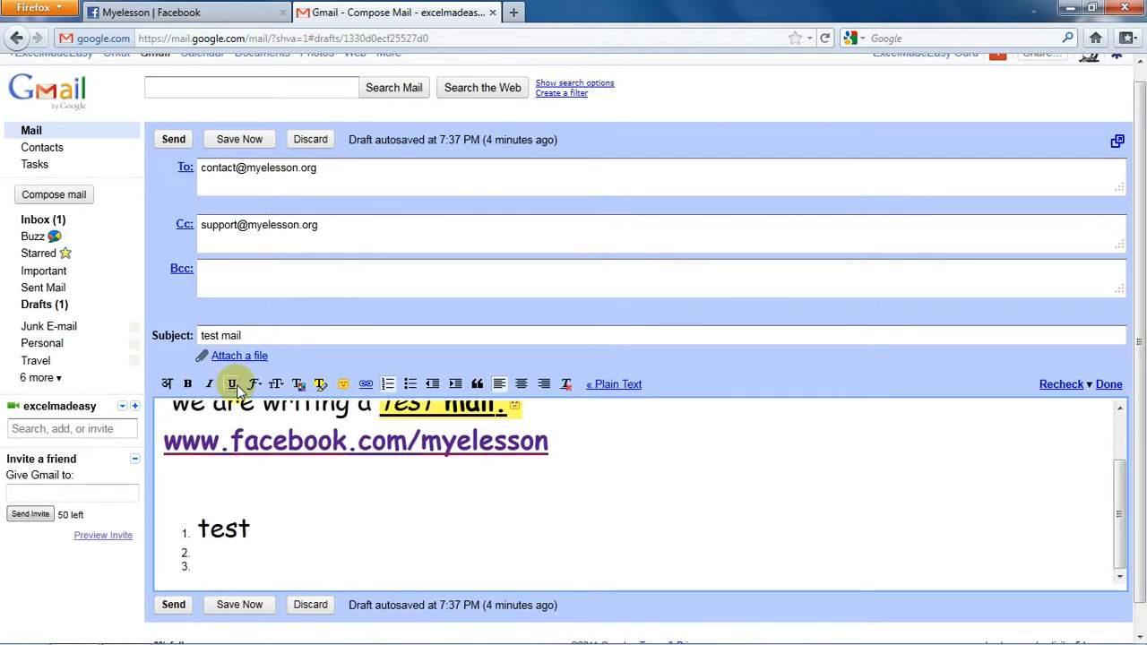
# Type 'enter' as the third numbered item, correcting the mistyped letter.
pyautogui.write('e')
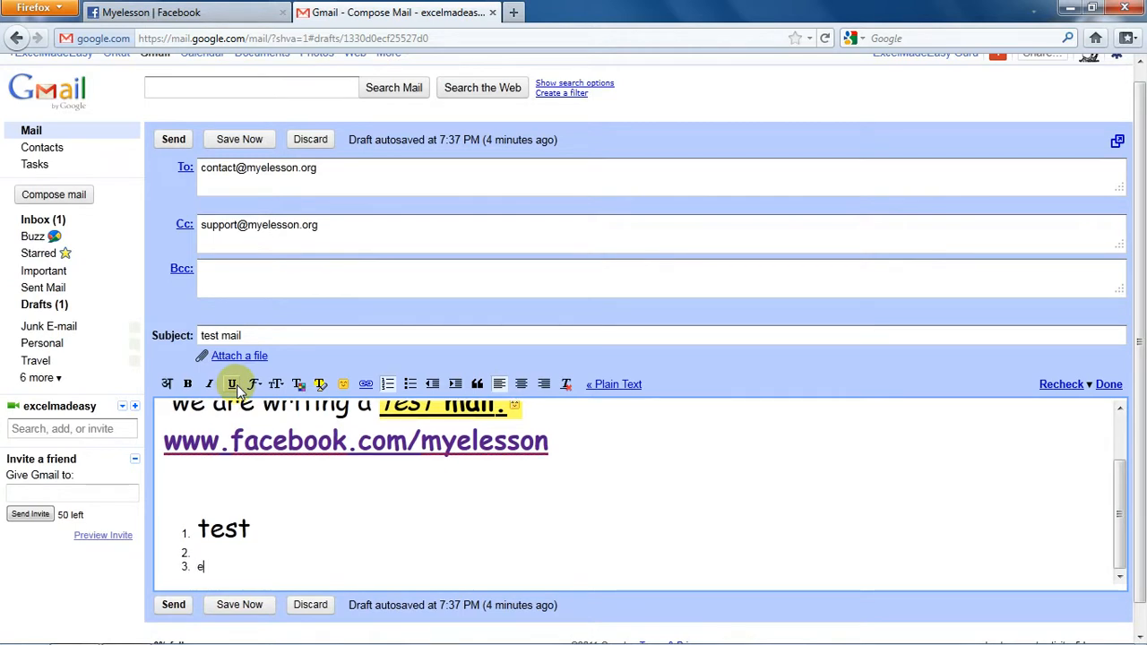
pyautogui.write('ny')
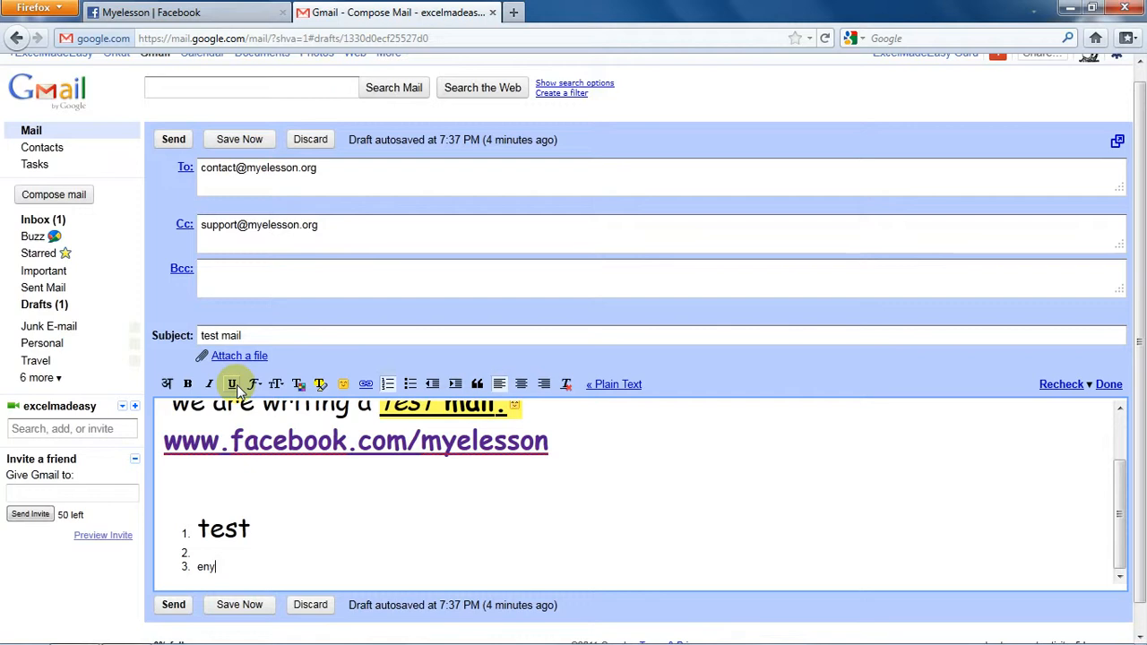
pyautogui.press('Backspace')
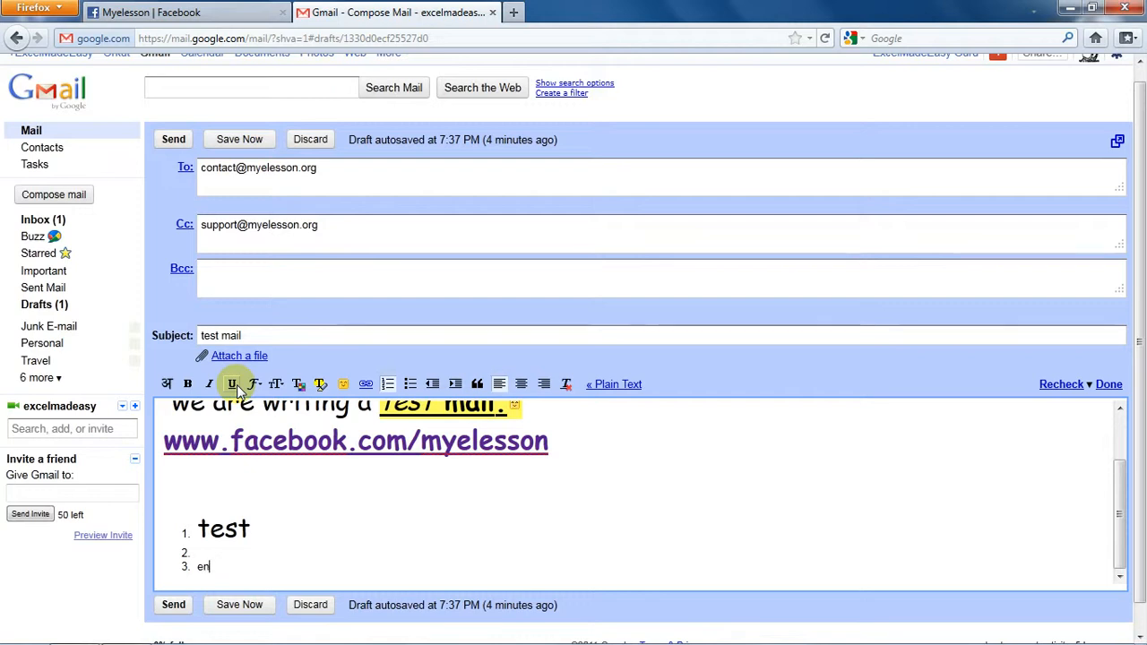
pyautogui.write('ter')
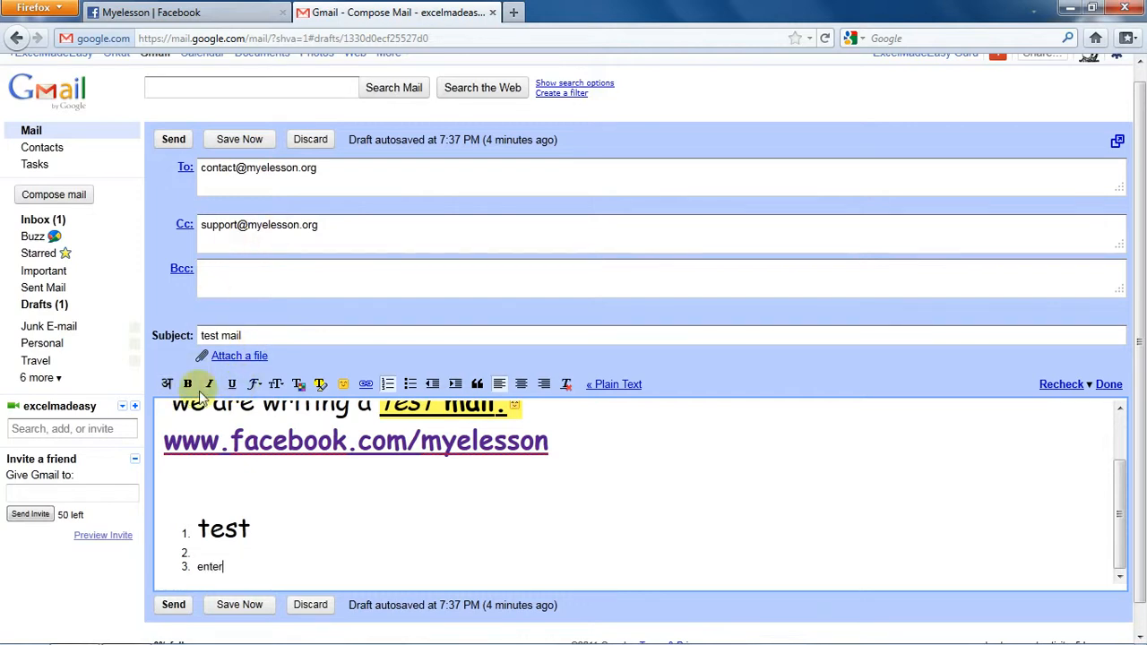
pyautogui.moveTo(273, 562)
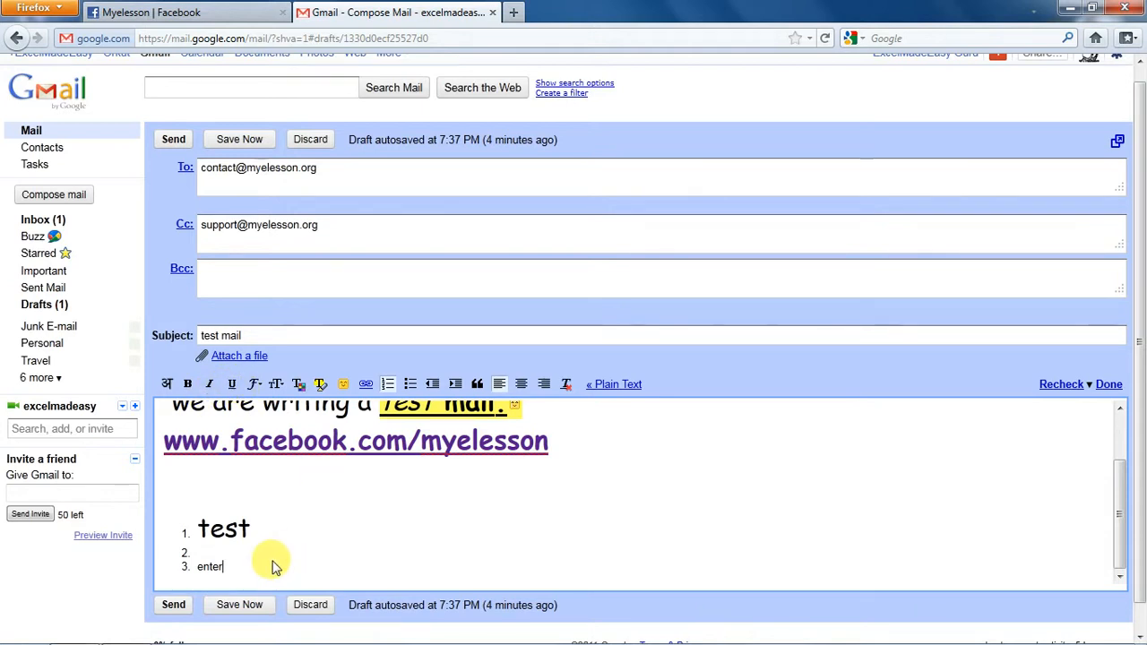
pyautogui.moveTo(281, 566)
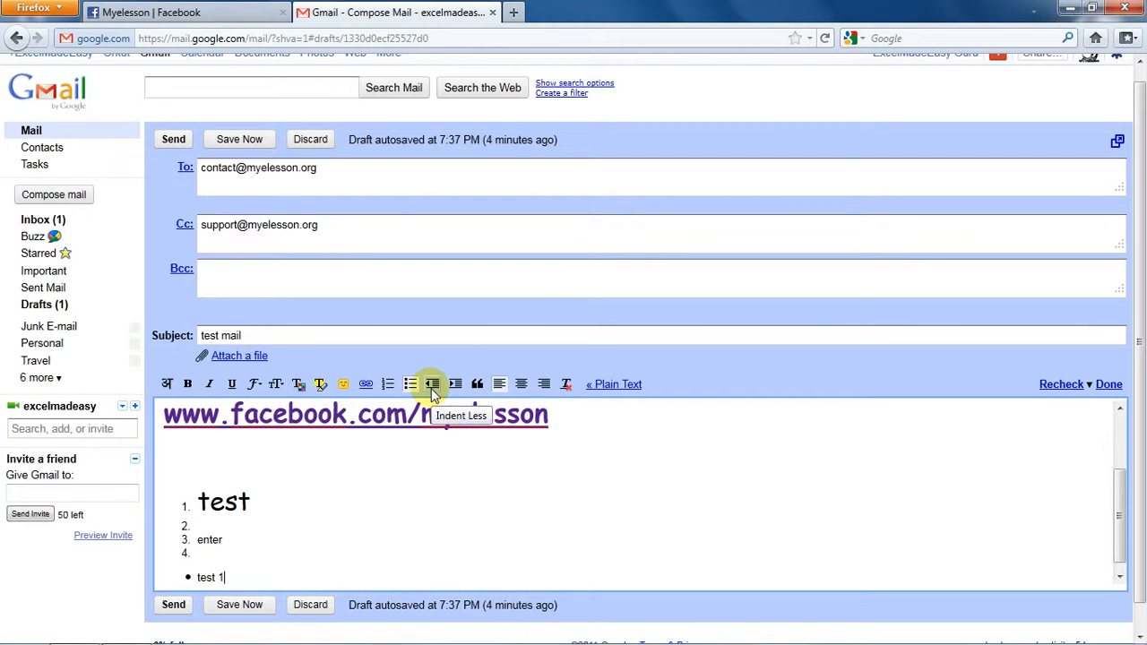
pyautogui.moveTo(455, 384)
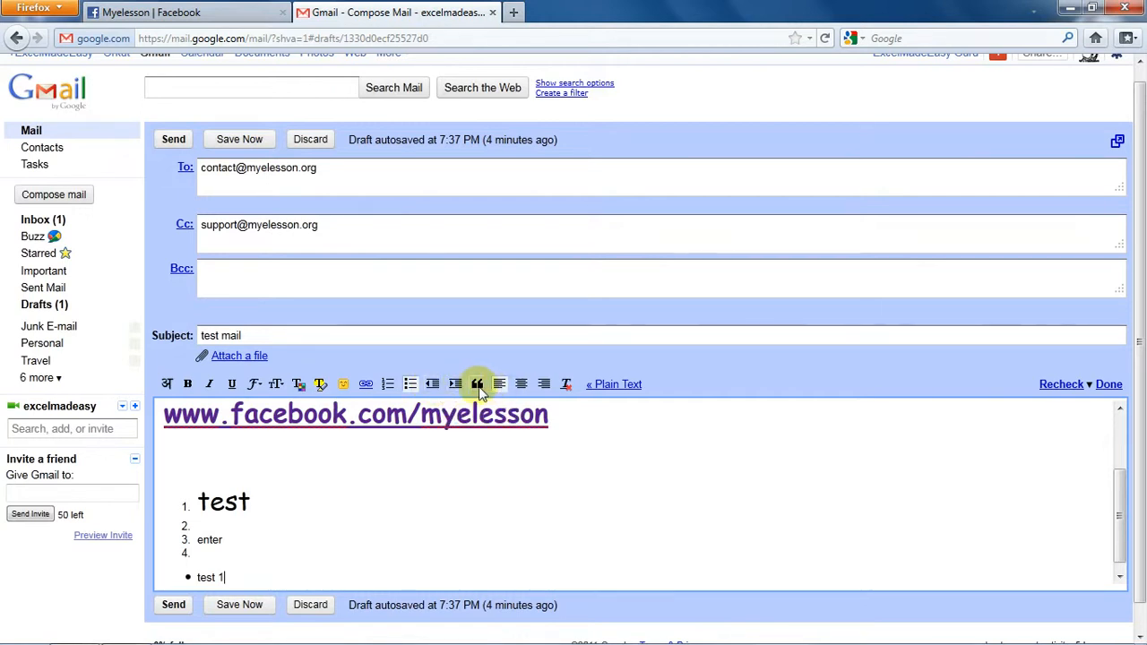
pyautogui.moveTo(499, 383)
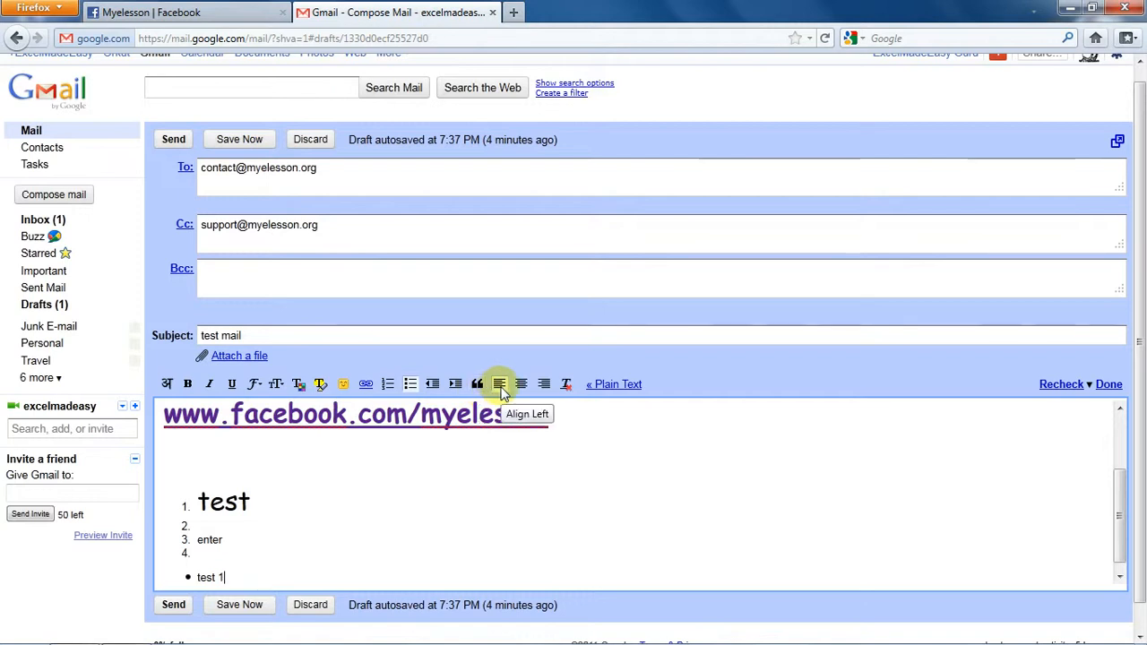
pyautogui.moveTo(521, 384)
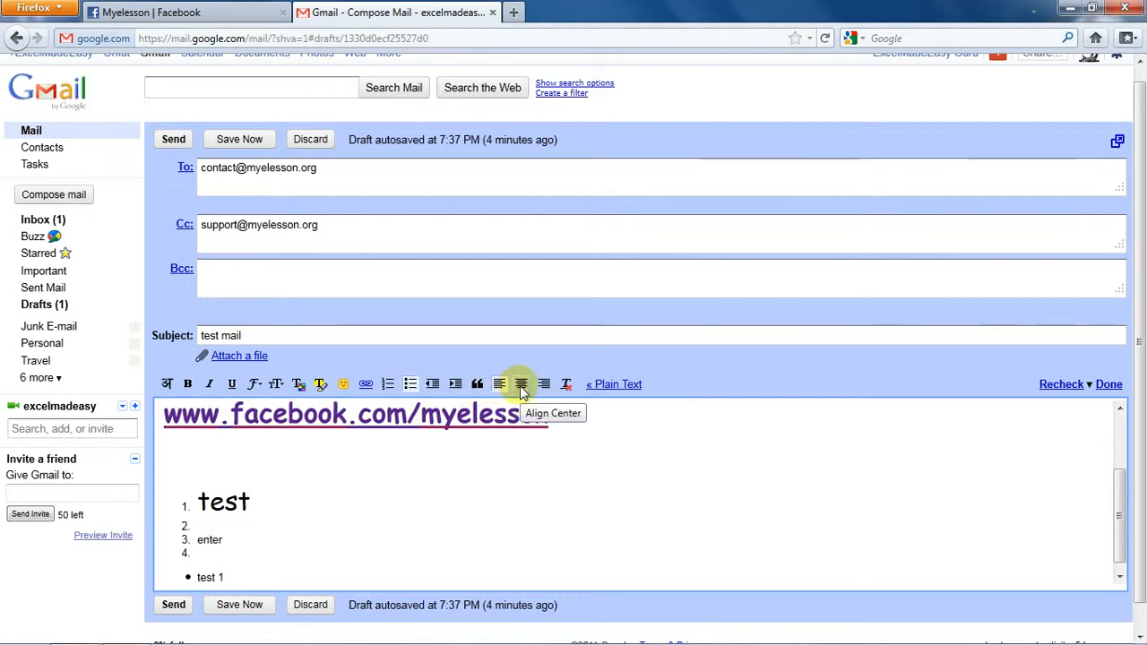
pyautogui.moveTo(544, 383)
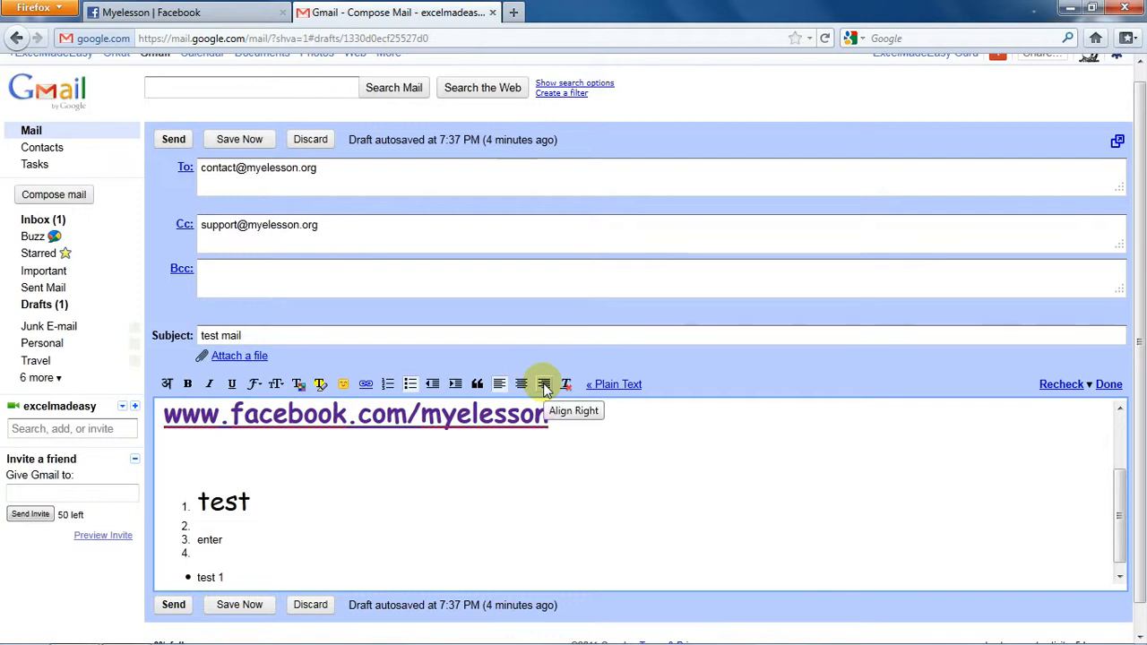
pyautogui.moveTo(607, 384)
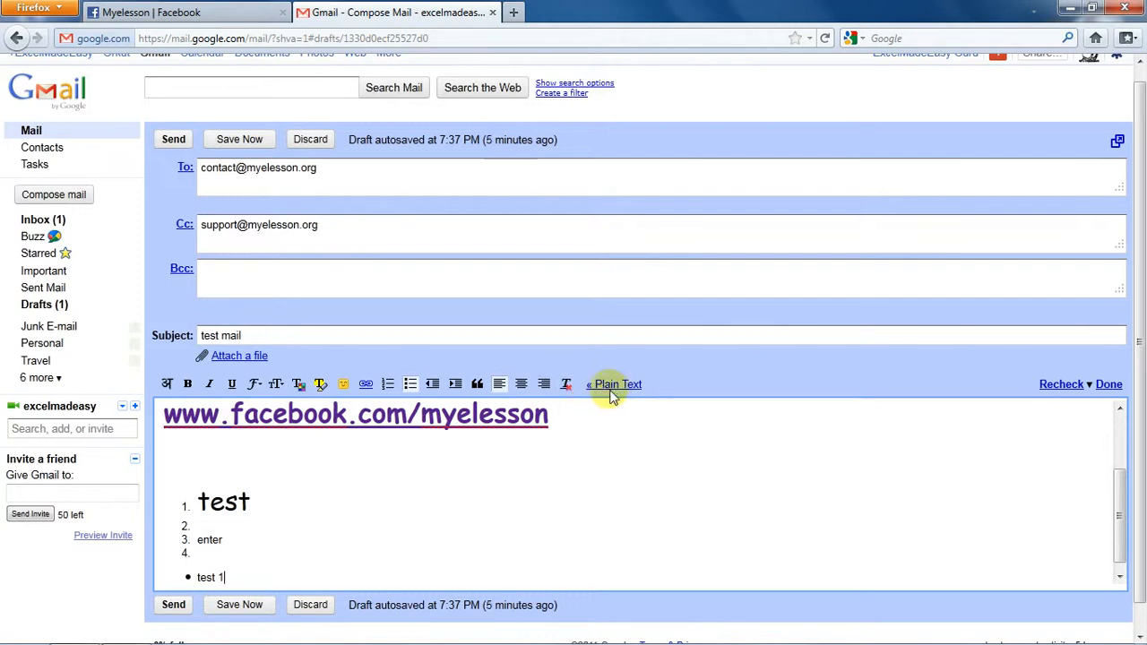
pyautogui.moveTo(596, 472)
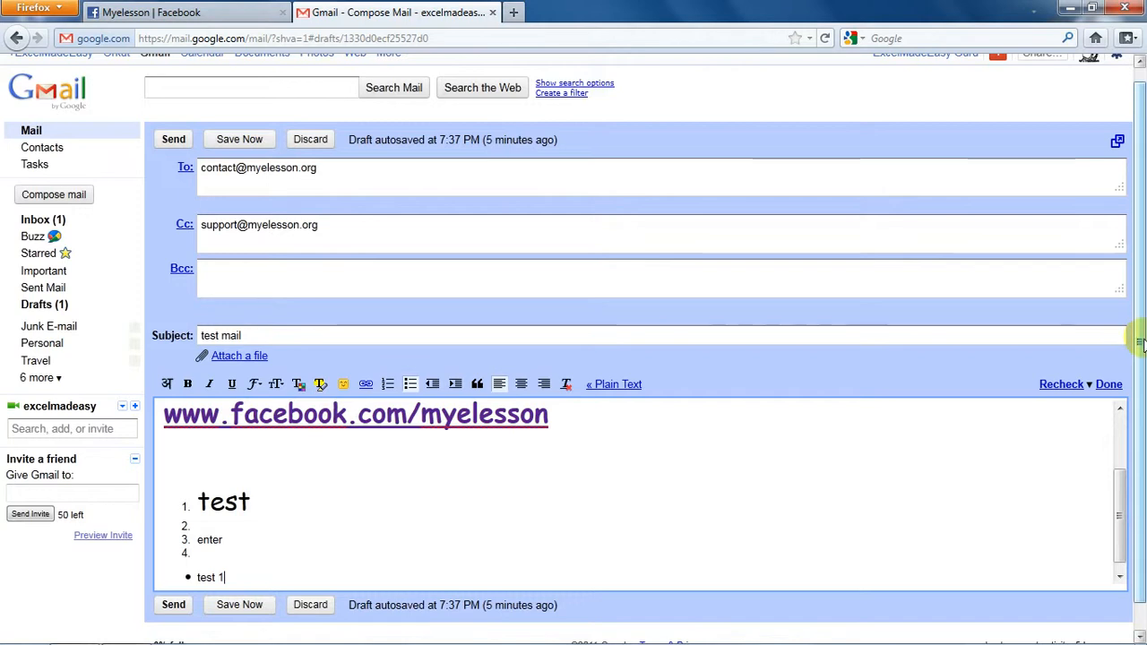
# Send the finished message and confirm 'Your message has been sent' in the inbox.
pyautogui.scroll(-3)
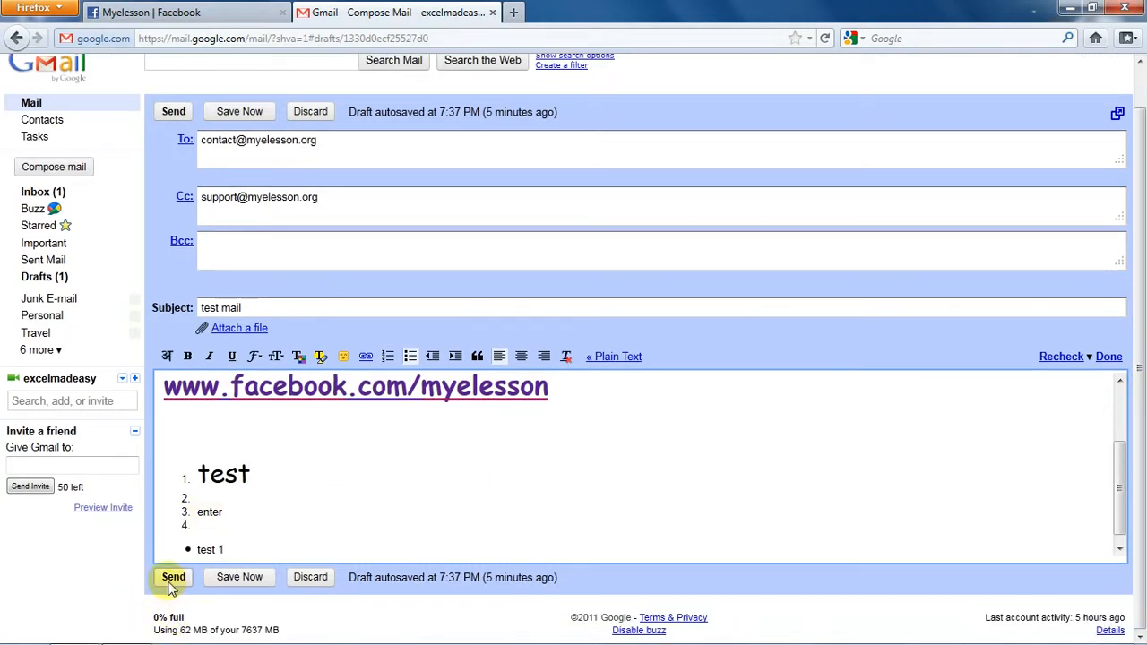
pyautogui.click(173, 577)
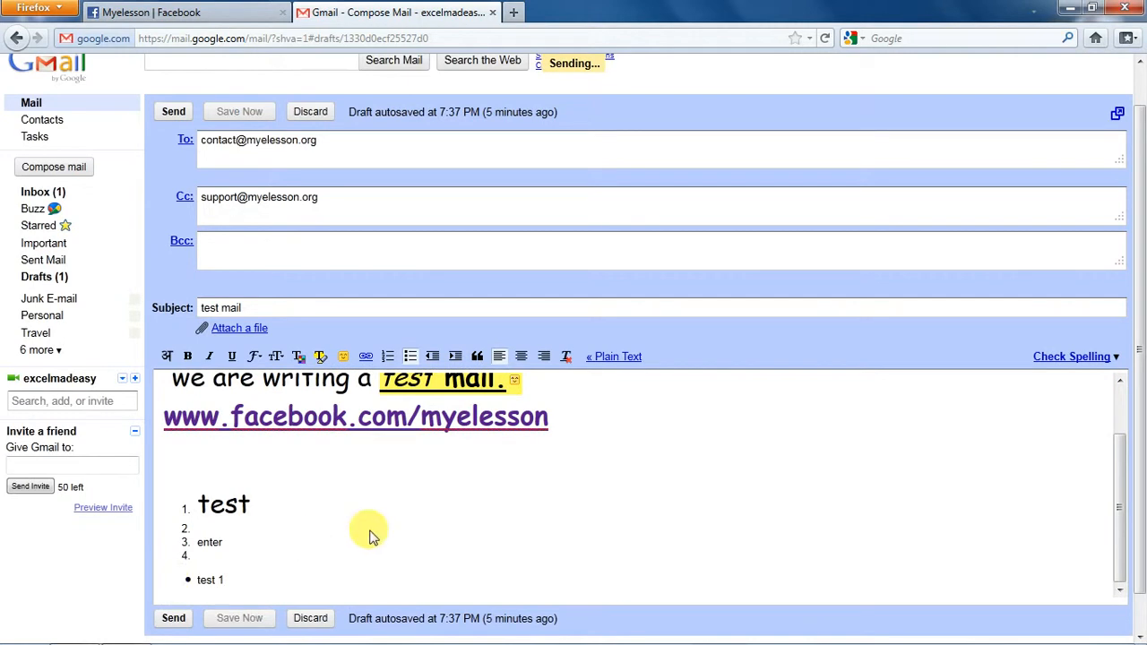
pyautogui.click(173, 111)
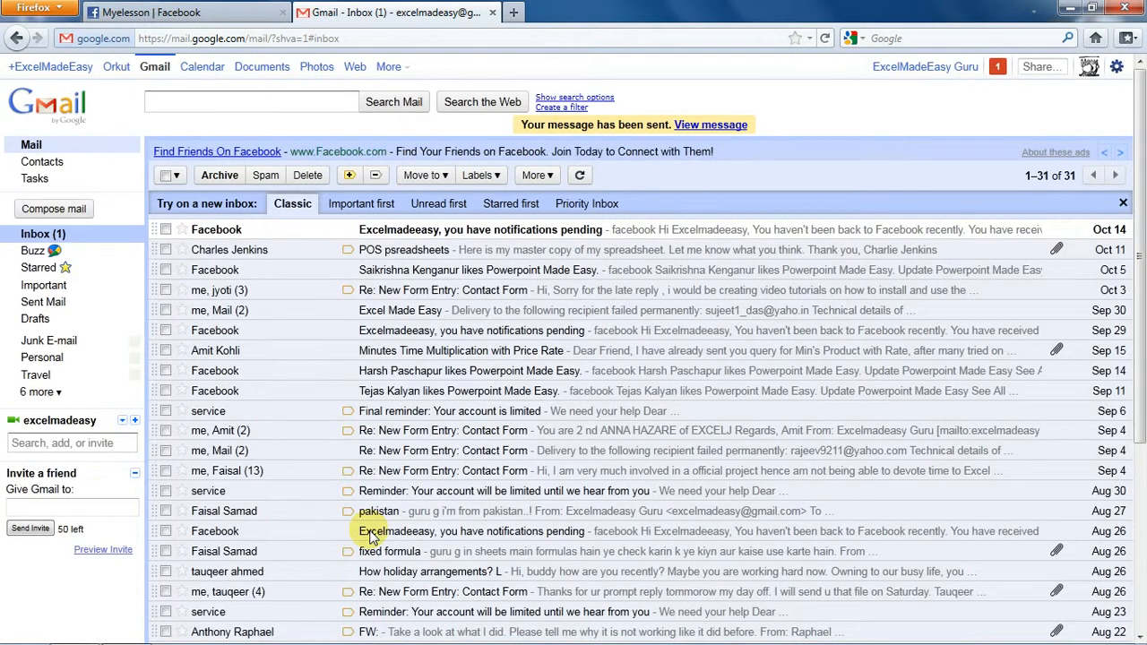